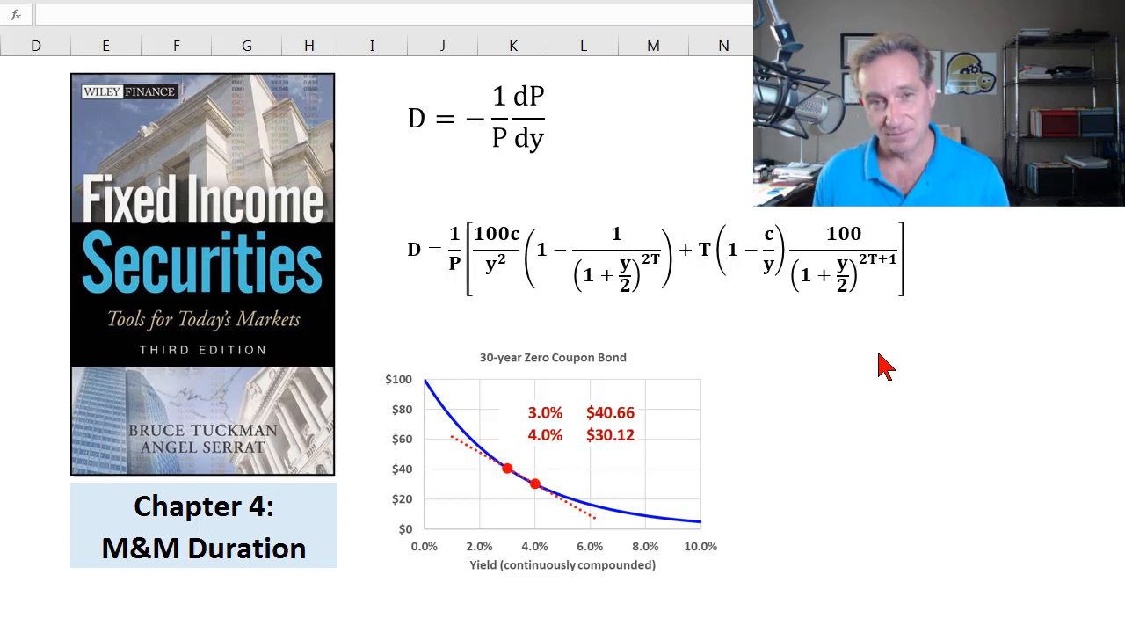
mouse_move(545, 510)
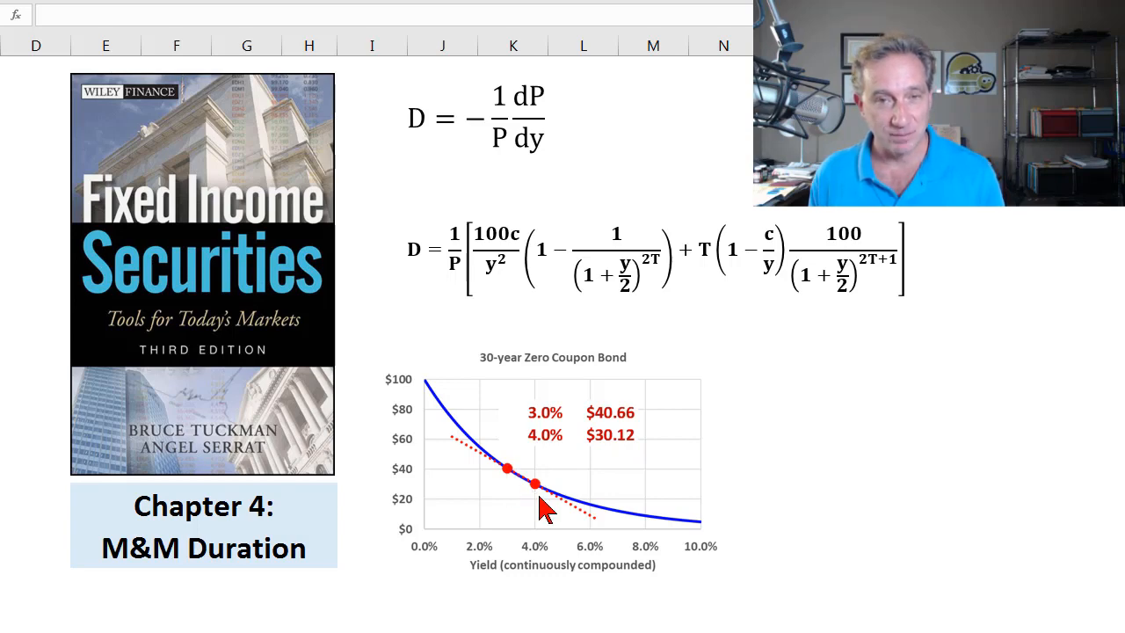
mouse_move(616, 514)
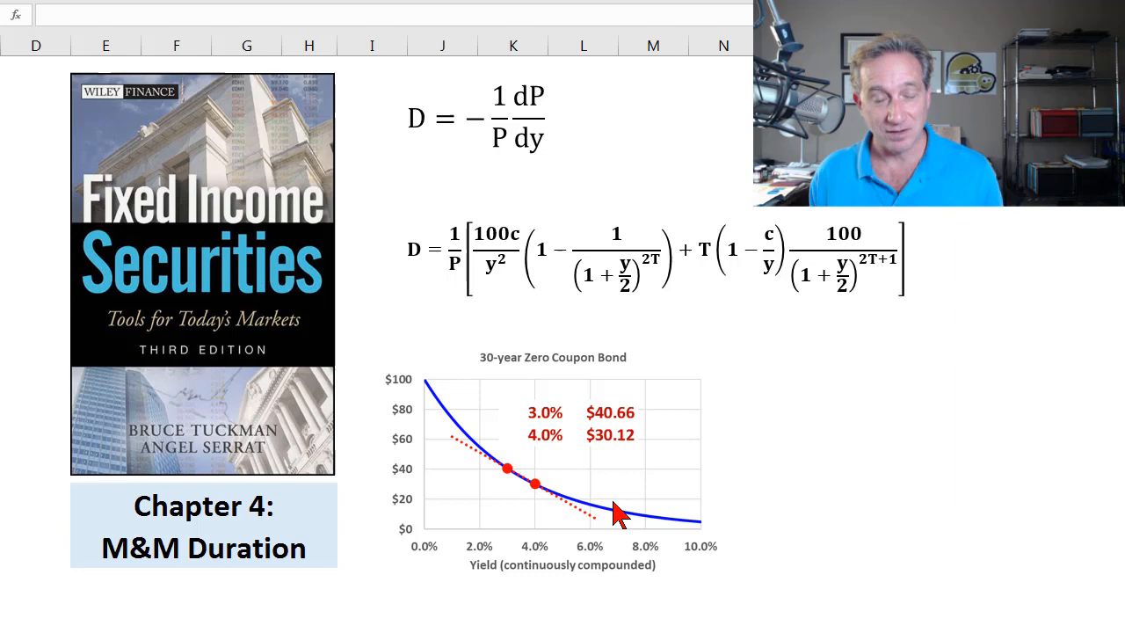
mouse_move(694, 493)
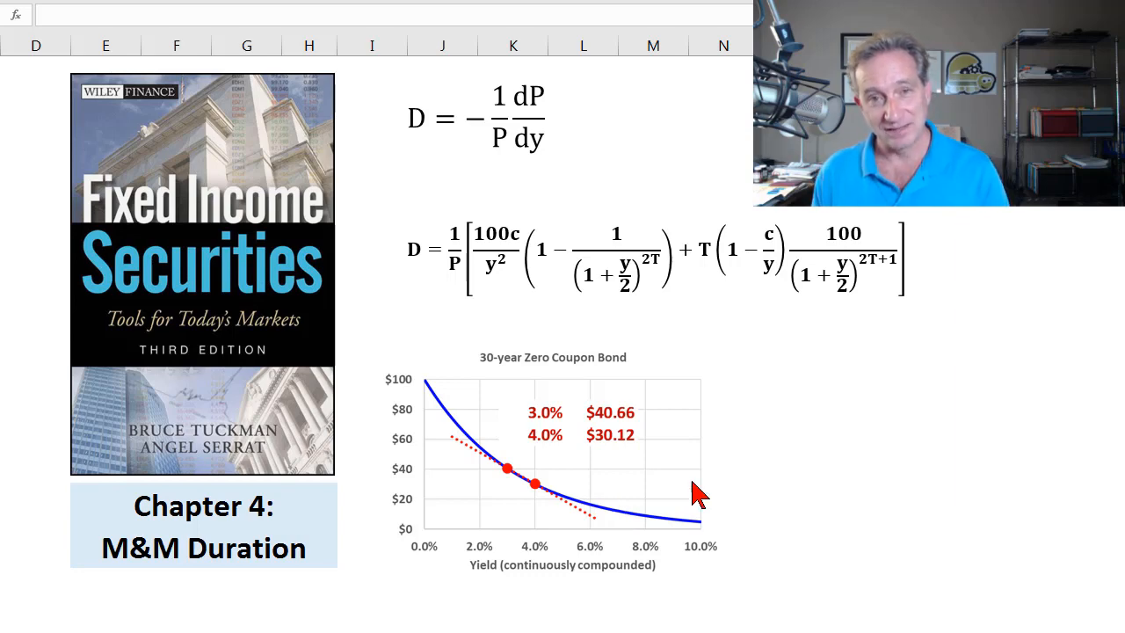
mouse_move(739, 503)
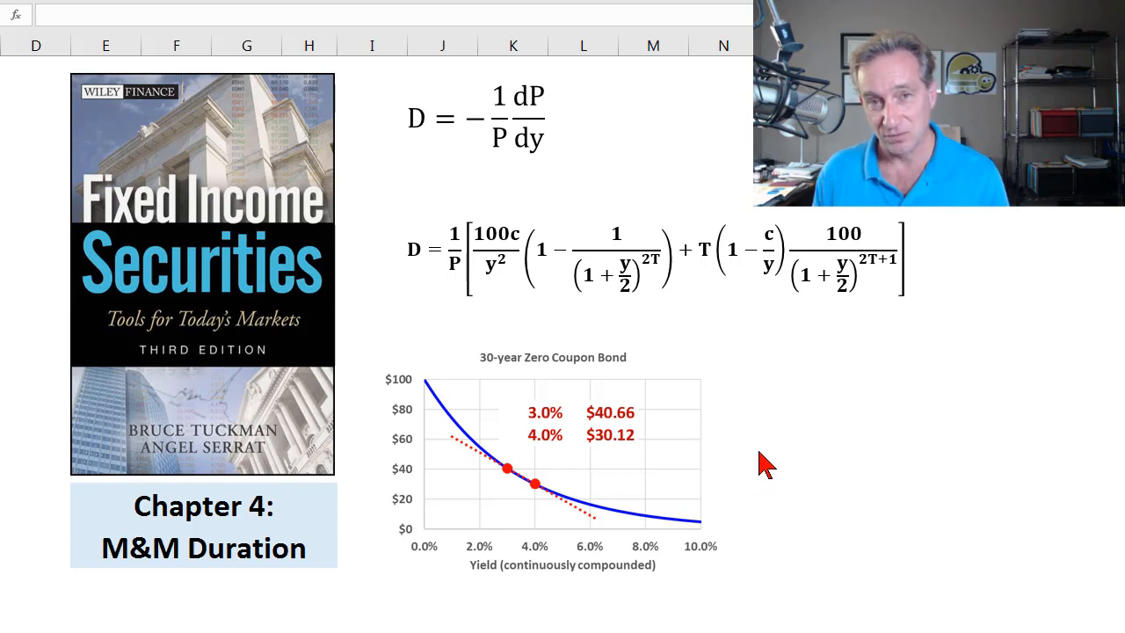
mouse_move(830, 436)
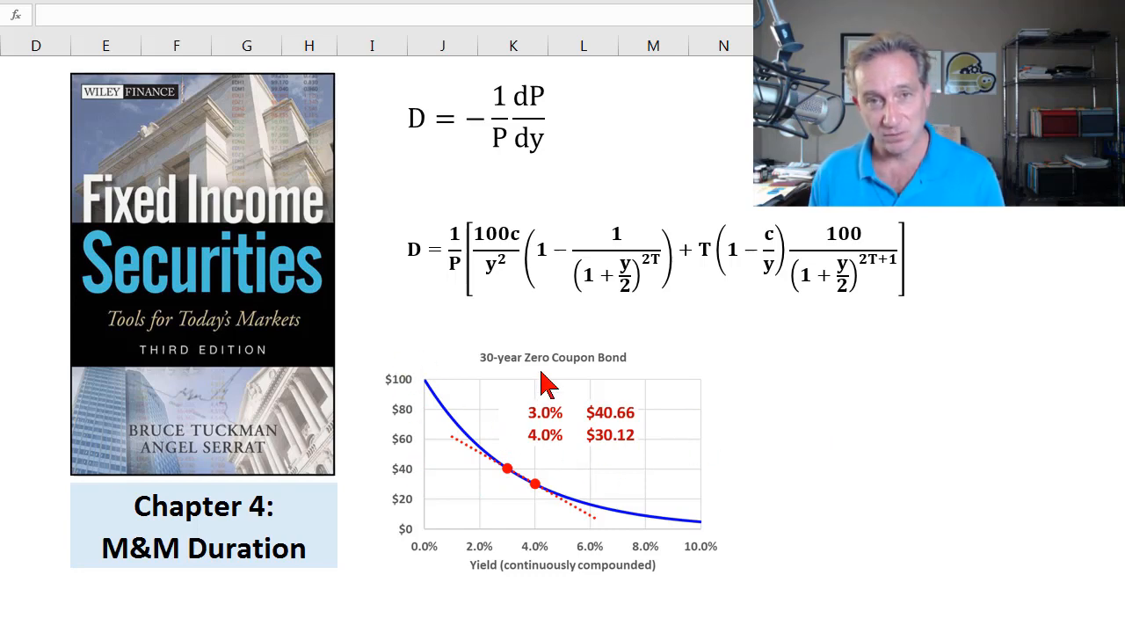
mouse_move(362, 387)
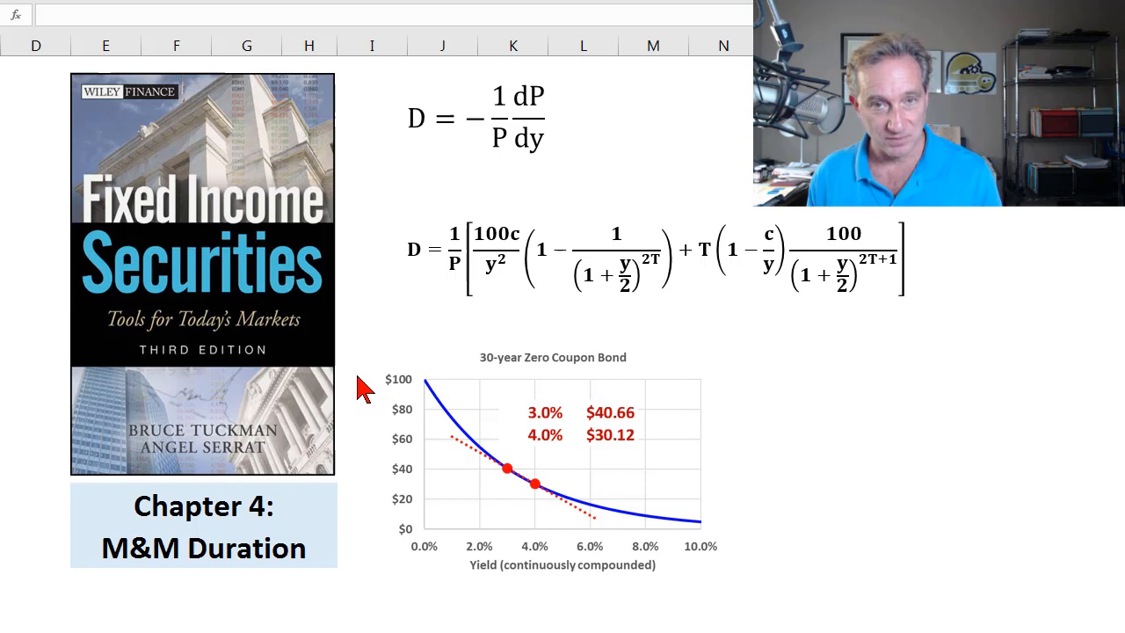
mouse_move(666, 376)
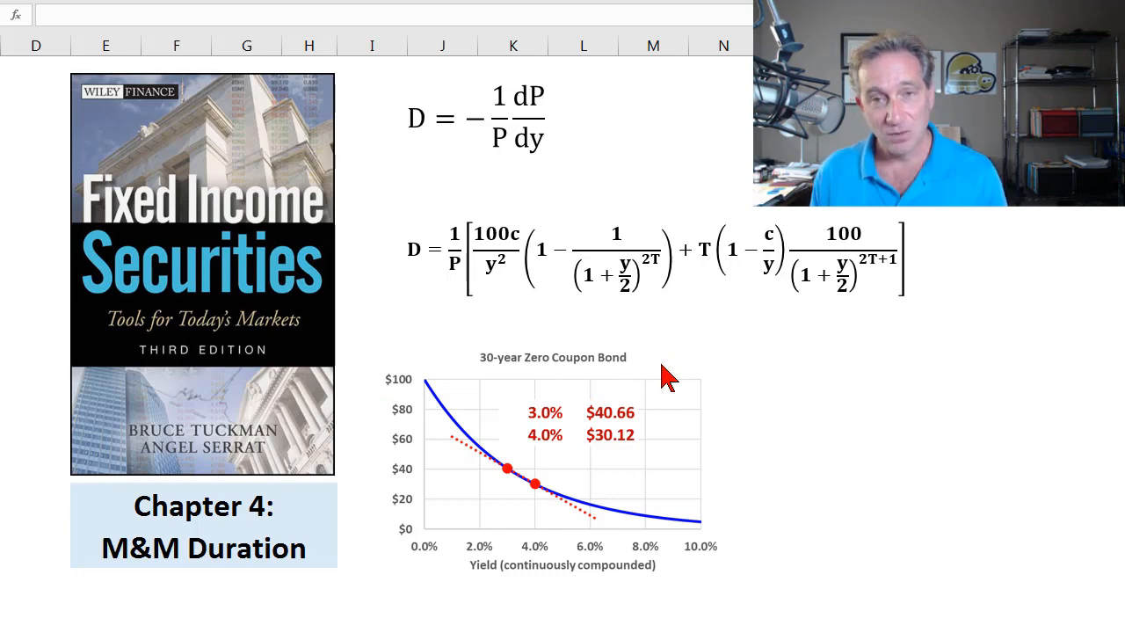
mouse_move(785, 387)
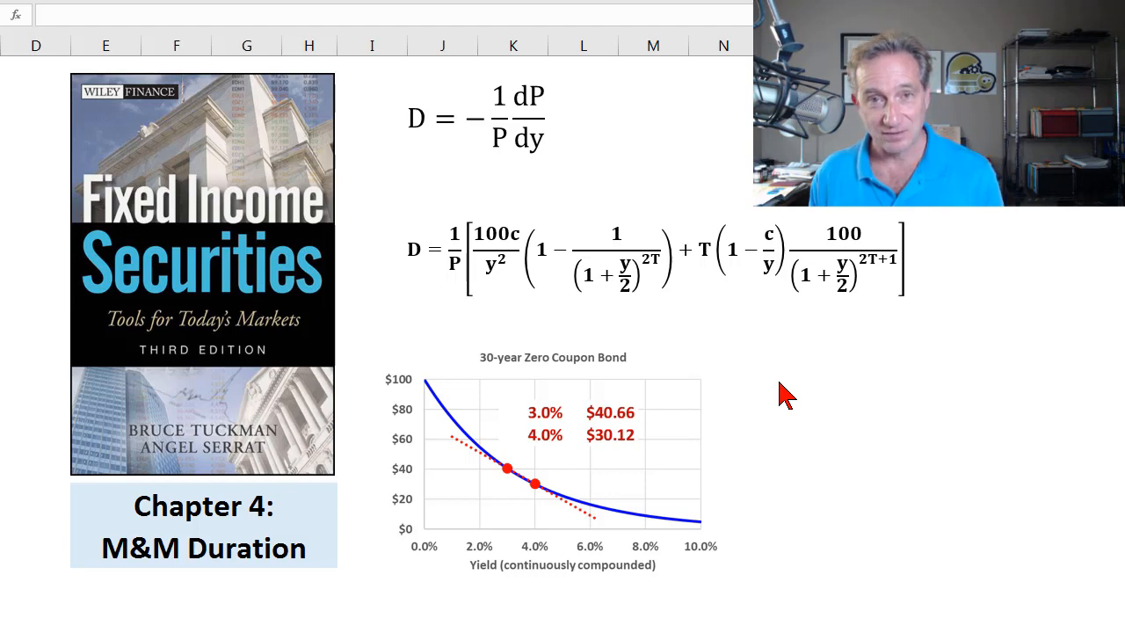
mouse_move(647, 343)
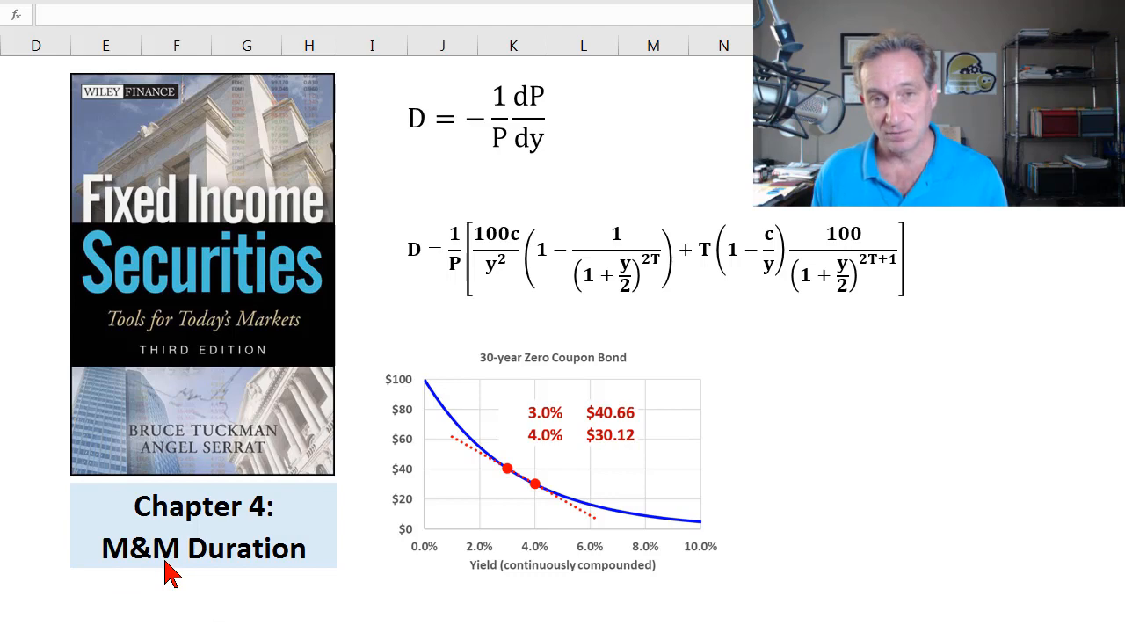
mouse_move(765, 422)
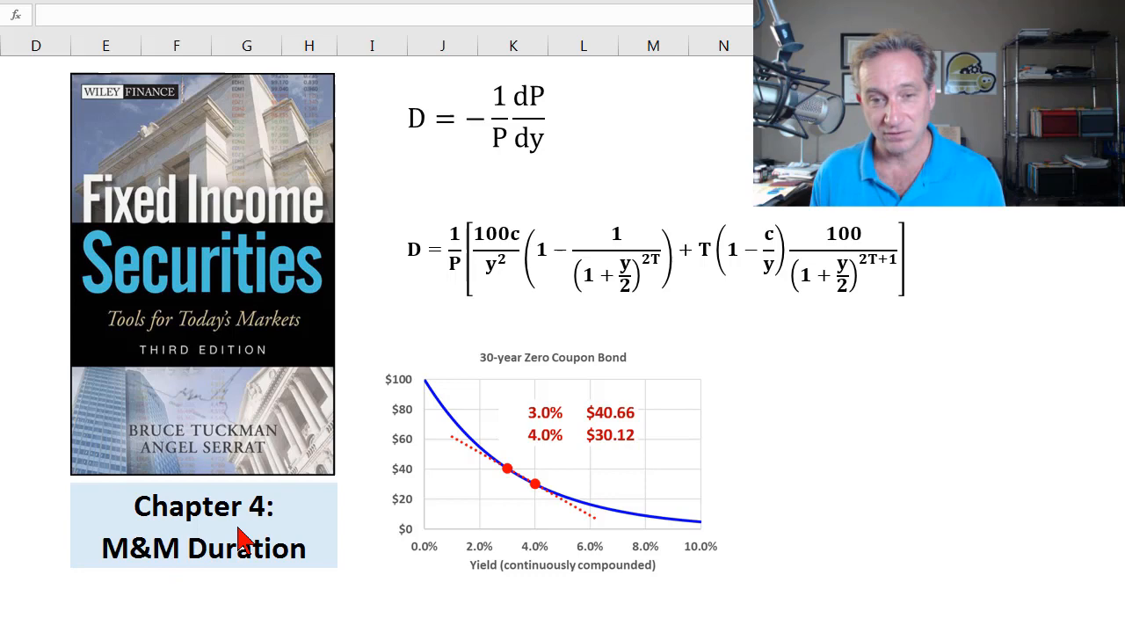
mouse_move(454, 308)
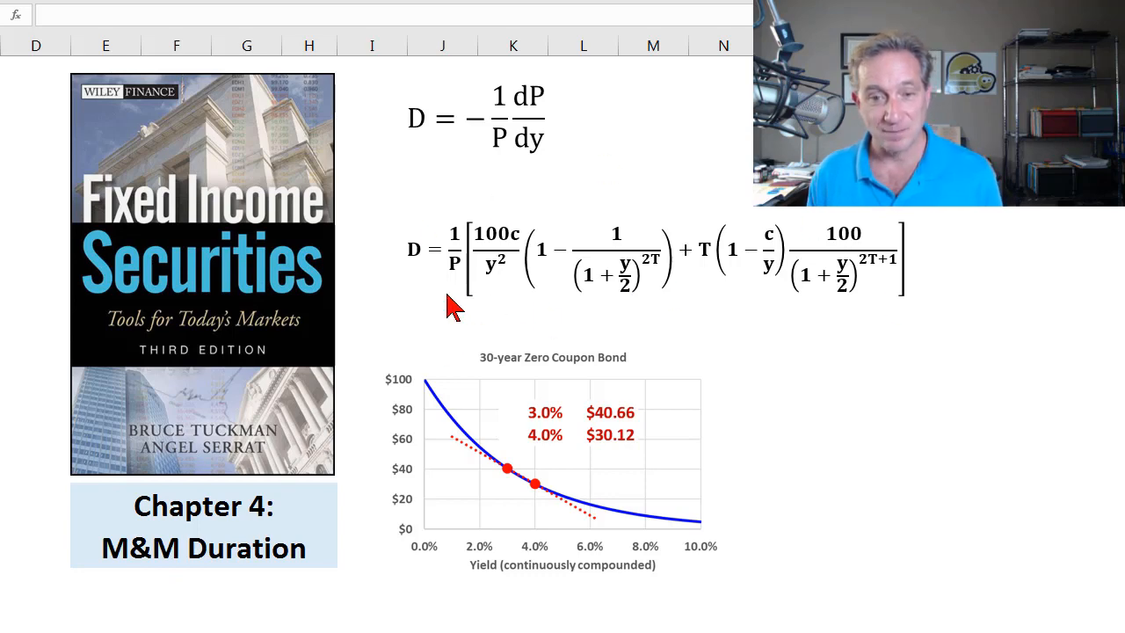
mouse_move(890, 313)
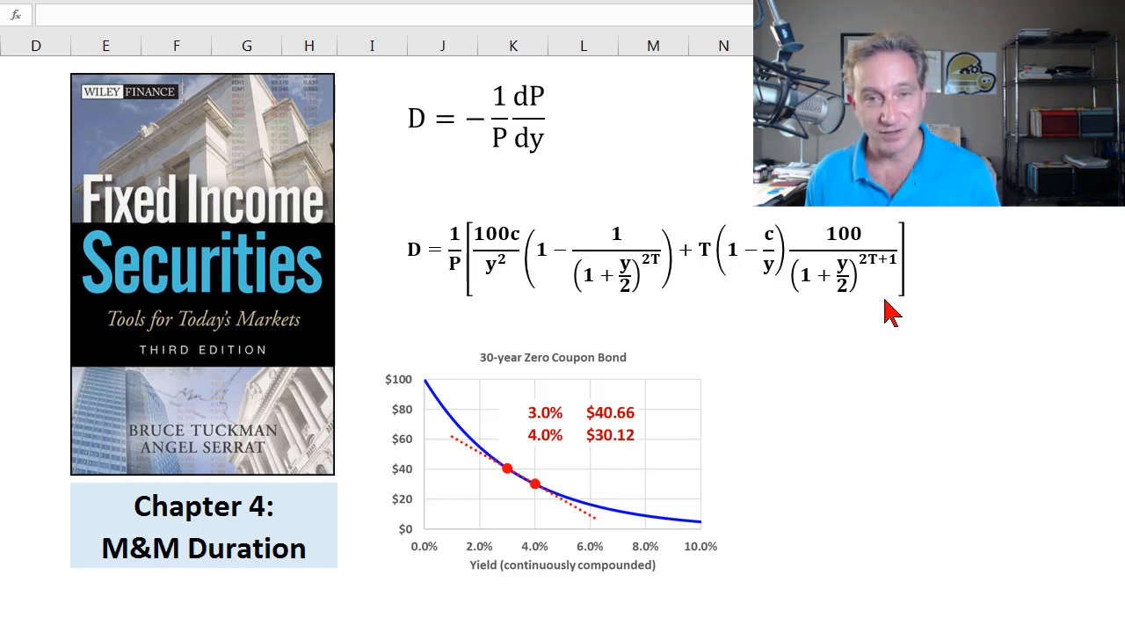
mouse_move(807, 277)
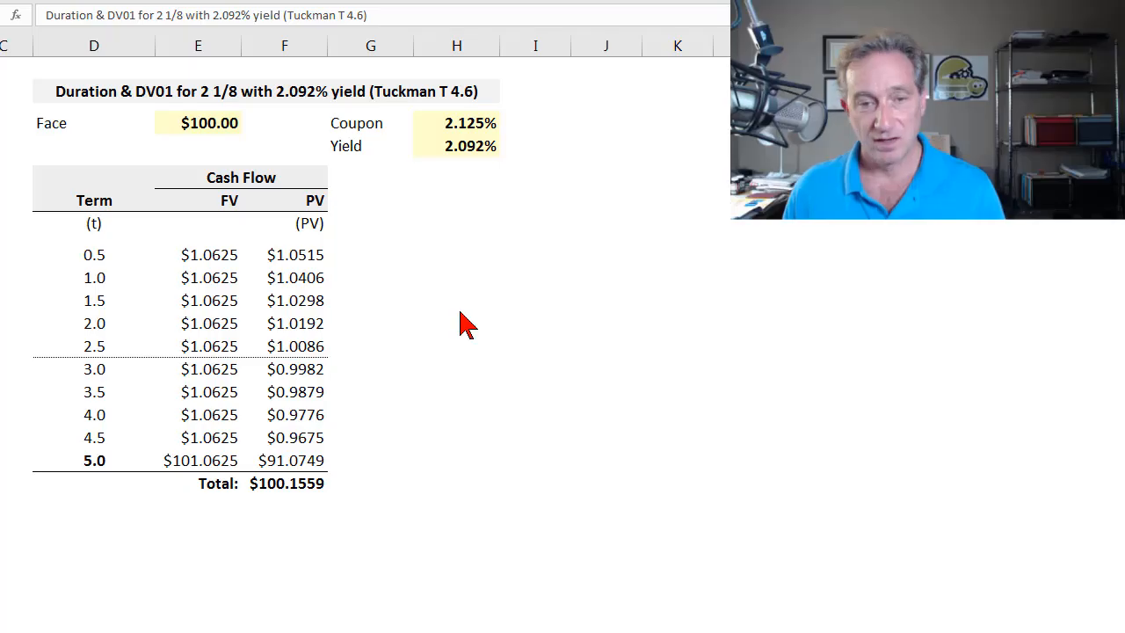
mouse_move(394, 105)
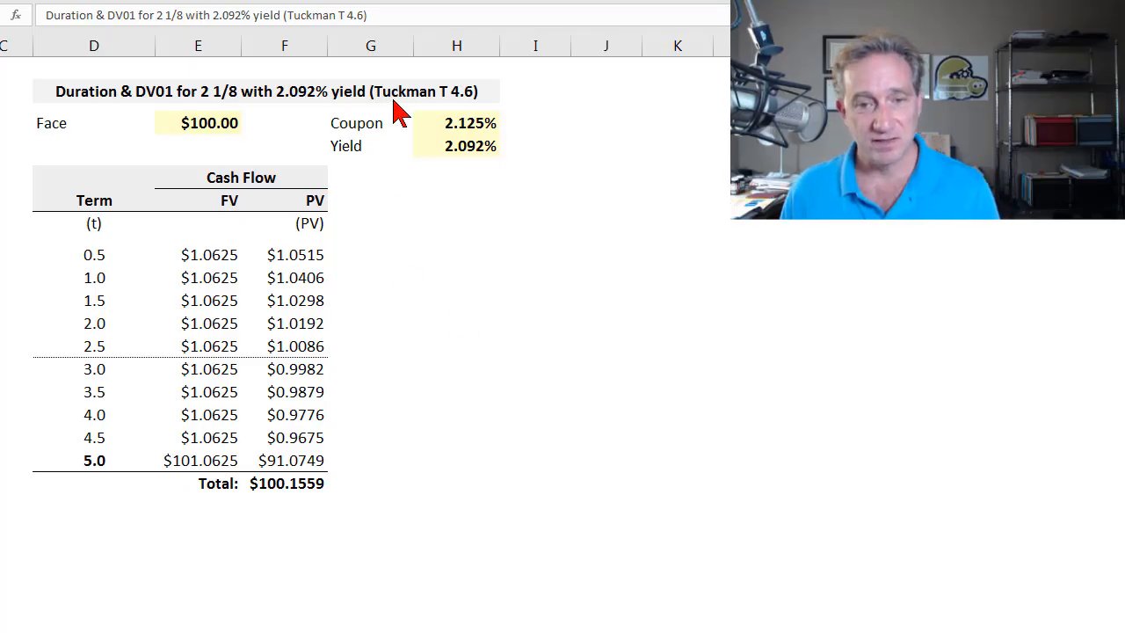
mouse_move(197, 149)
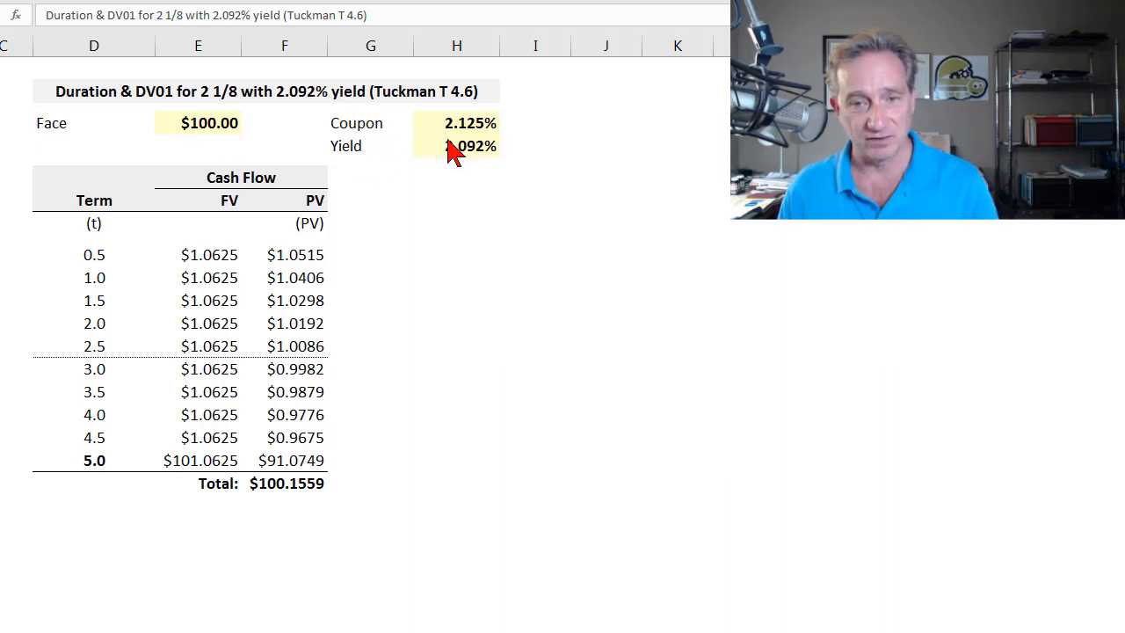
mouse_move(296, 260)
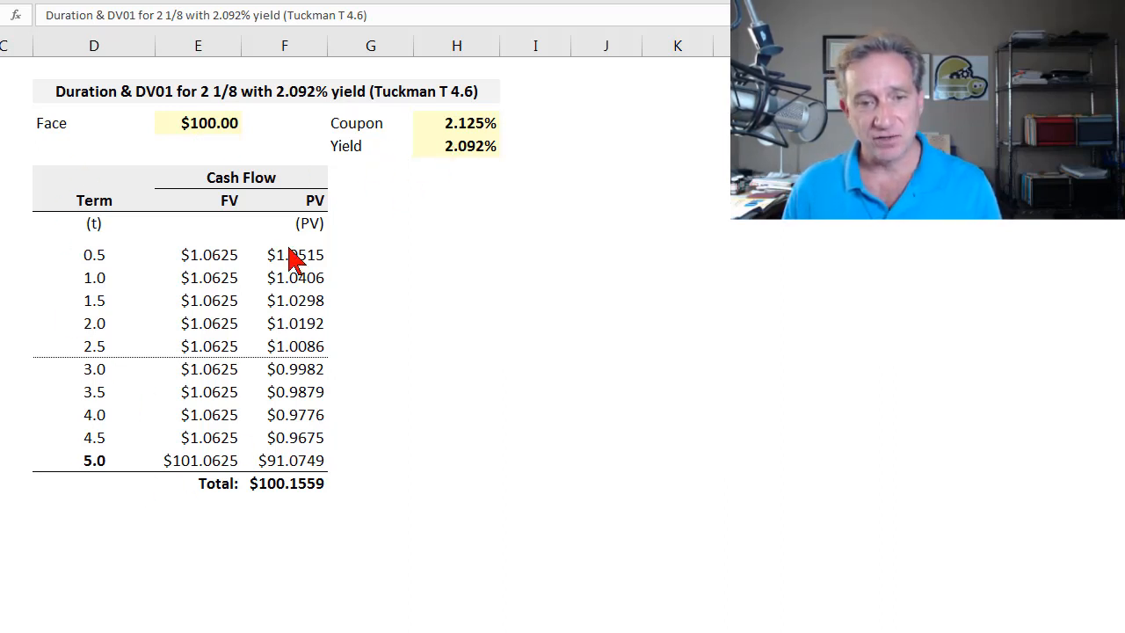
mouse_move(360, 318)
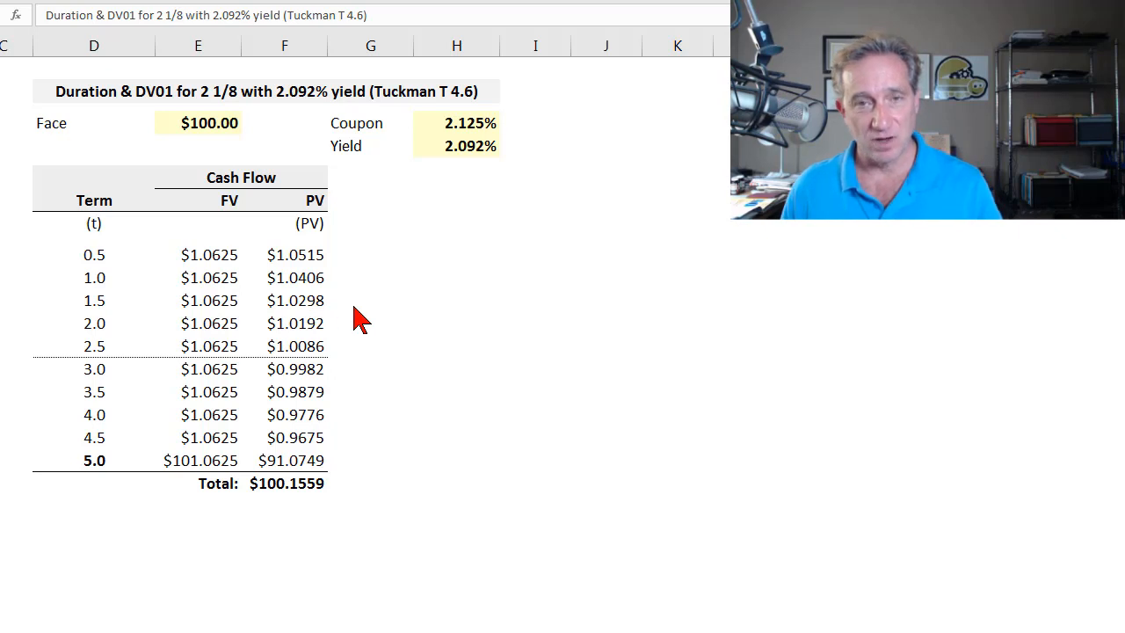
mouse_move(436, 174)
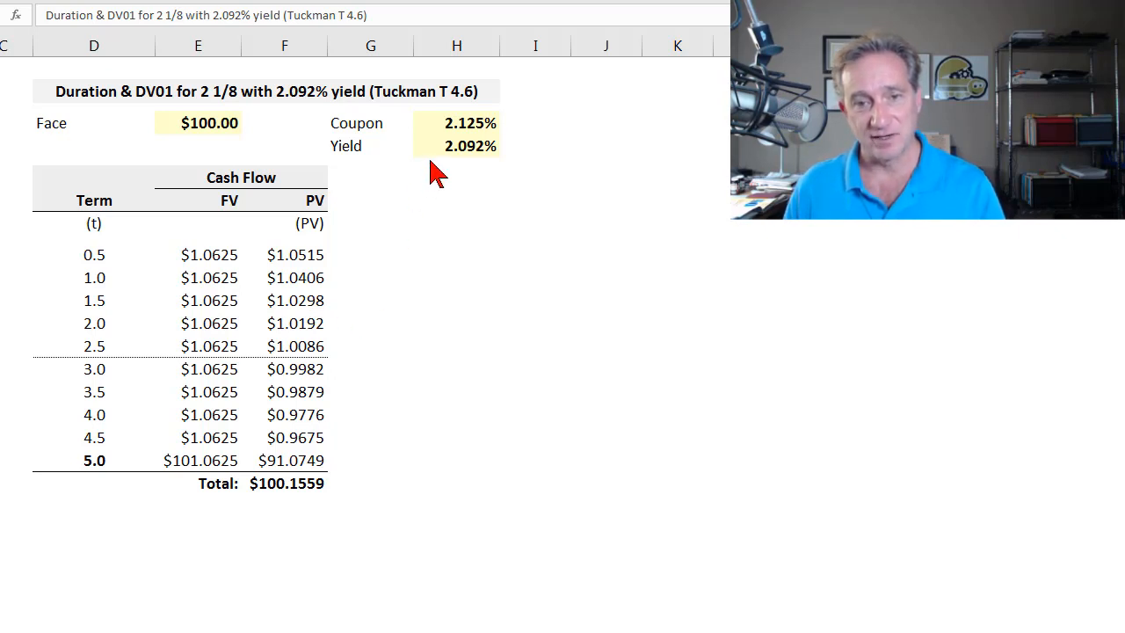
mouse_move(366, 257)
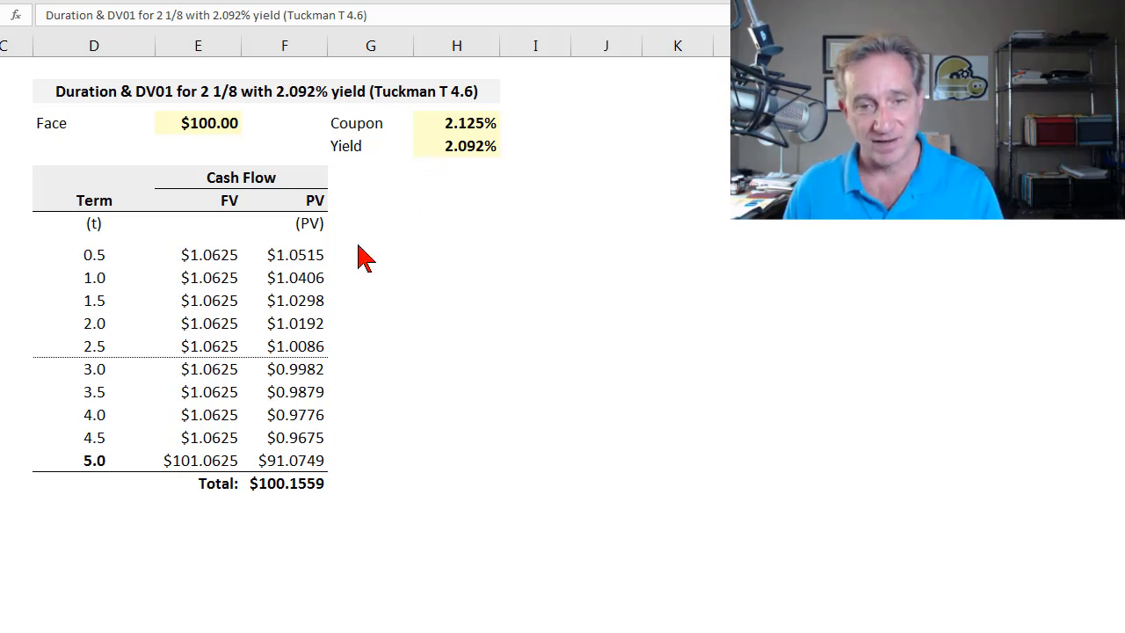
mouse_move(405, 273)
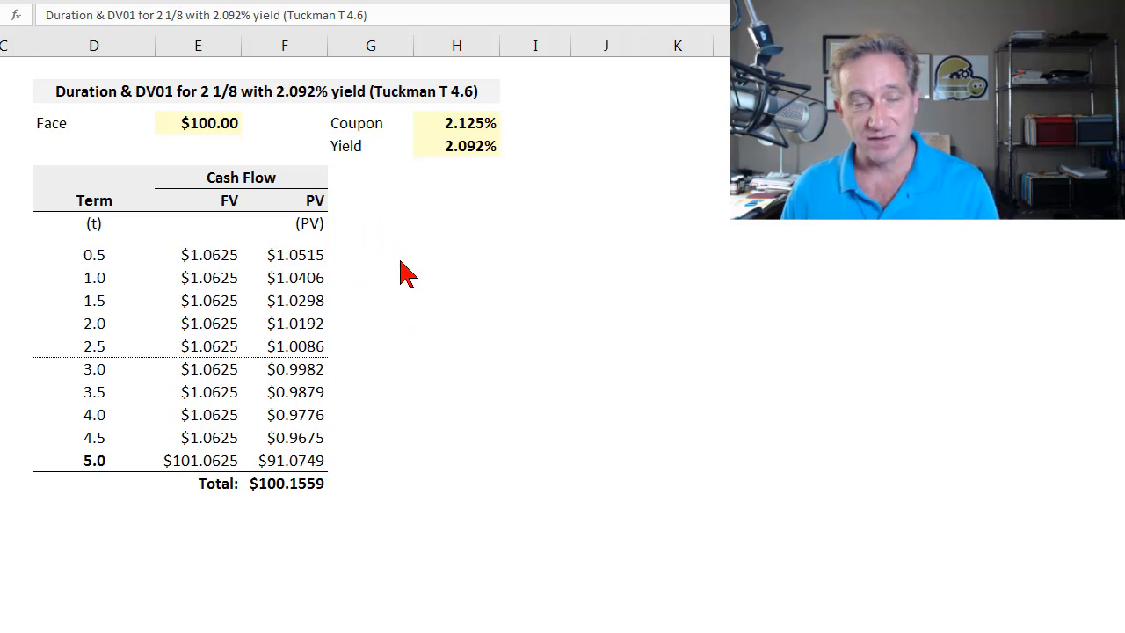
mouse_move(411, 373)
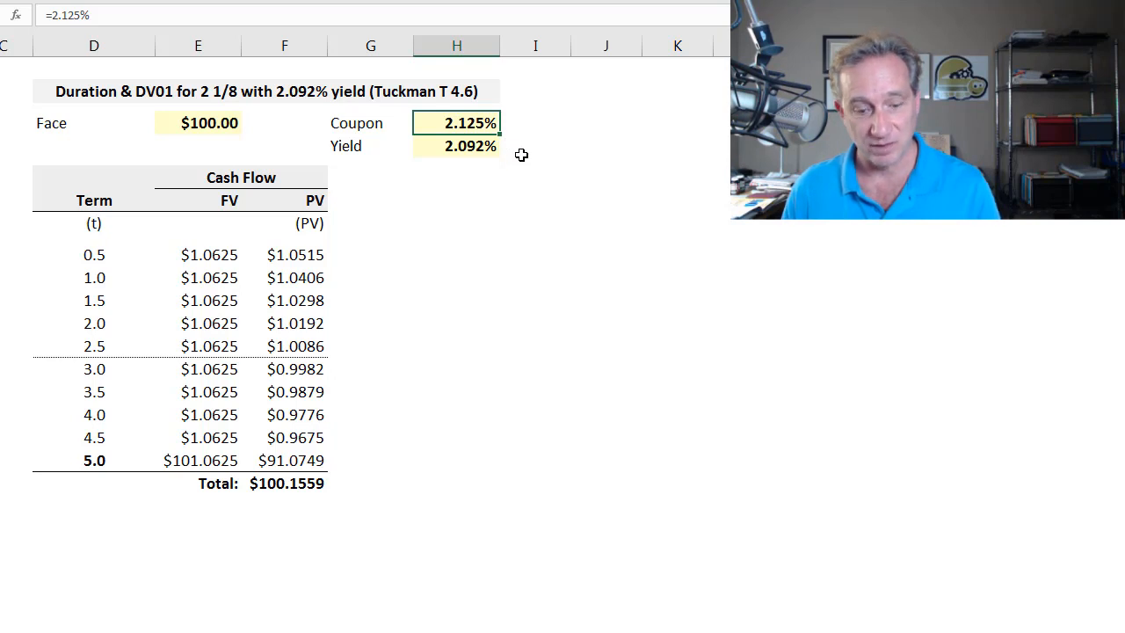
Step: Enter the coupon as 2.125% in H5 and move to the yield cell H6
text(=2 1/8)
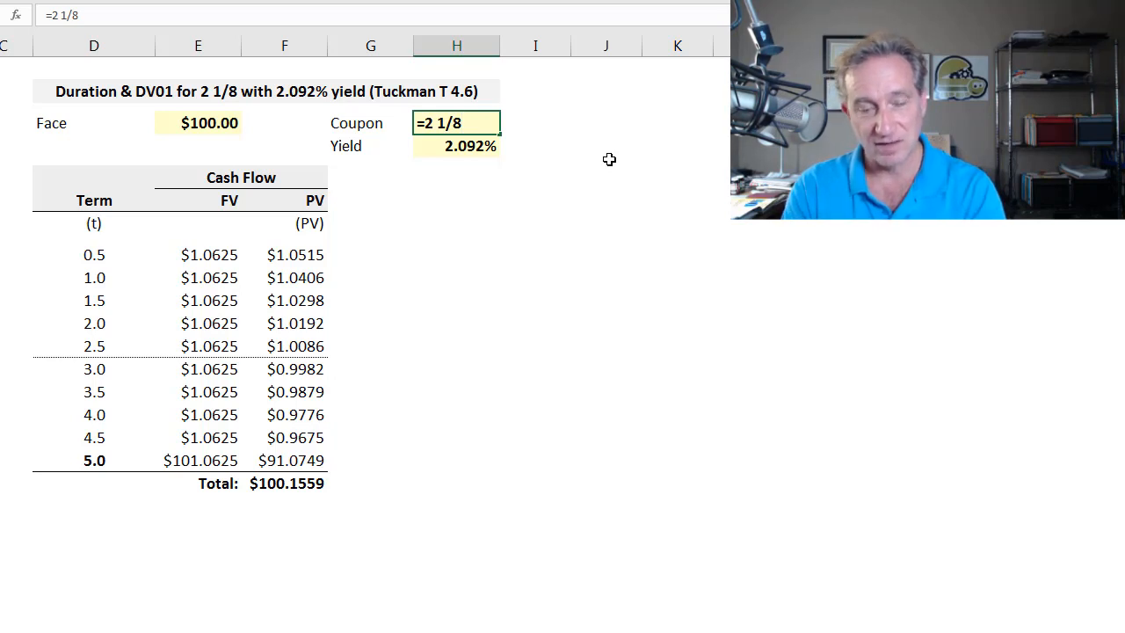
text(2.125%)
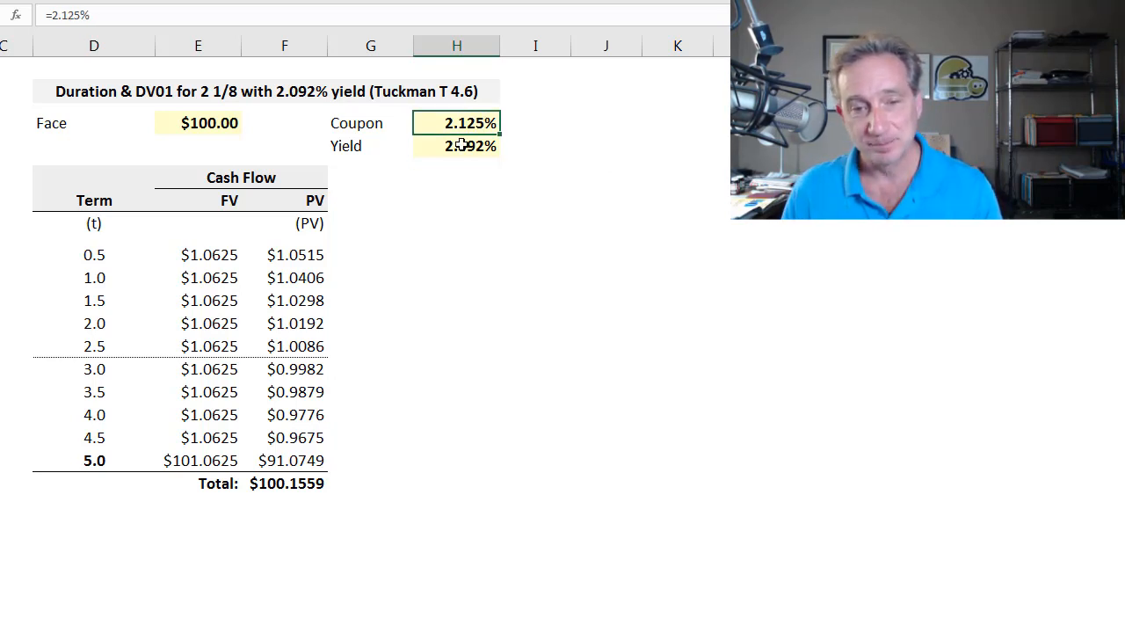
click(457, 146)
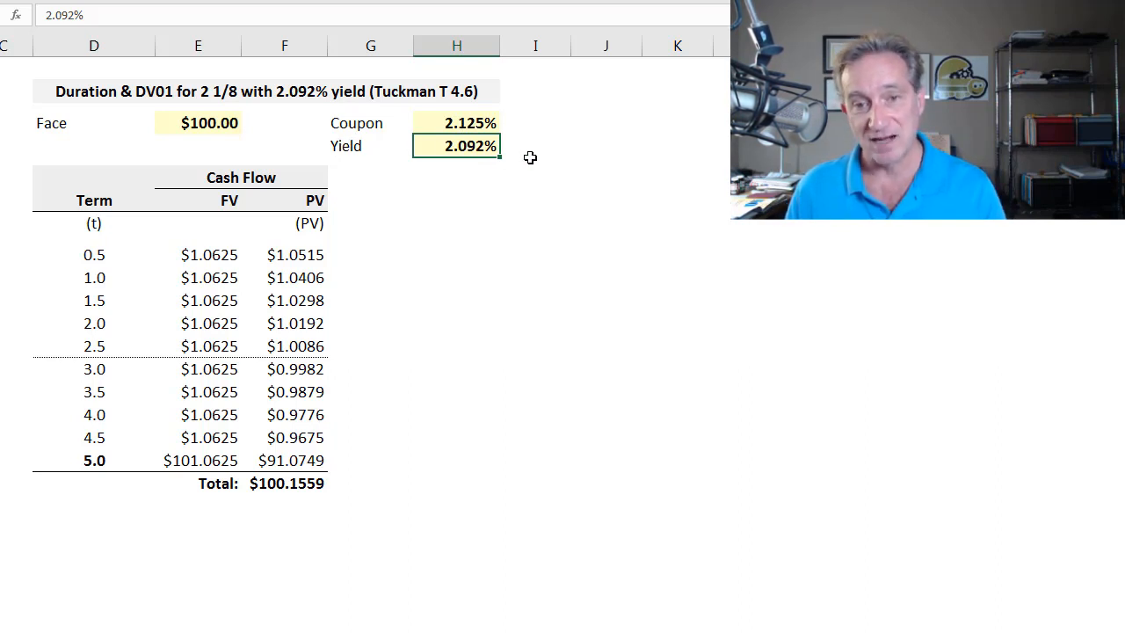
click(458, 176)
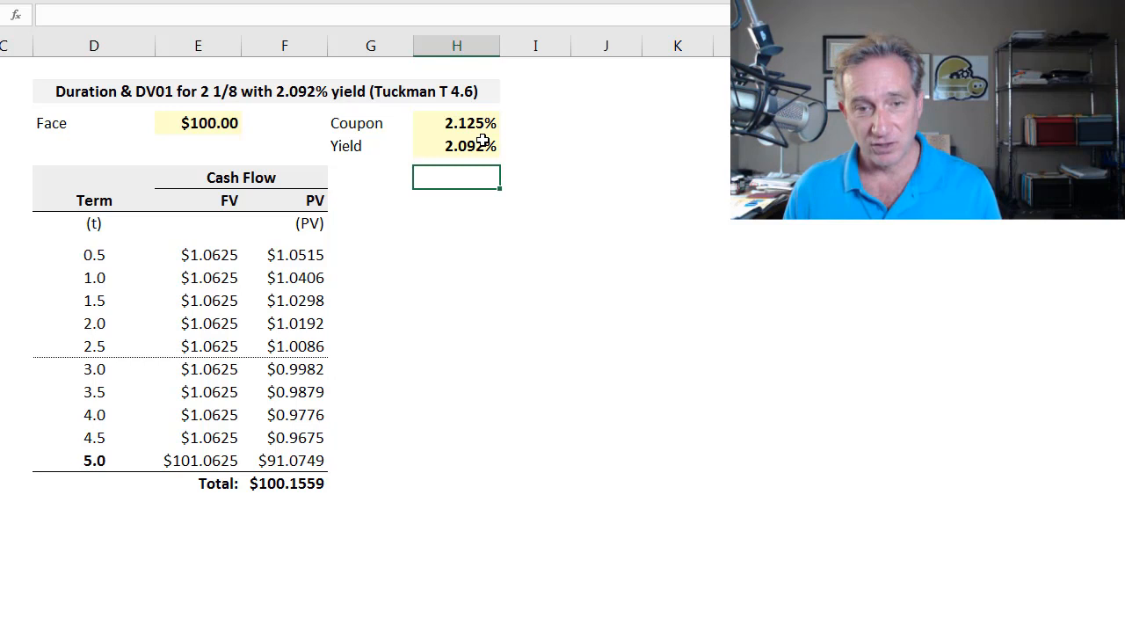
mouse_move(589, 191)
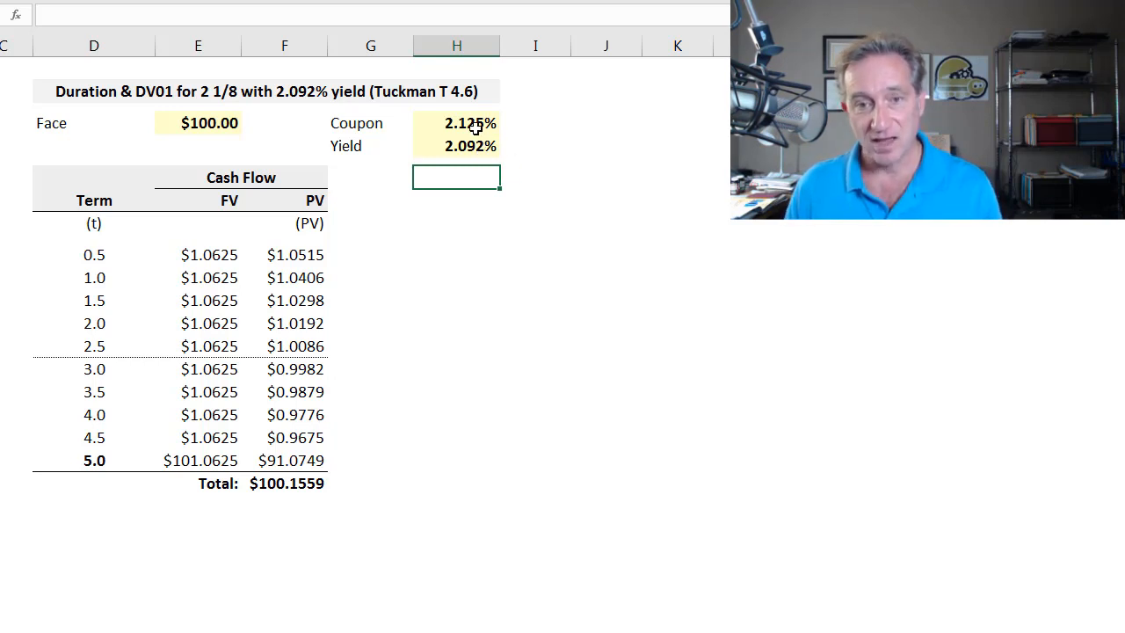
click(457, 123)
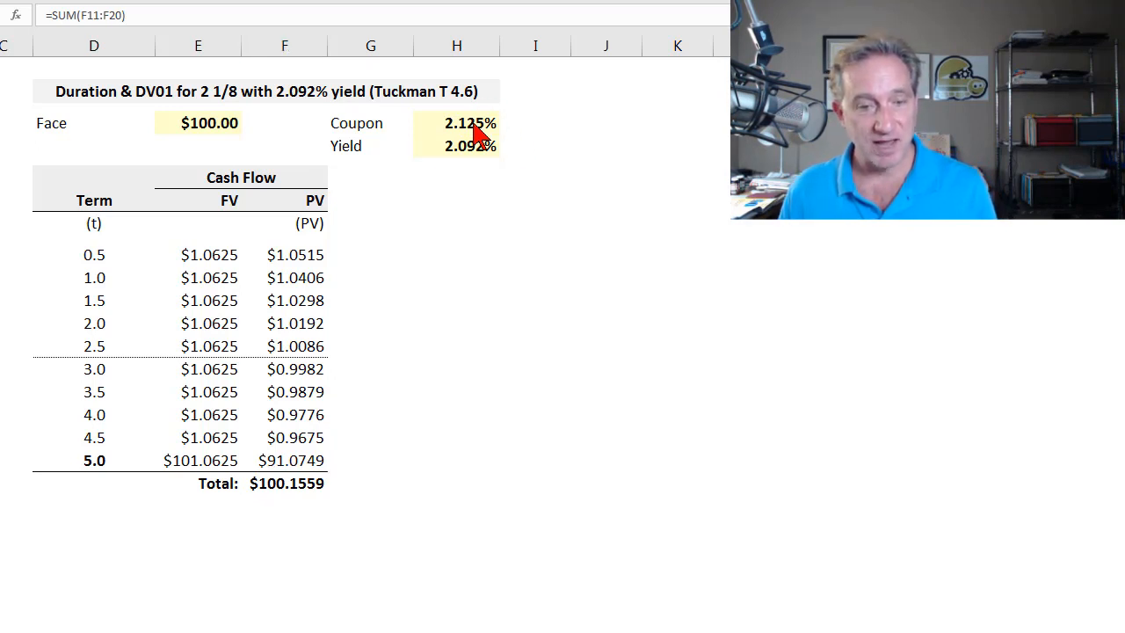
mouse_move(110, 272)
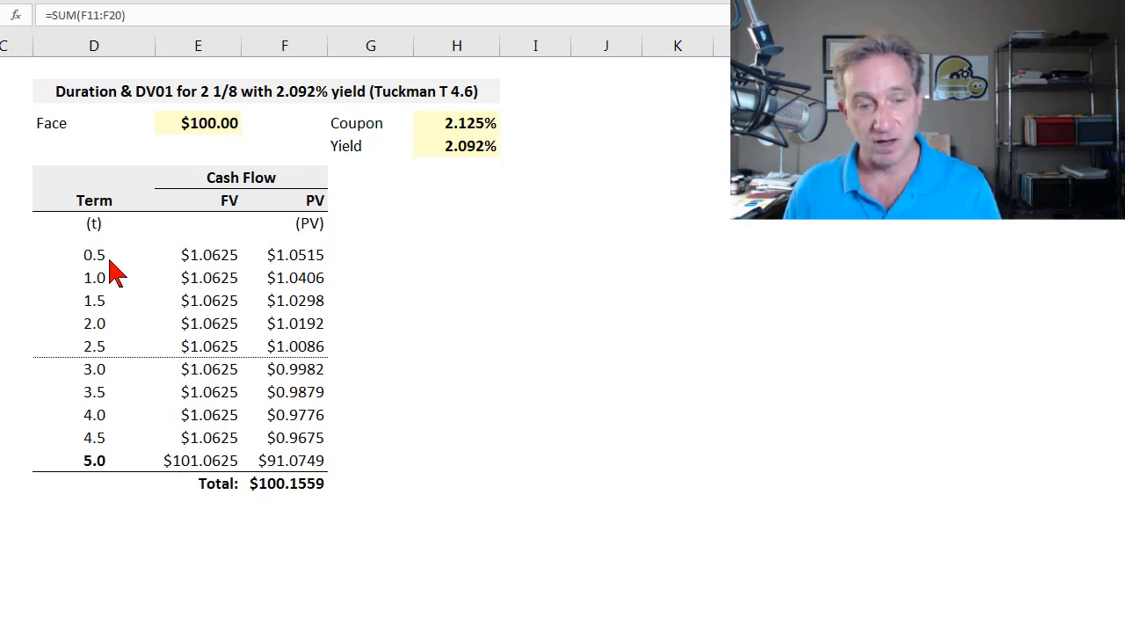
mouse_move(116, 369)
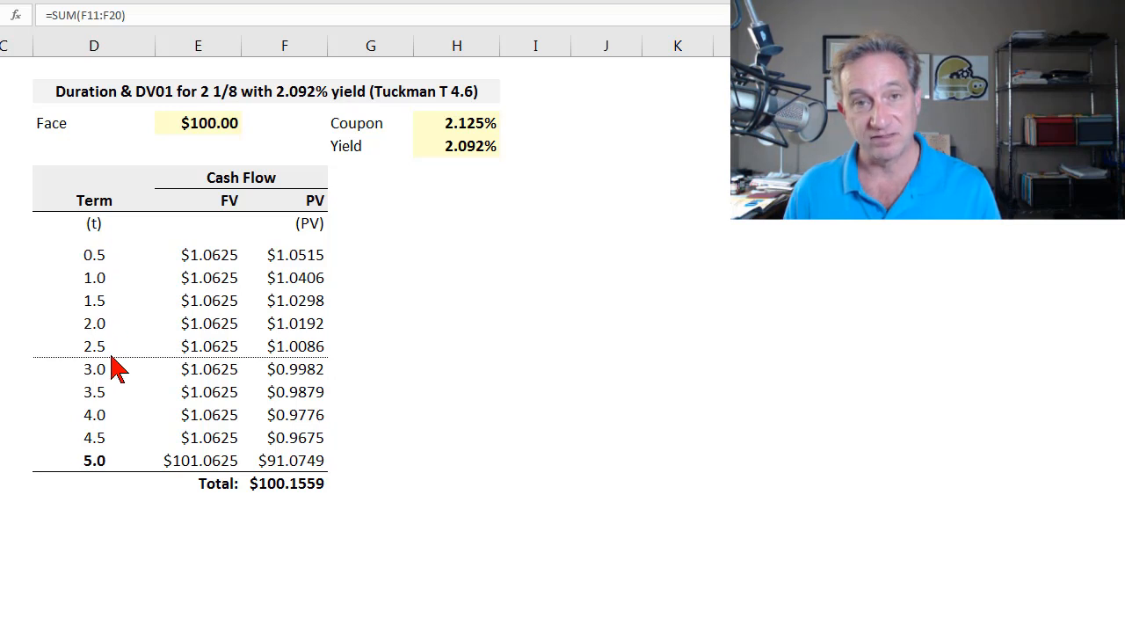
click(284, 484)
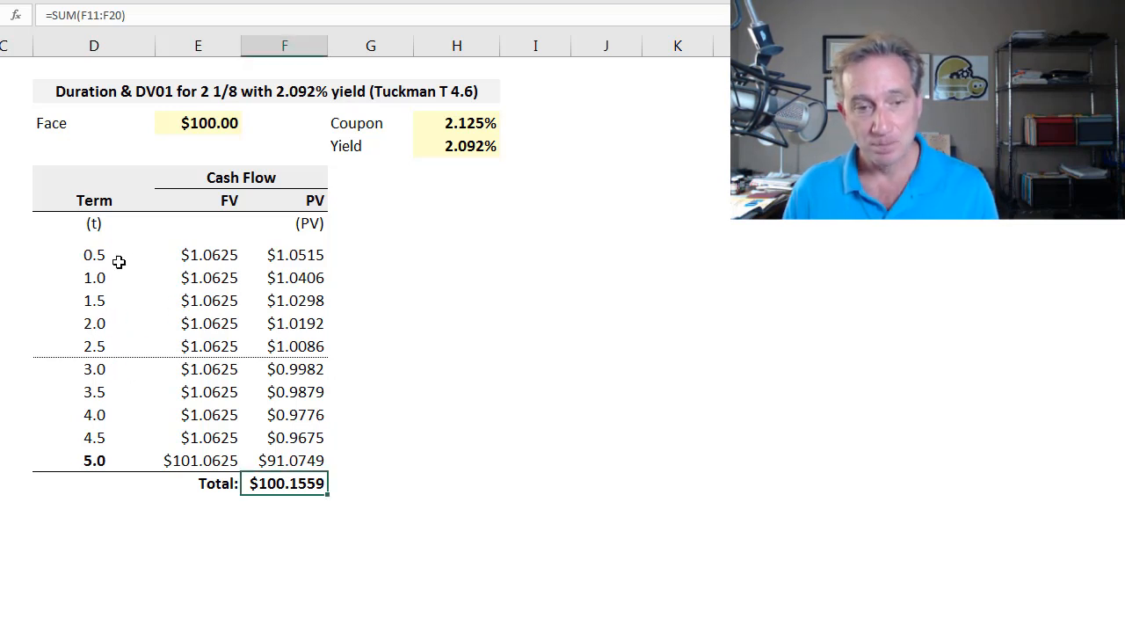
click(95, 460)
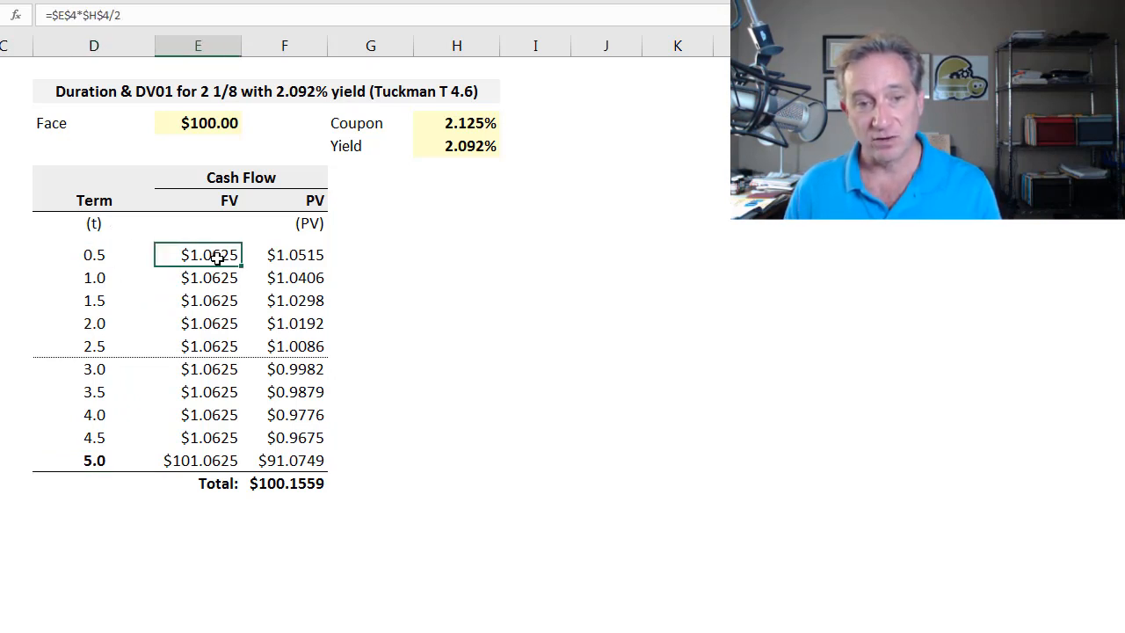
drag(197, 255, 197, 460)
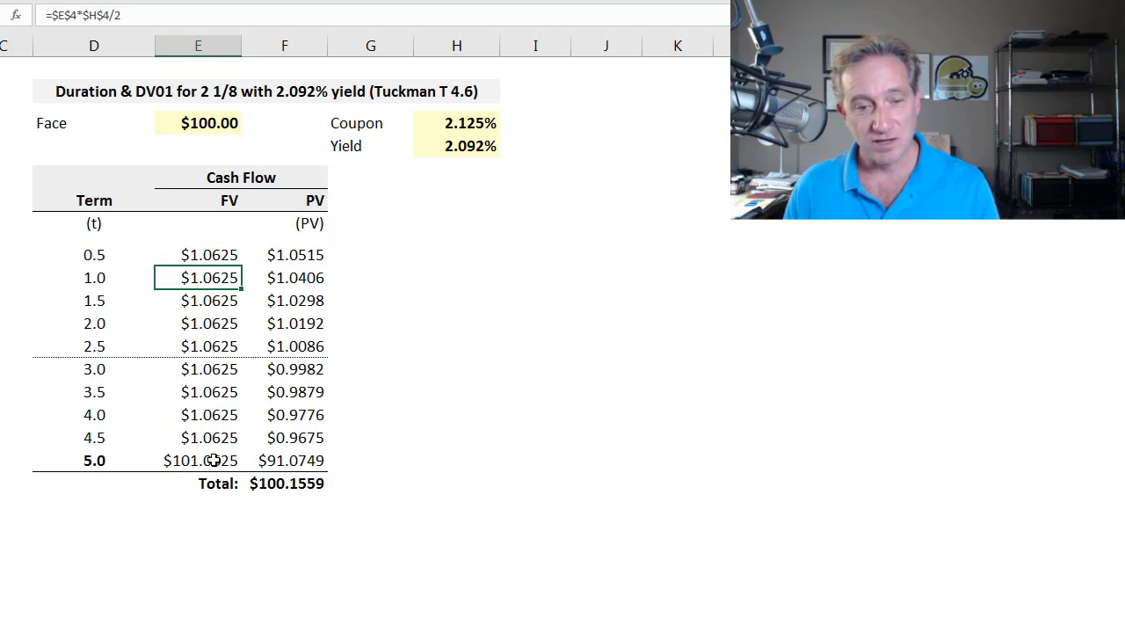
click(197, 461)
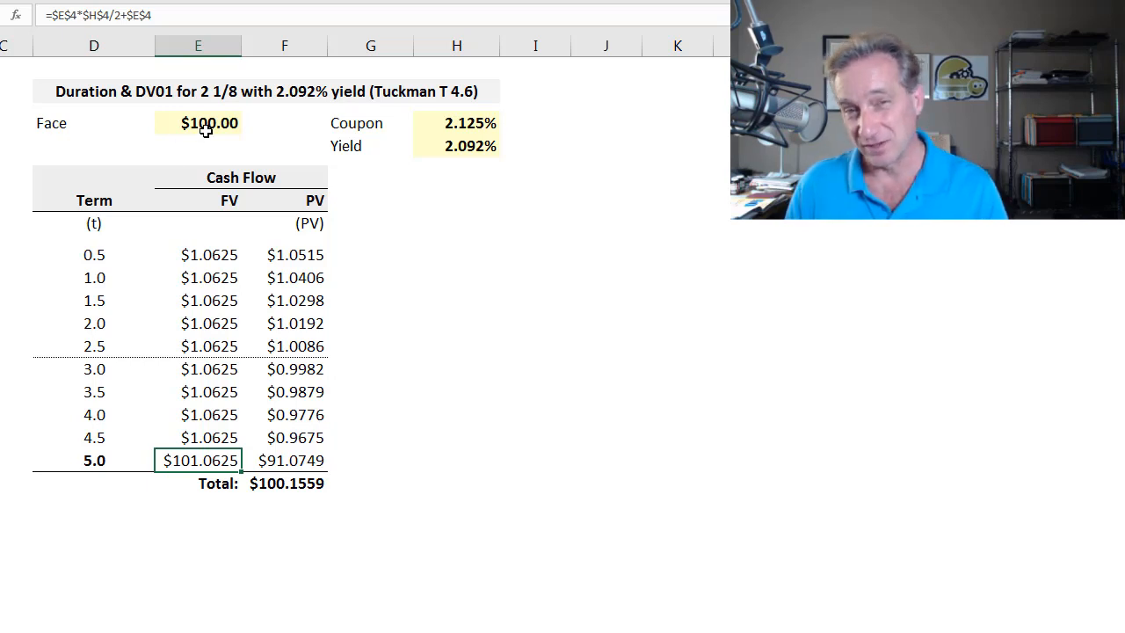
mouse_move(233, 239)
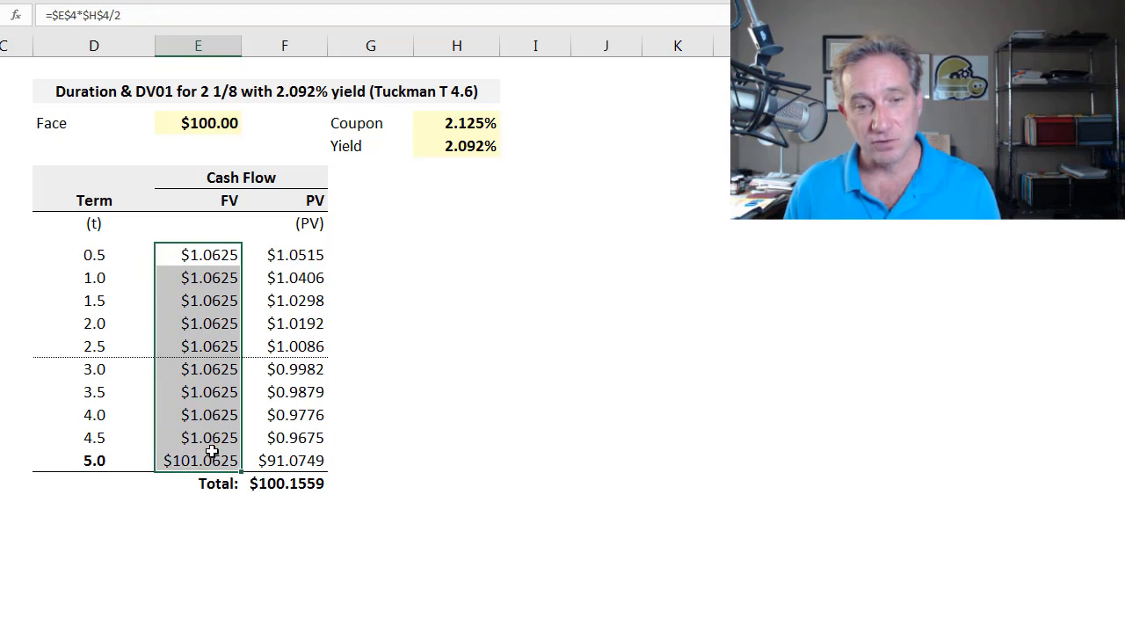
click(295, 255)
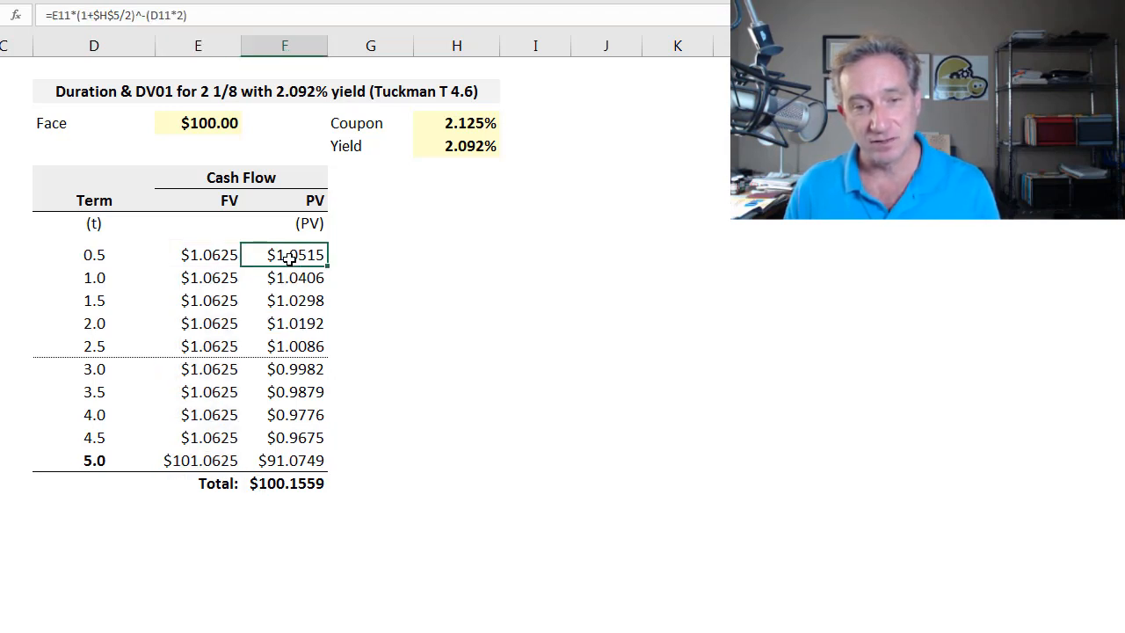
drag(296, 255, 296, 300)
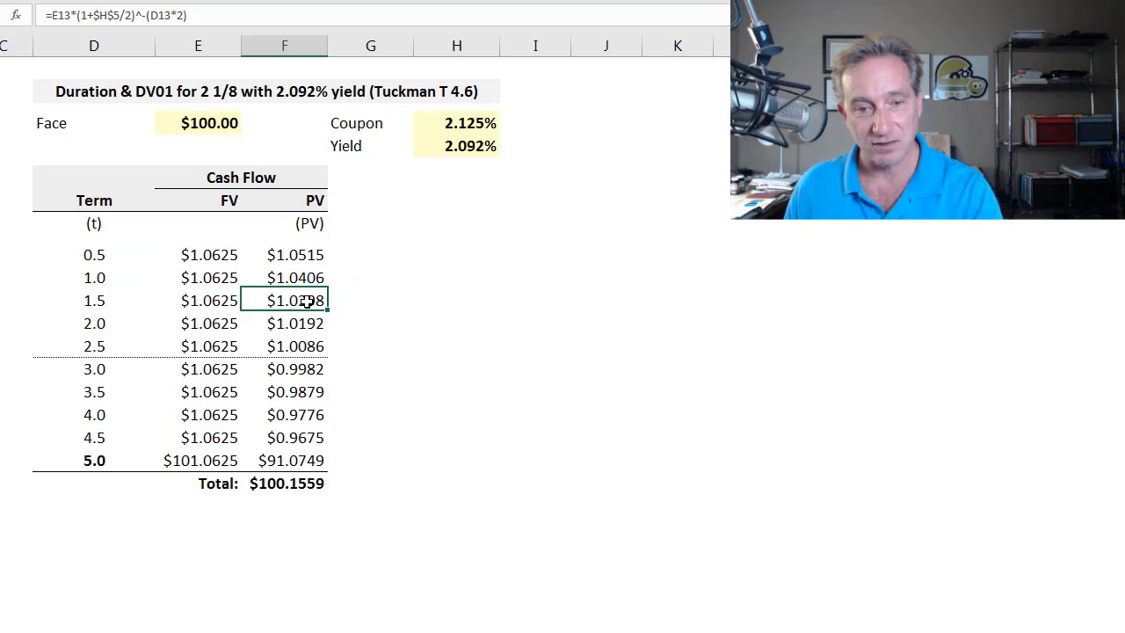
click(296, 370)
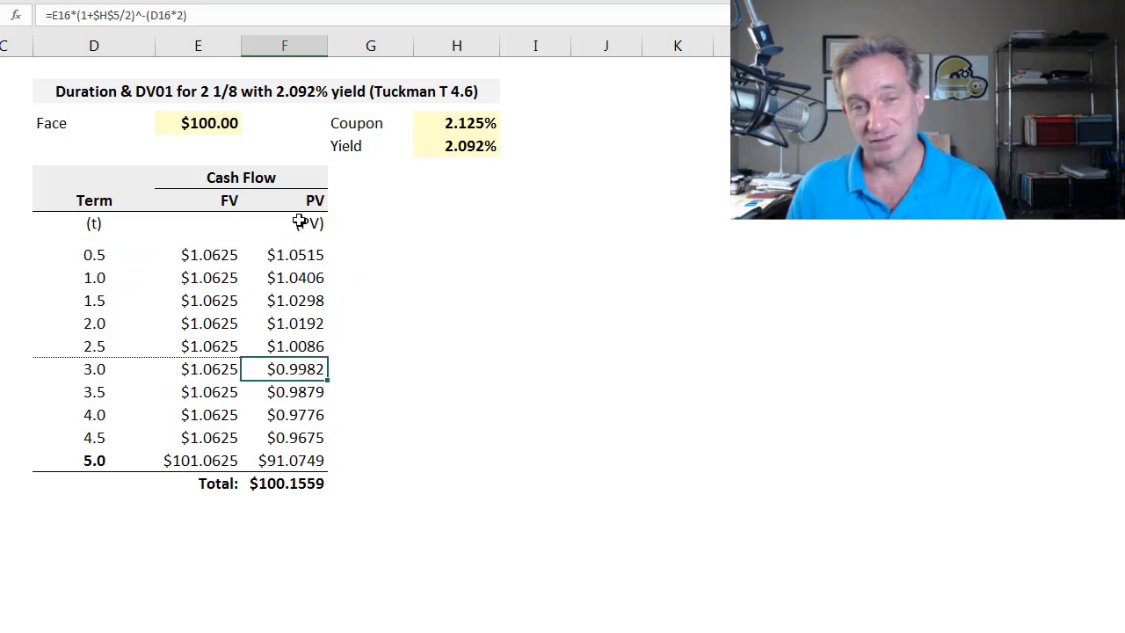
mouse_move(296, 248)
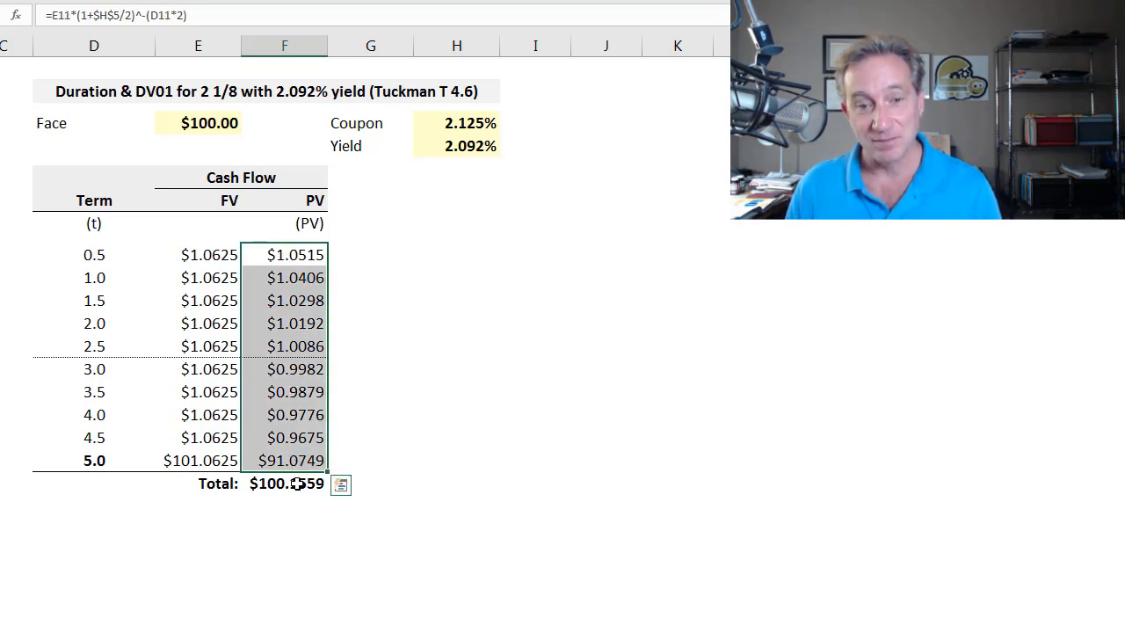
click(285, 483)
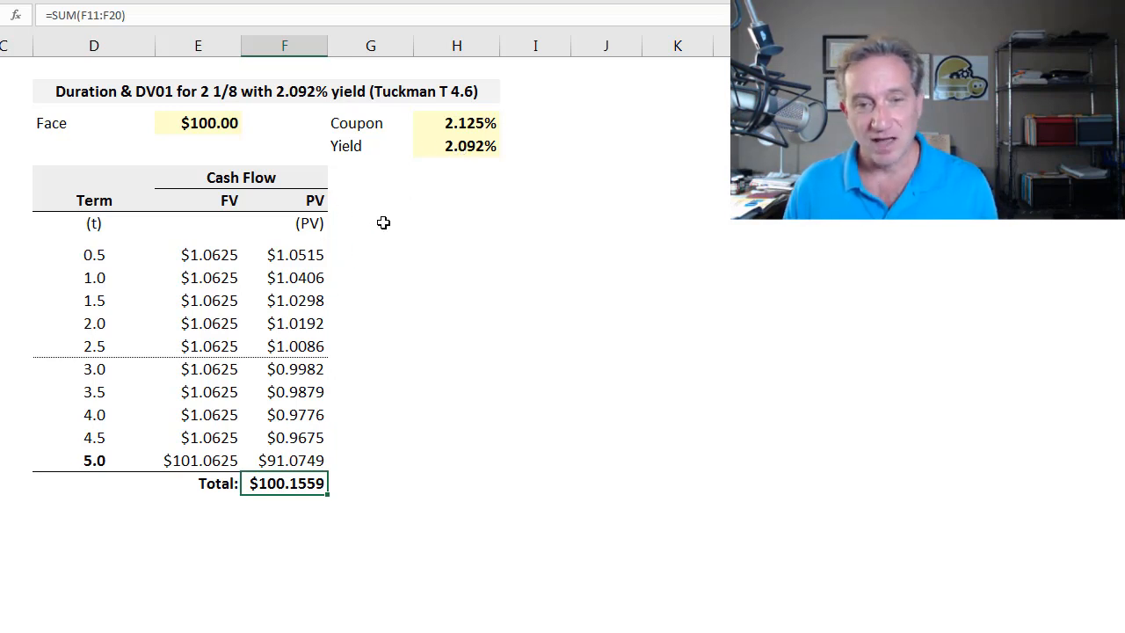
mouse_move(362, 336)
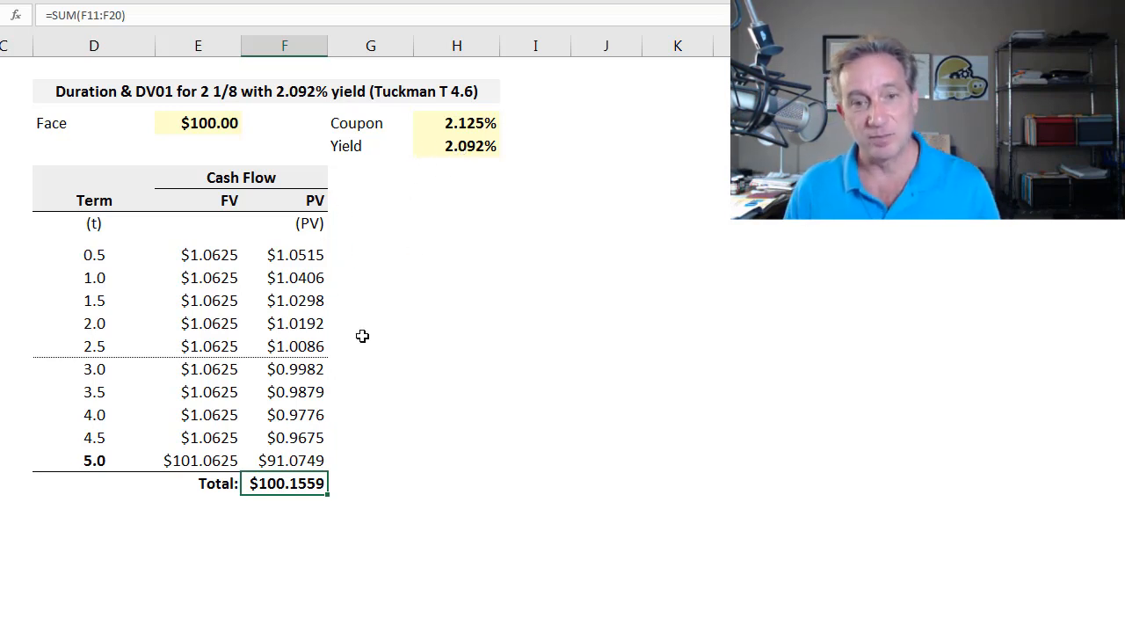
click(457, 146)
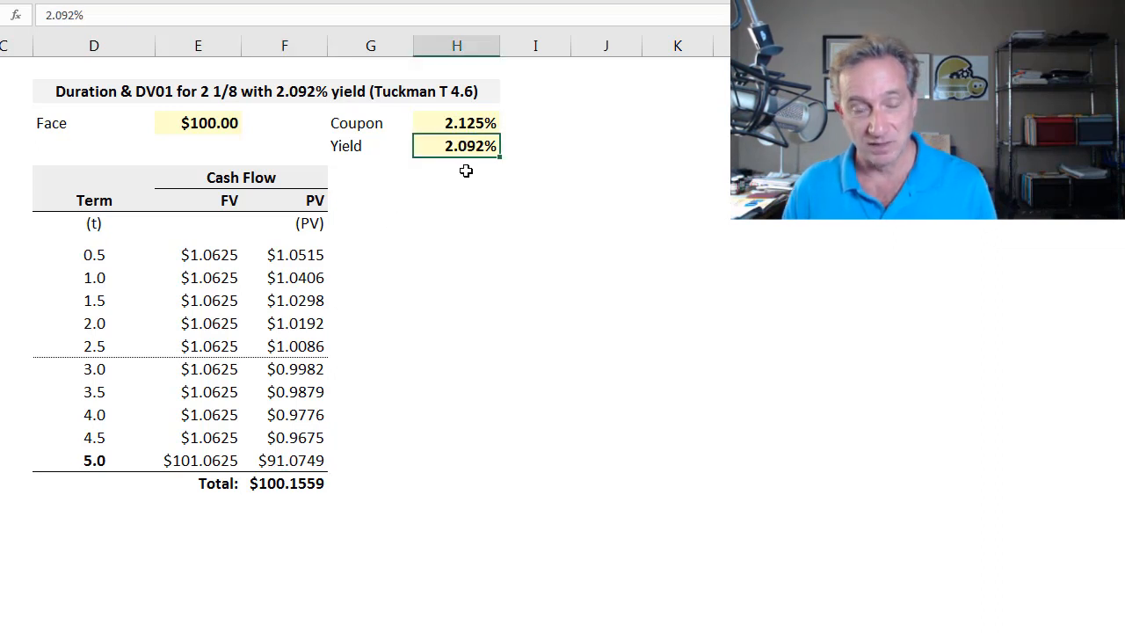
Step: Review the time-weighted PV formulas (term times PV) and their total of 477.7621
click(369, 301)
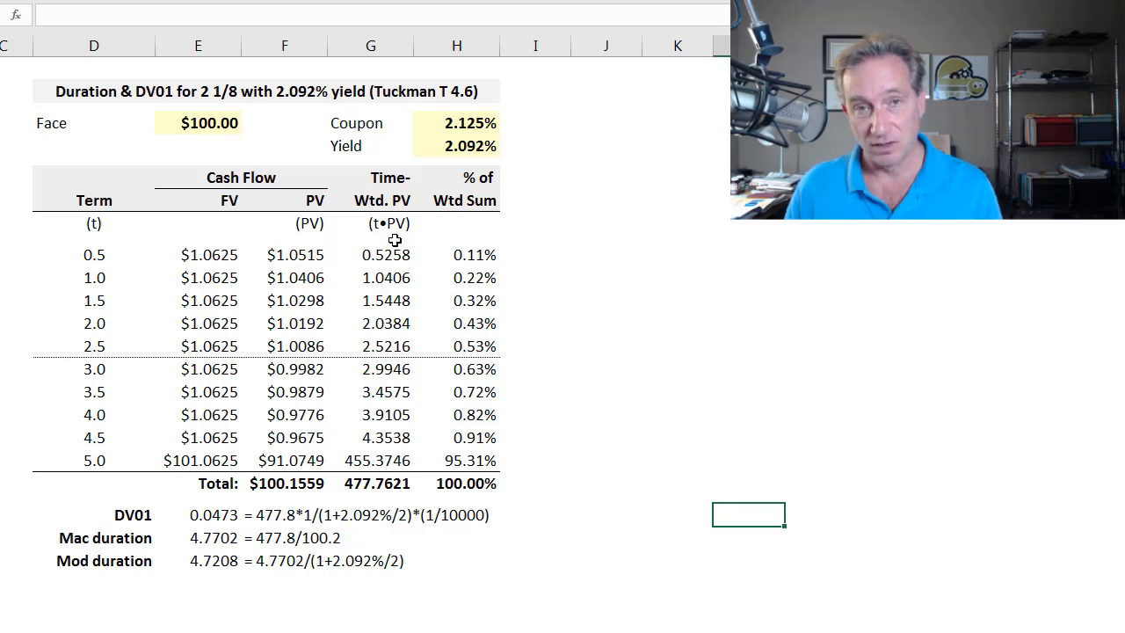
mouse_move(468, 330)
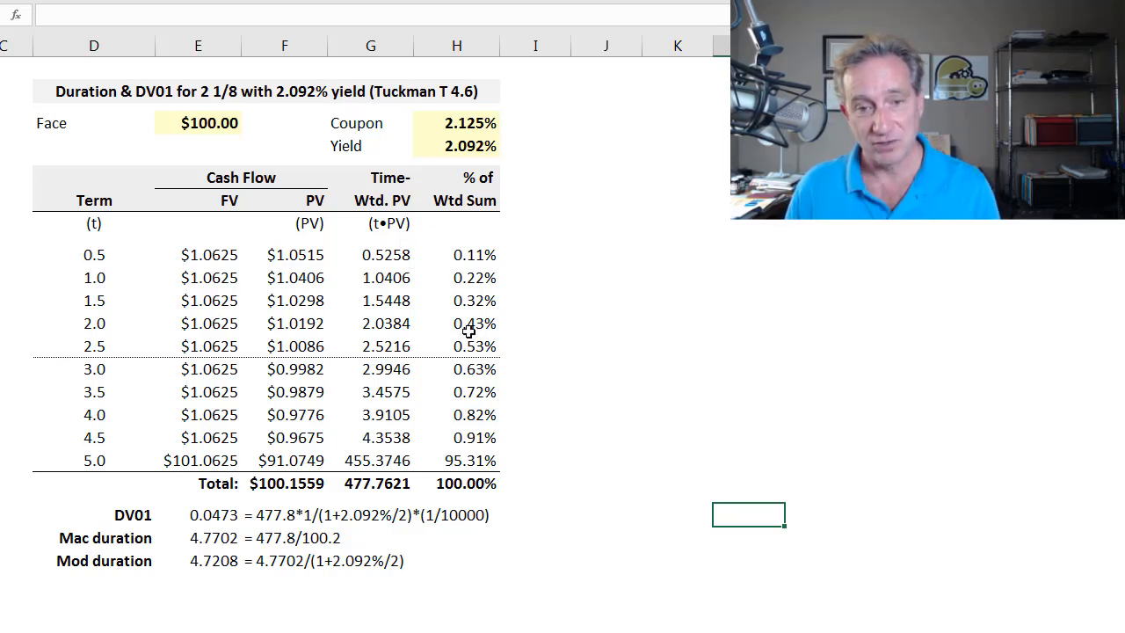
click(369, 177)
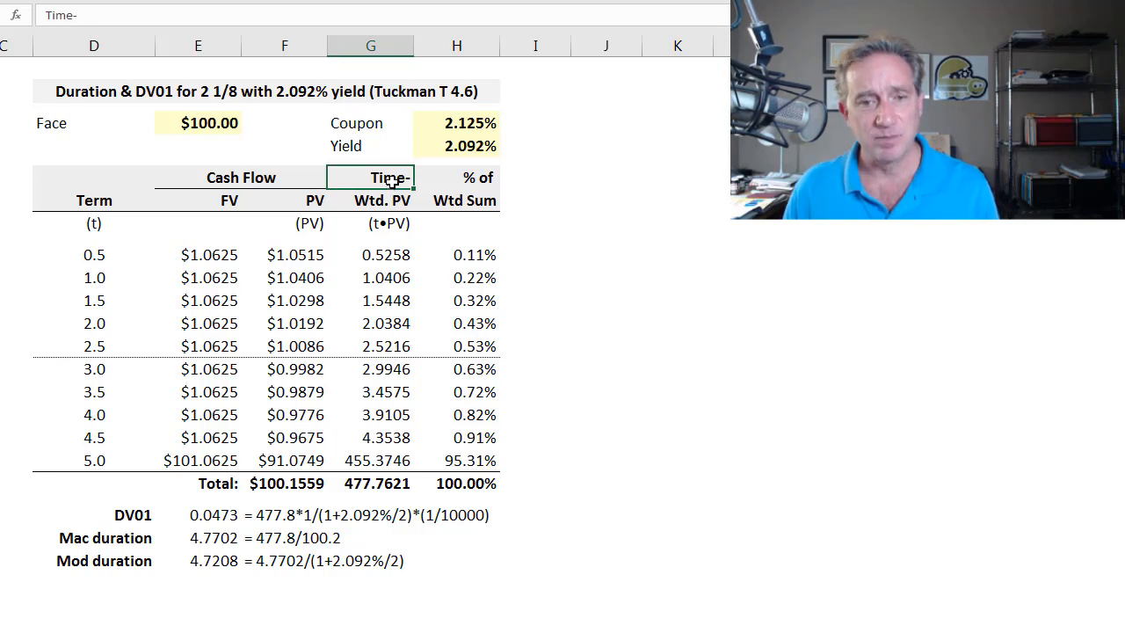
mouse_move(391, 197)
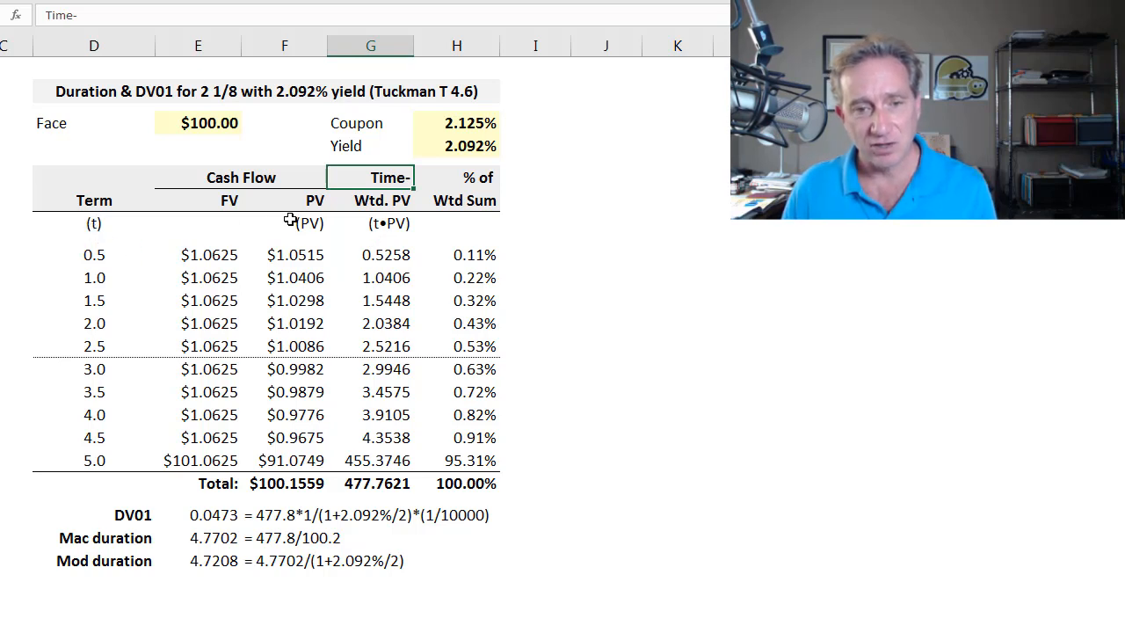
click(296, 255)
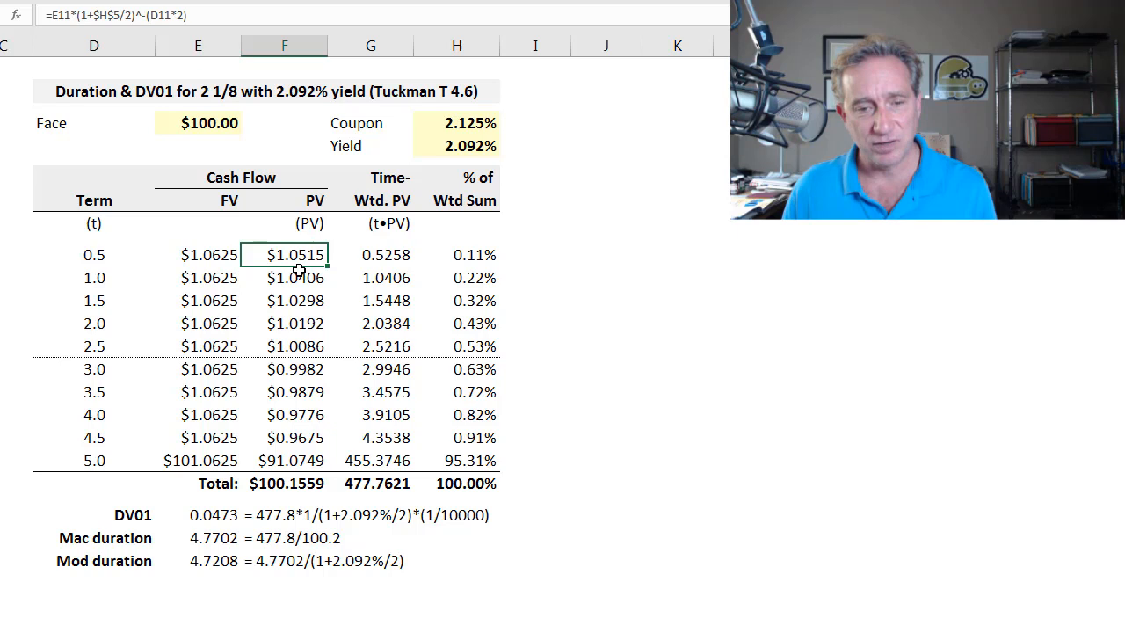
click(369, 253)
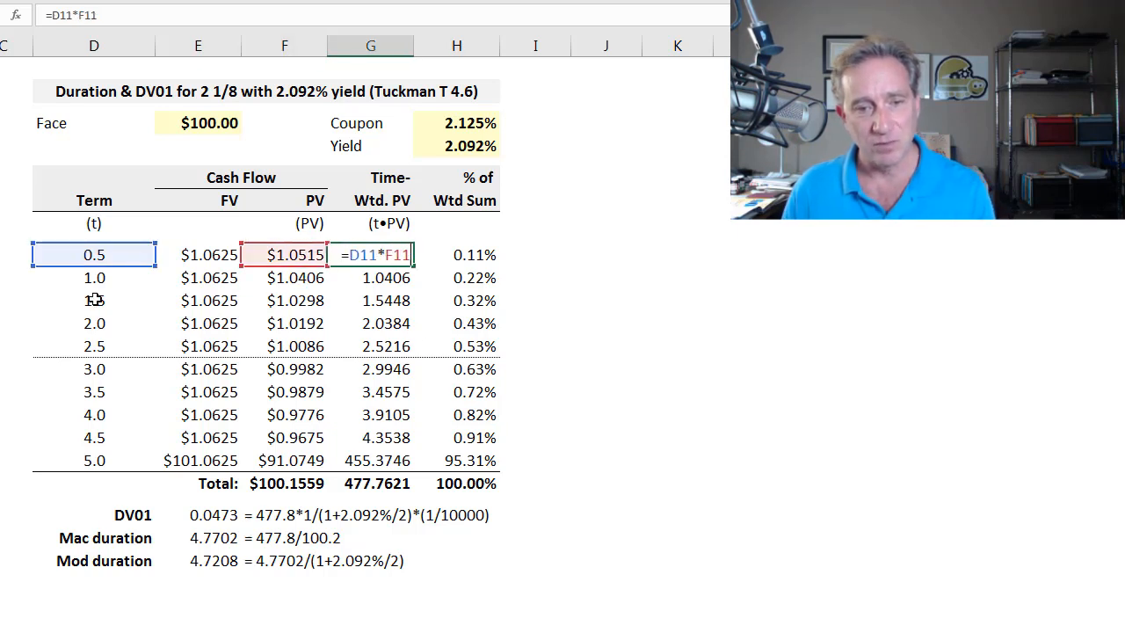
mouse_move(232, 255)
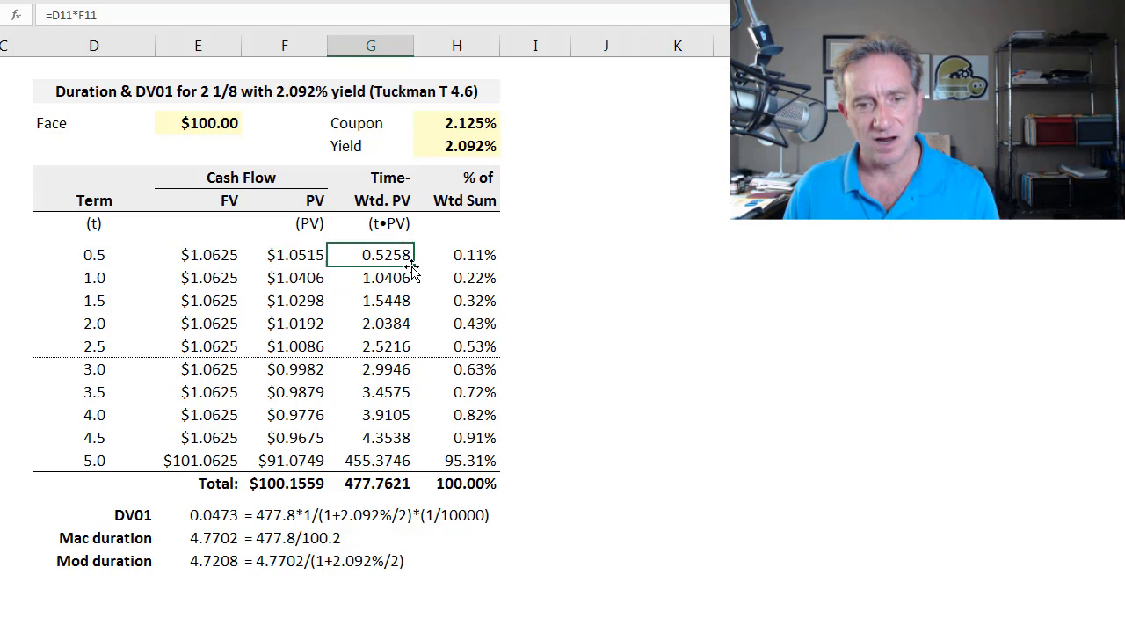
click(370, 345)
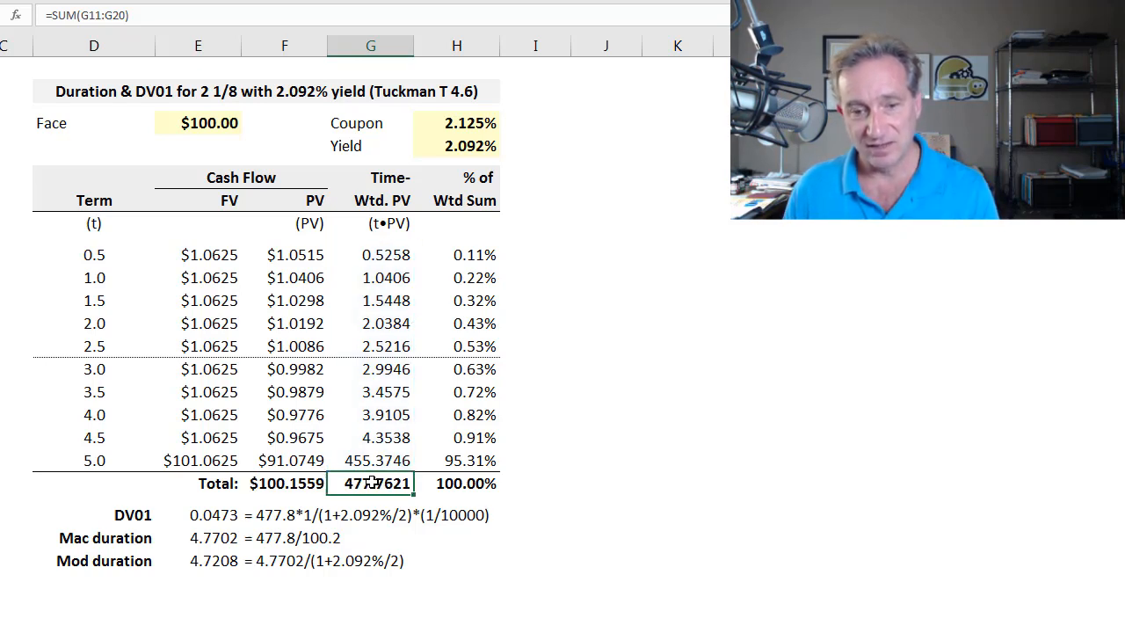
mouse_move(524, 483)
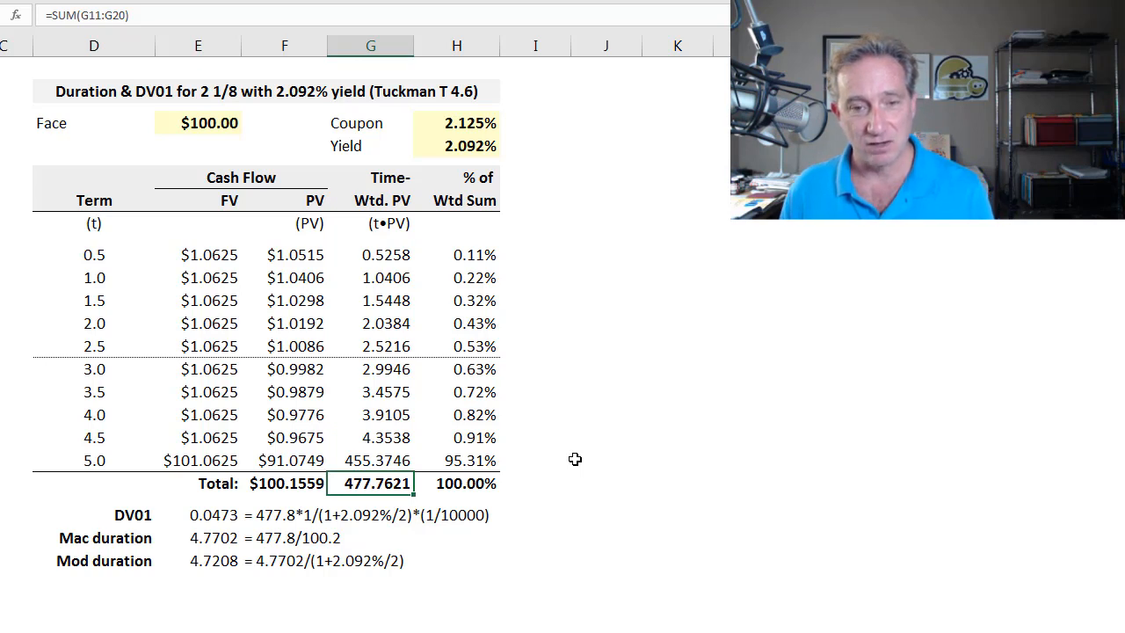
mouse_move(430, 472)
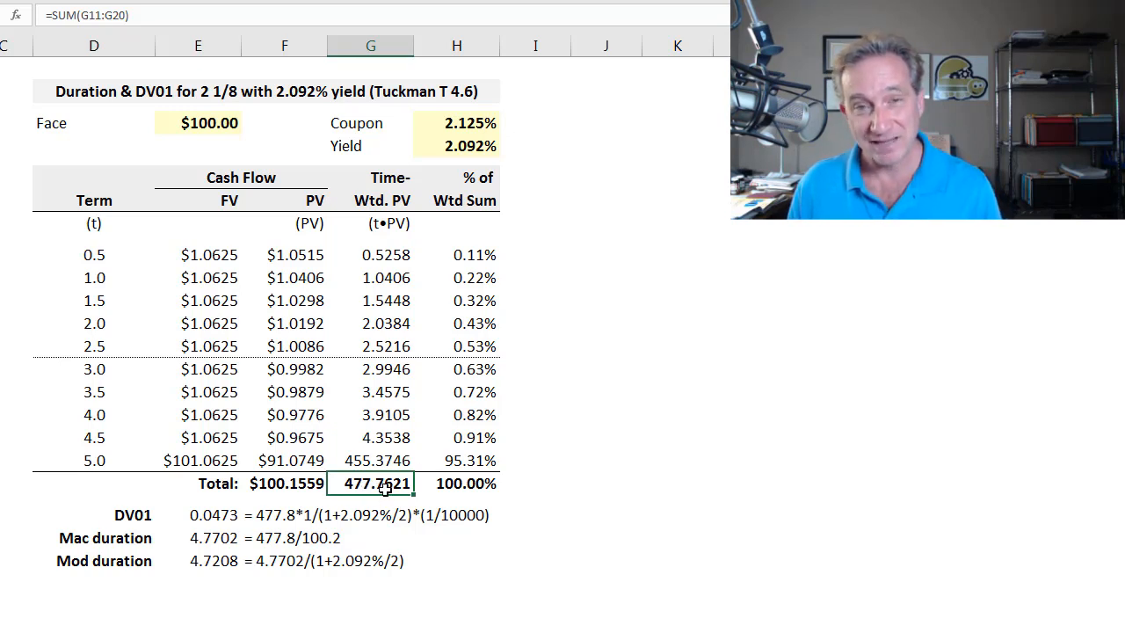
mouse_move(387, 187)
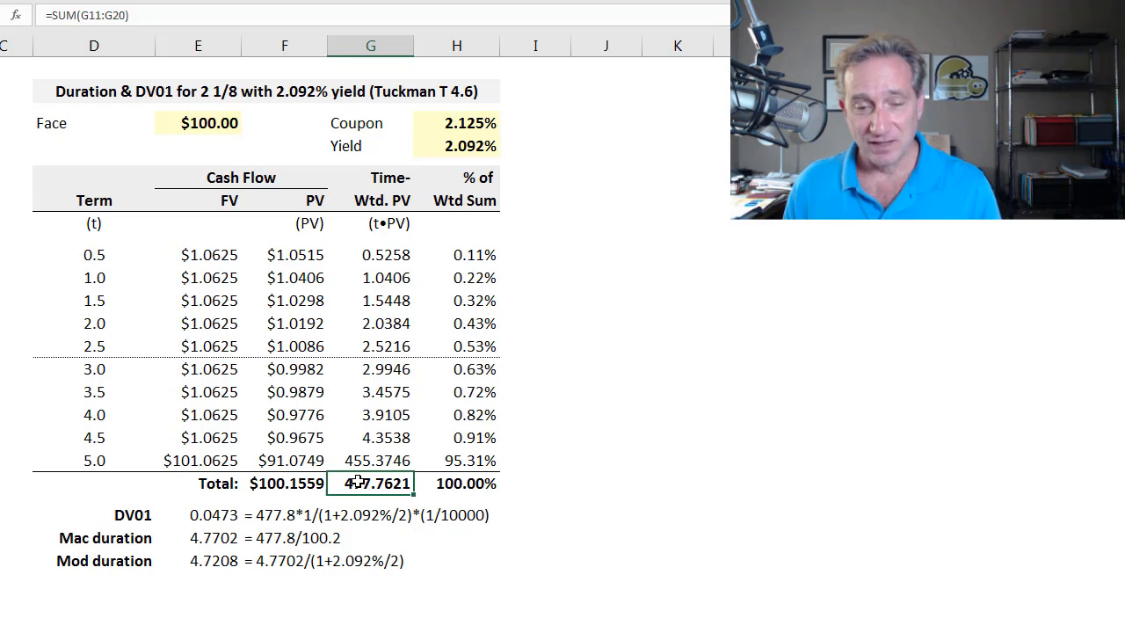
mouse_move(378, 517)
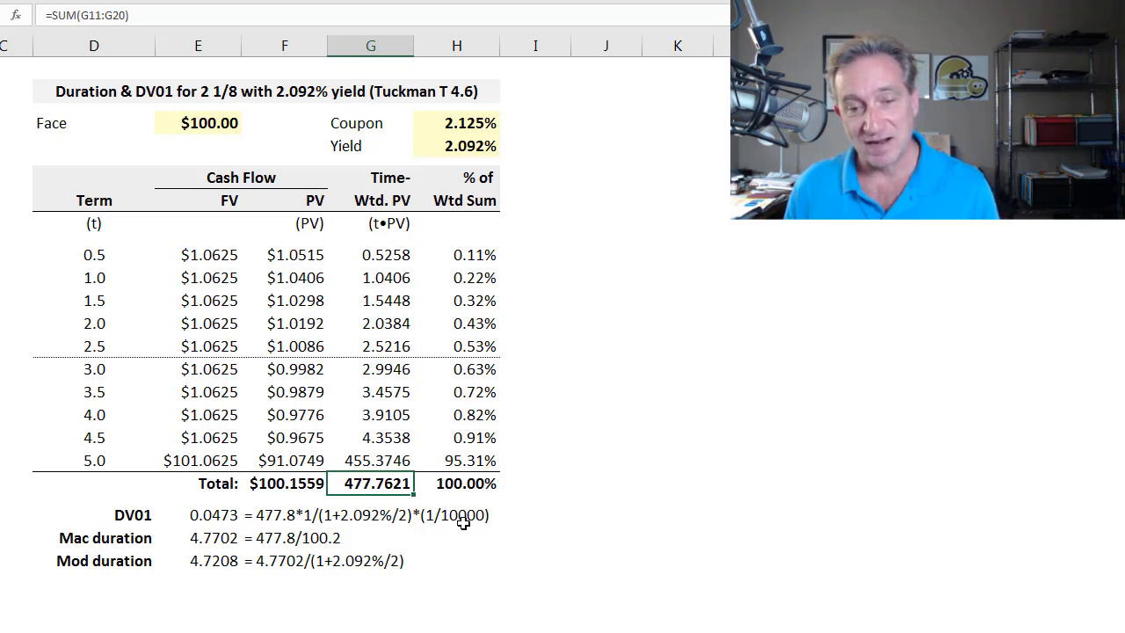
mouse_move(380, 514)
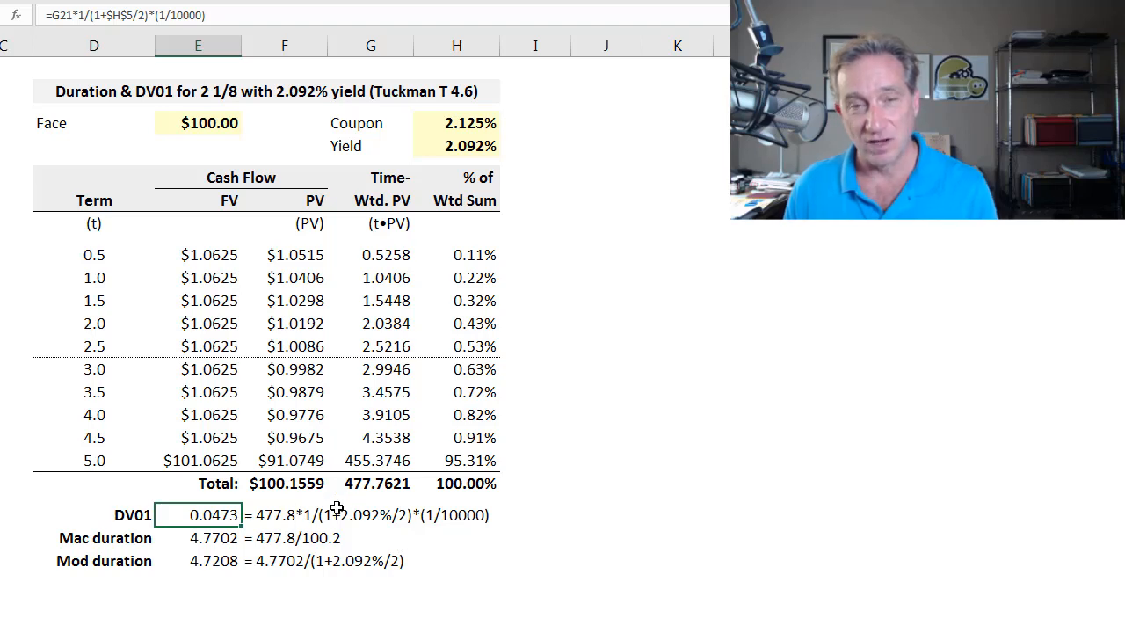
click(207, 538)
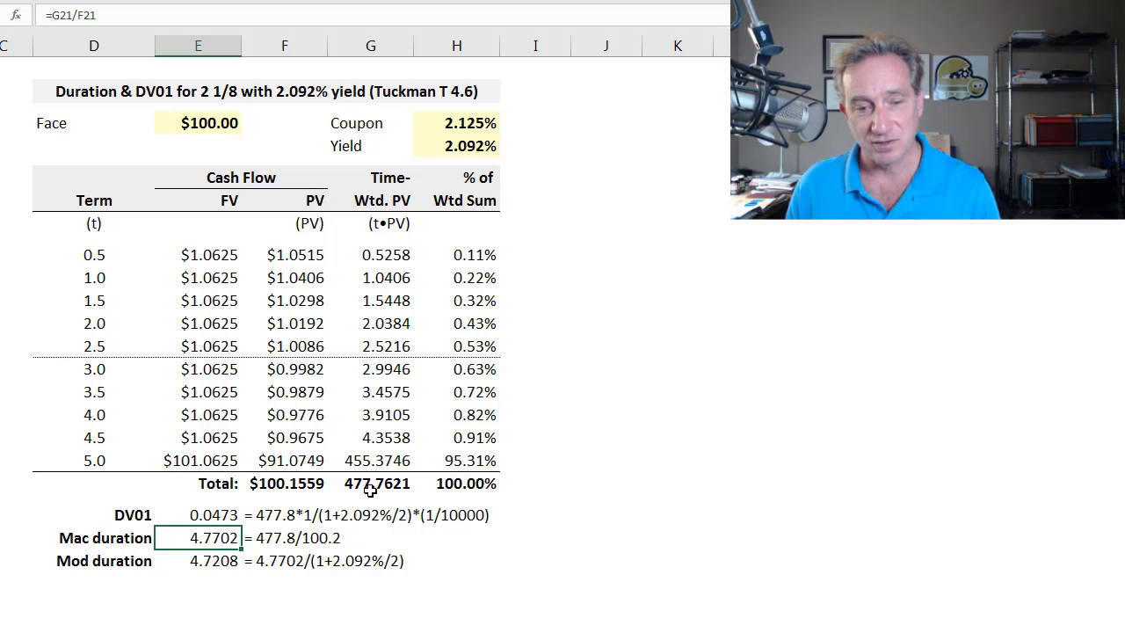
click(369, 484)
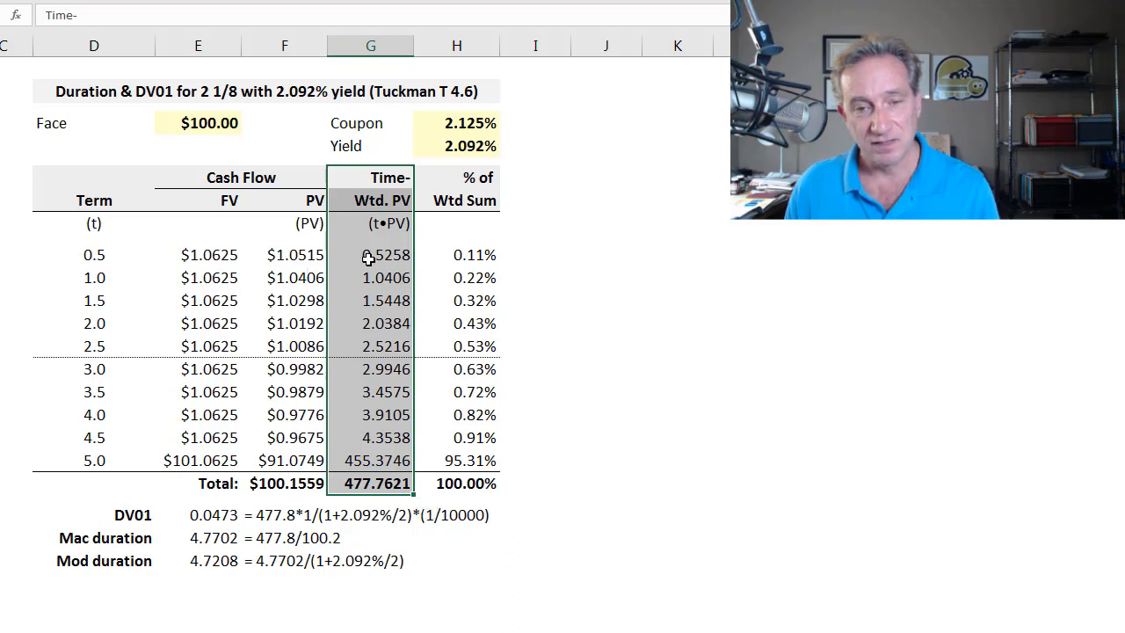
click(376, 484)
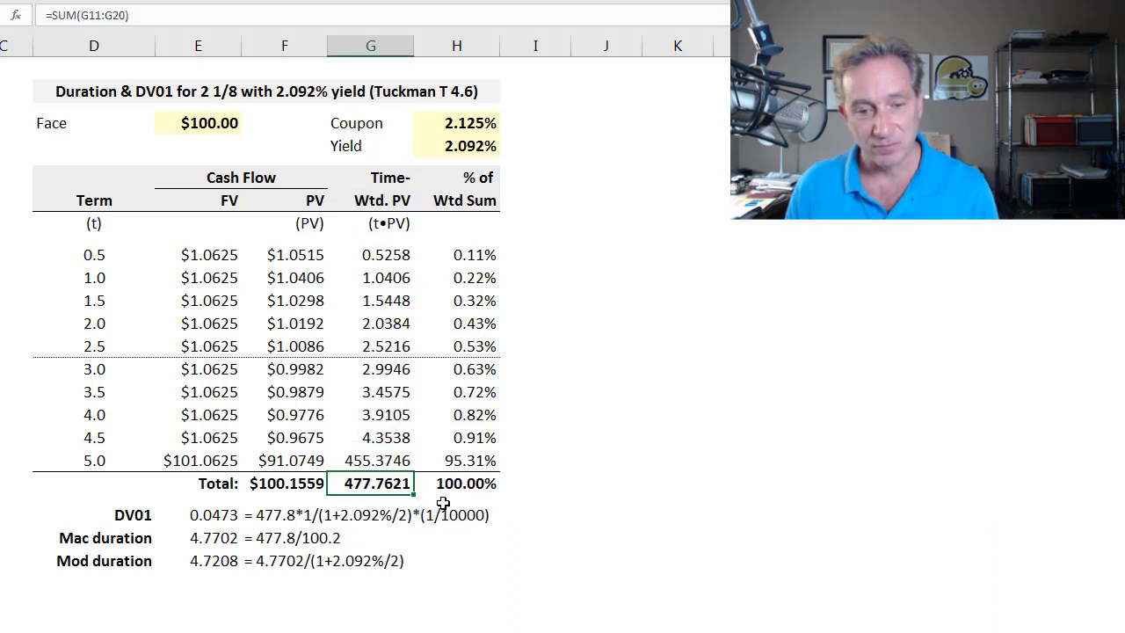
click(197, 538)
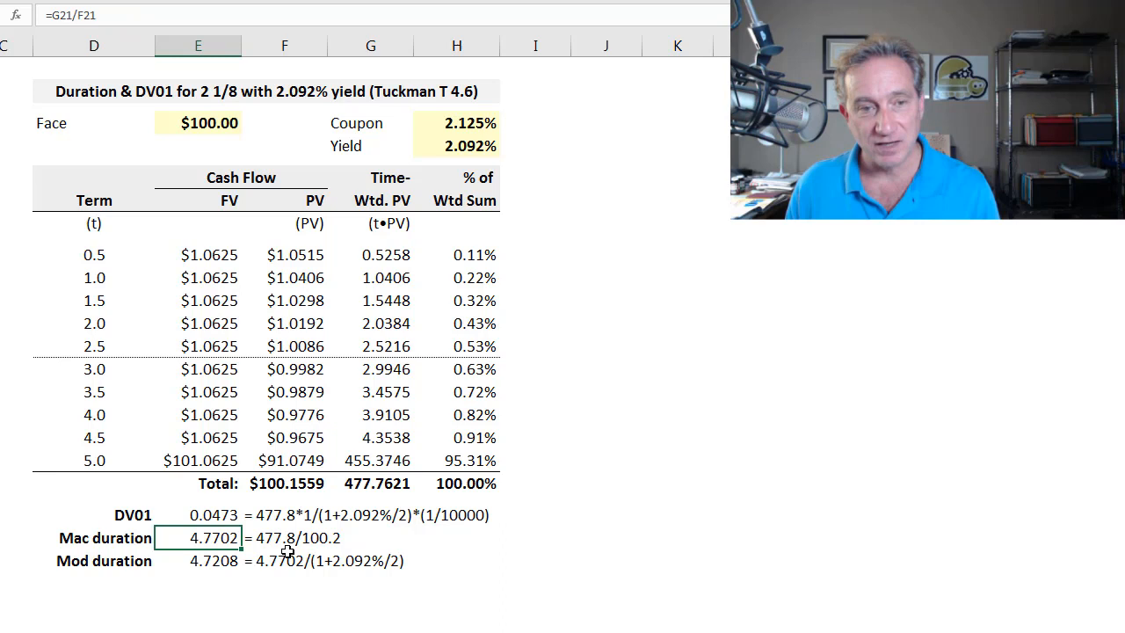
double_click(213, 538)
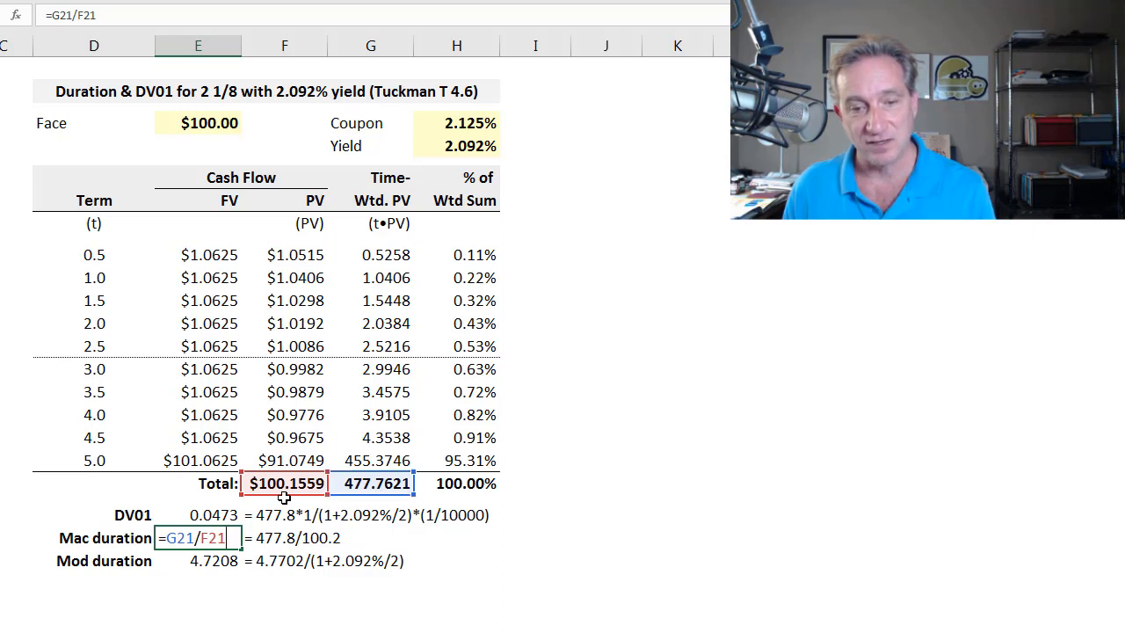
mouse_move(302, 562)
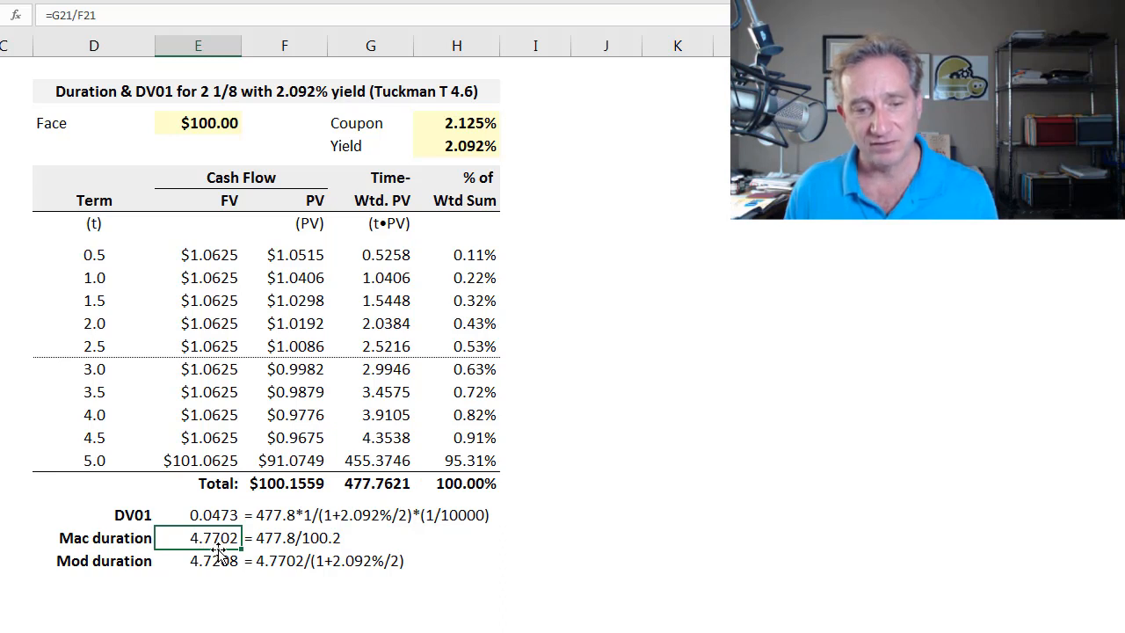
mouse_move(456, 541)
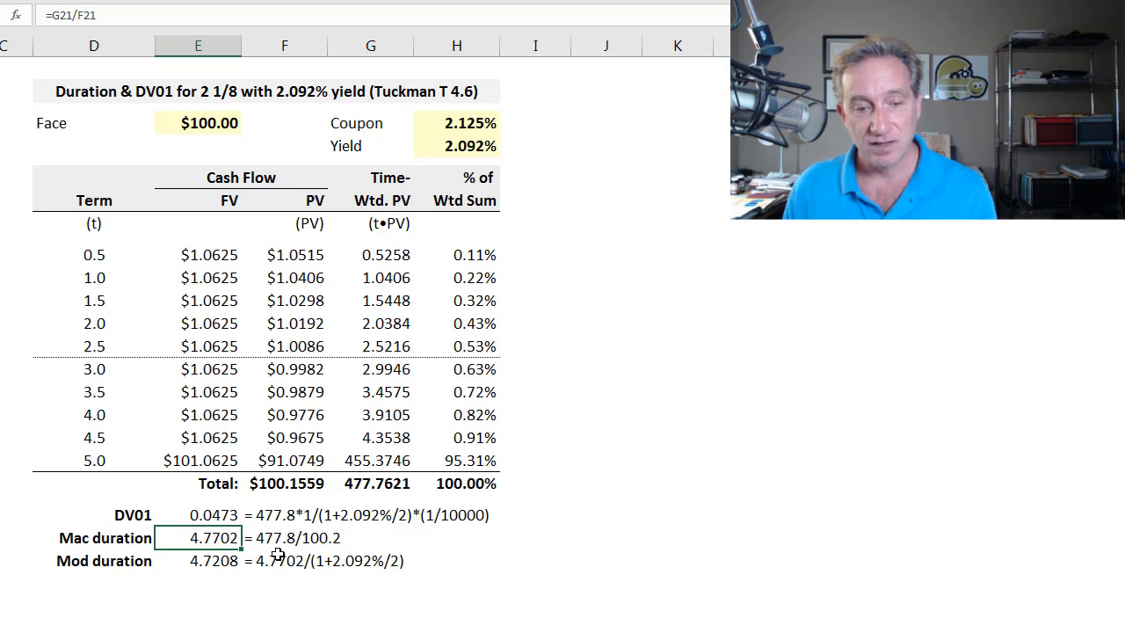
mouse_move(587, 517)
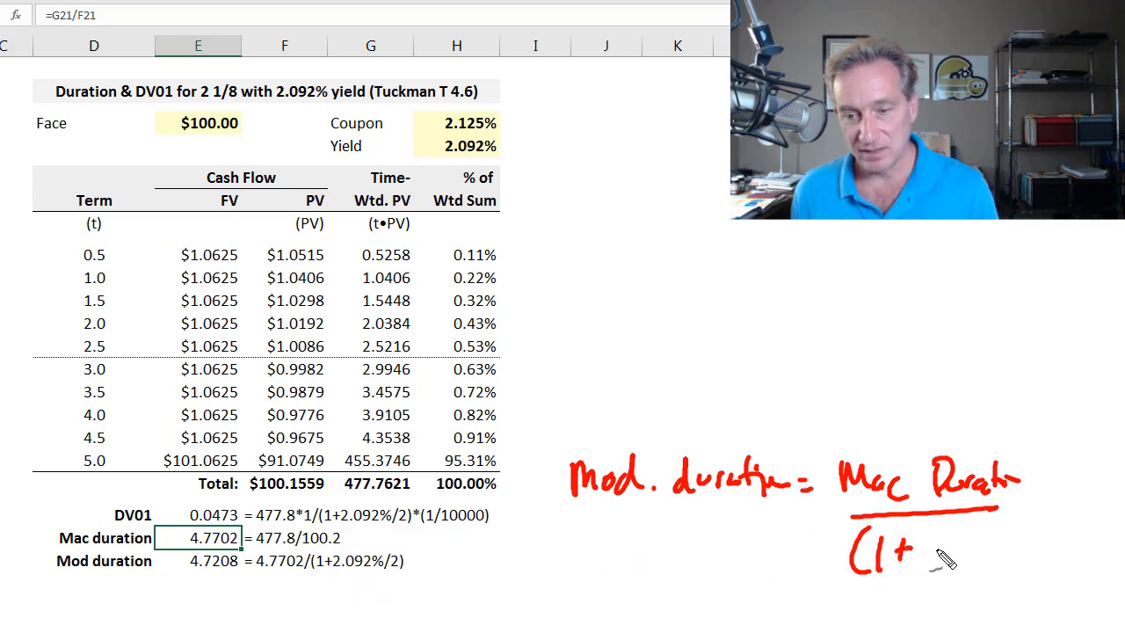
Step: Select the % of Wtd Sum values in H11:H20 for bolding
drag(941, 545, 953, 581)
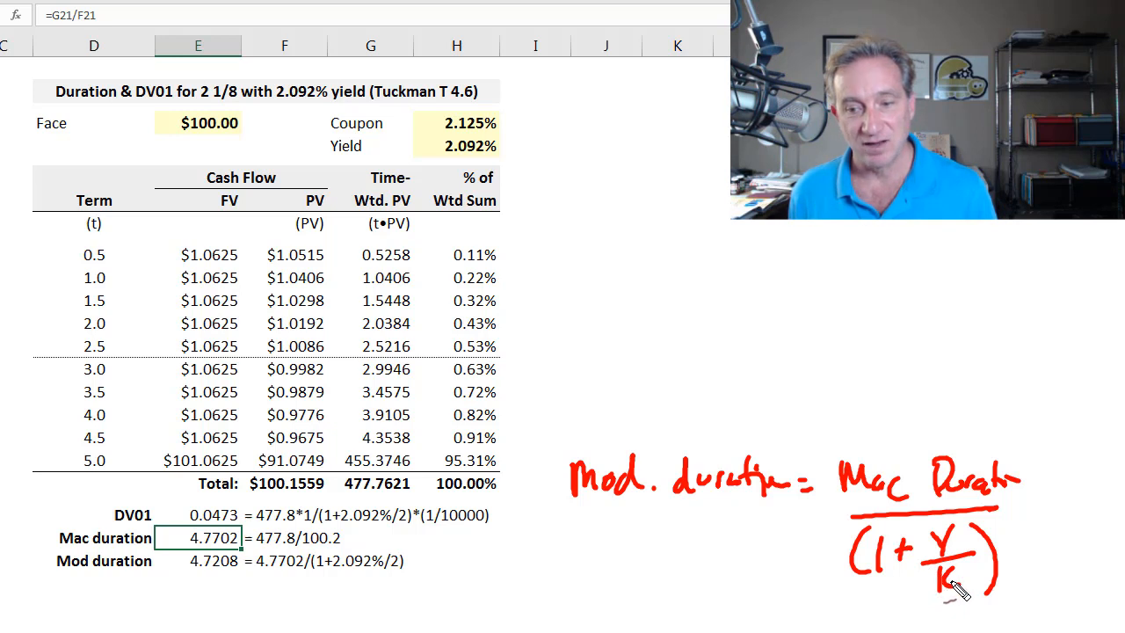
mouse_move(387, 580)
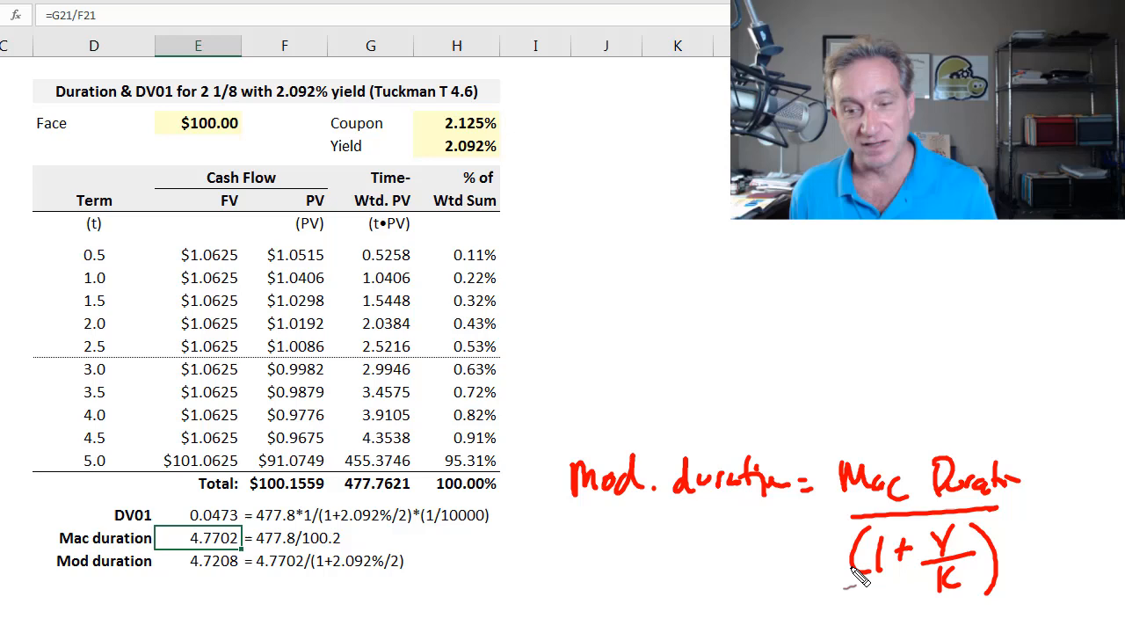
mouse_move(795, 510)
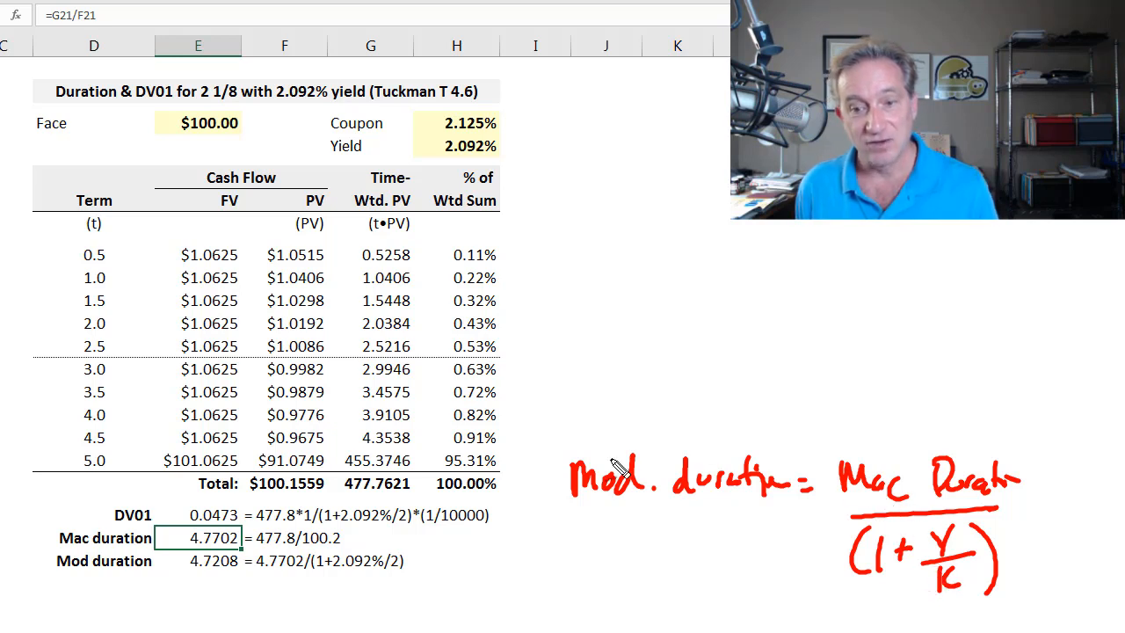
mouse_move(949, 571)
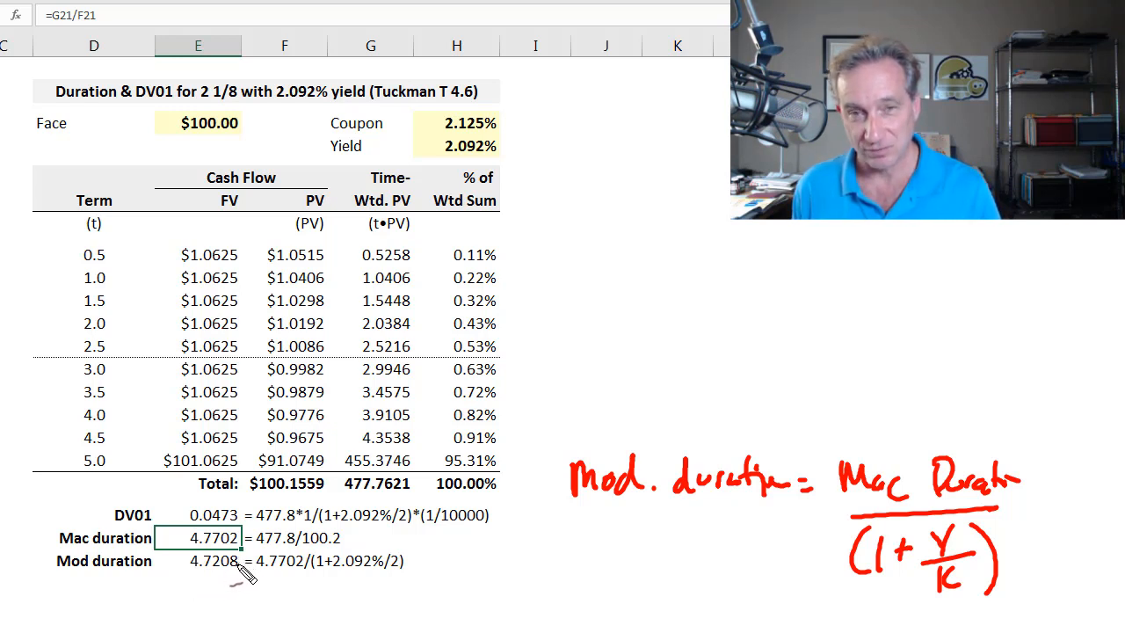
mouse_move(932, 556)
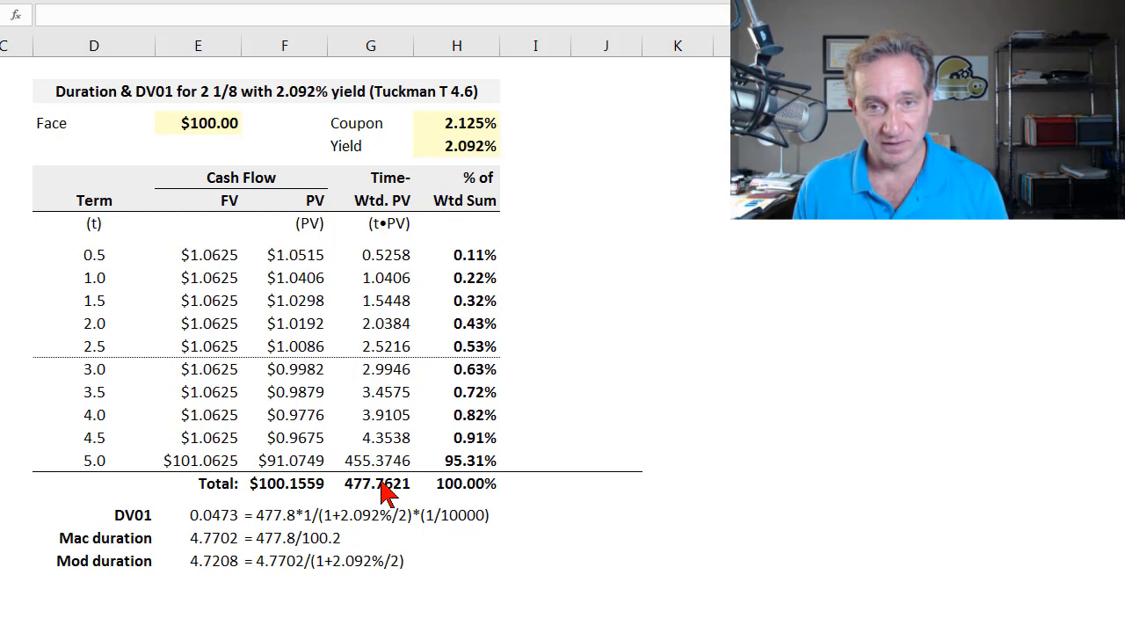
mouse_move(408, 338)
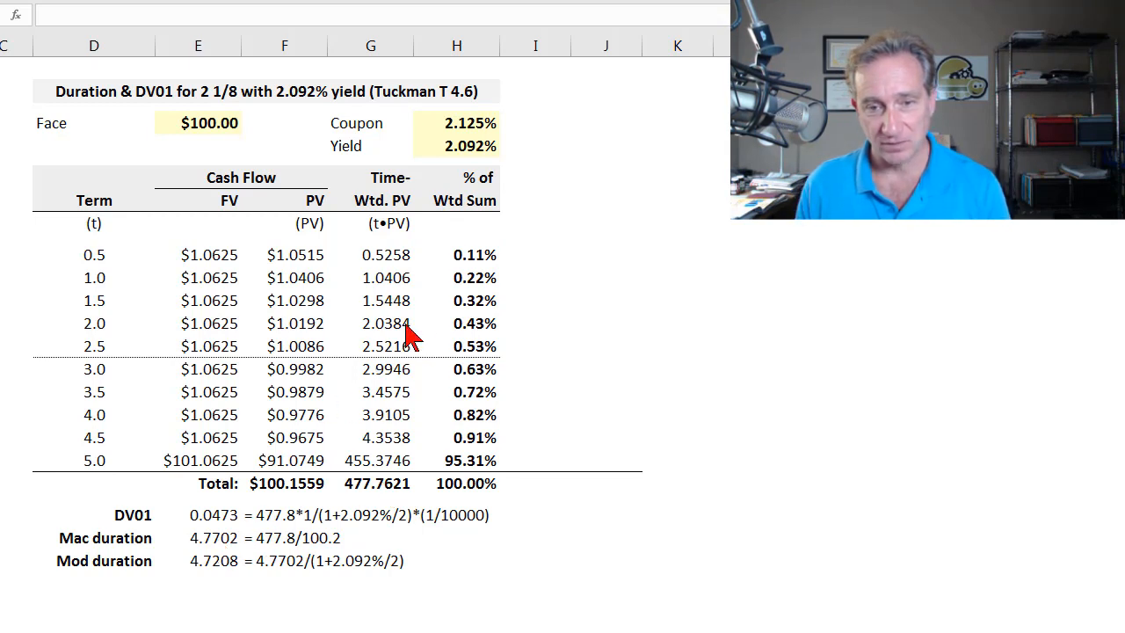
mouse_move(542, 242)
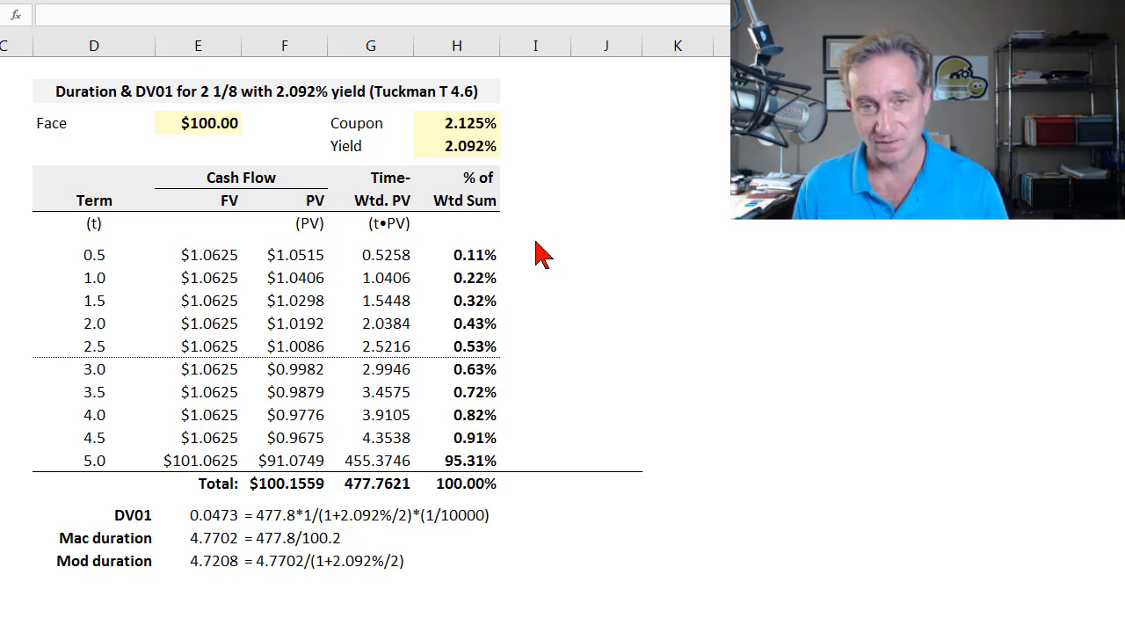
Step: Build the PV weight formula =F11/$F$21 beside the 0.5-year row
click(605, 561)
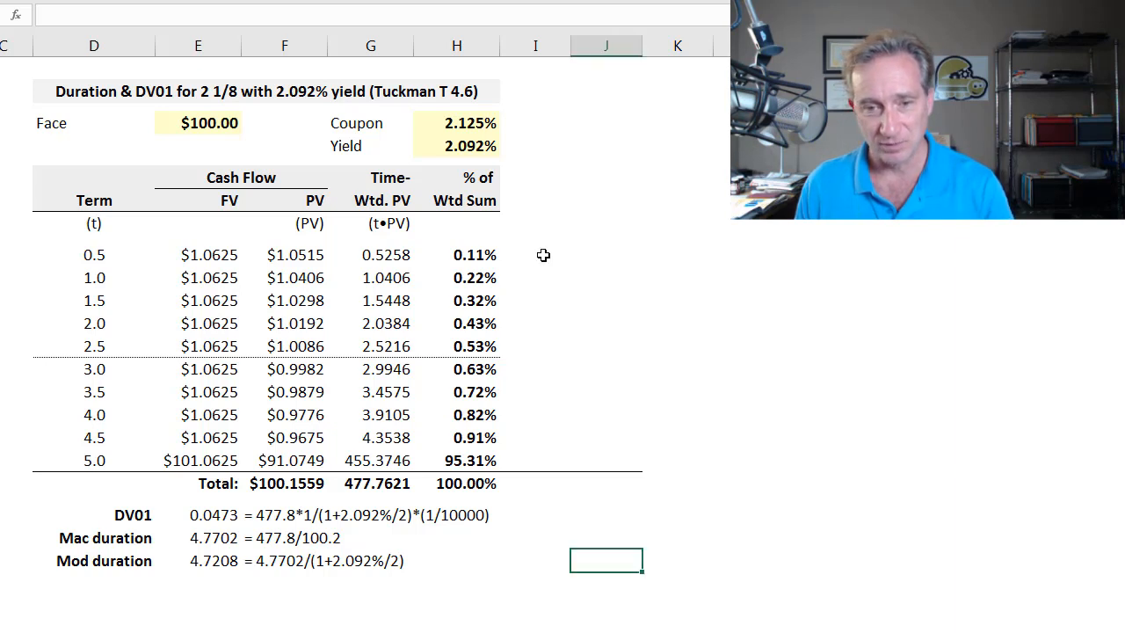
click(534, 255)
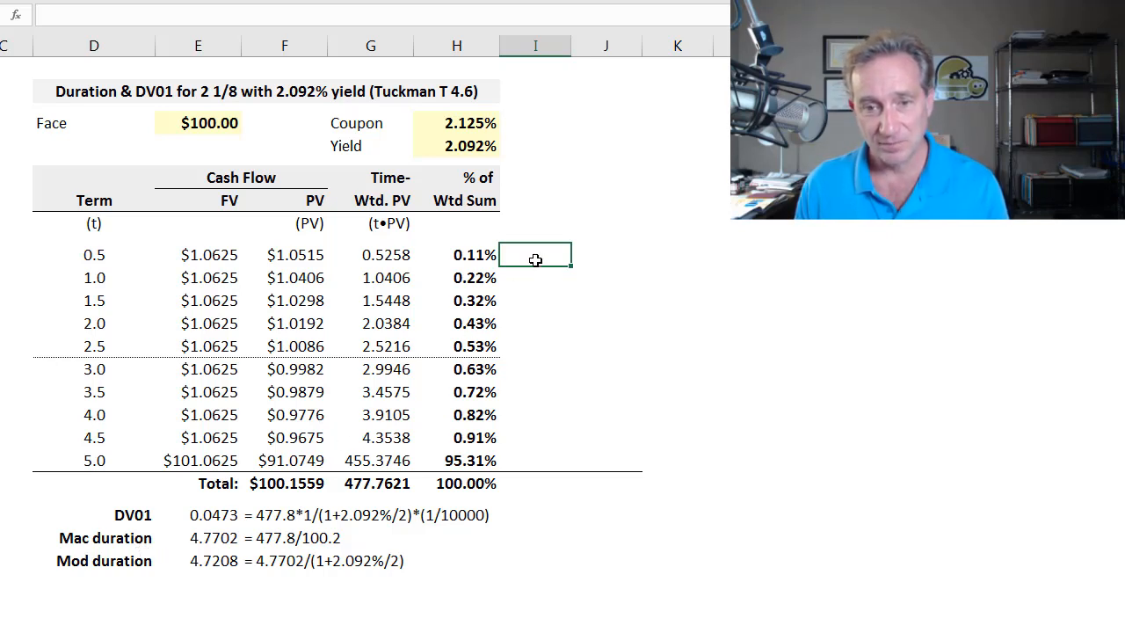
text(=F11/H11)
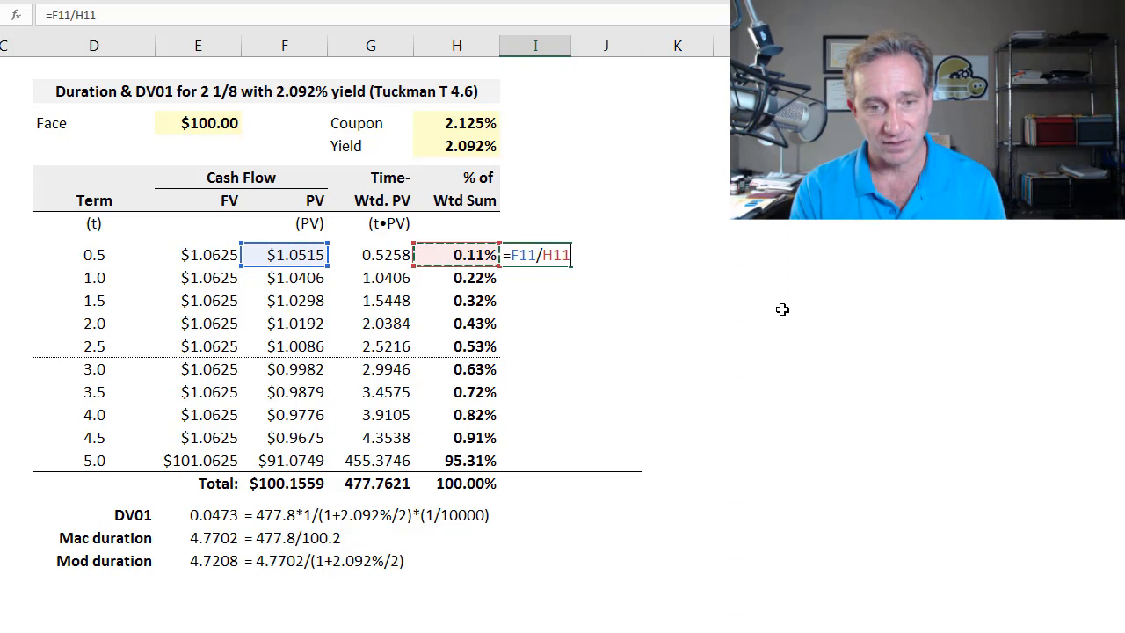
click(285, 484)
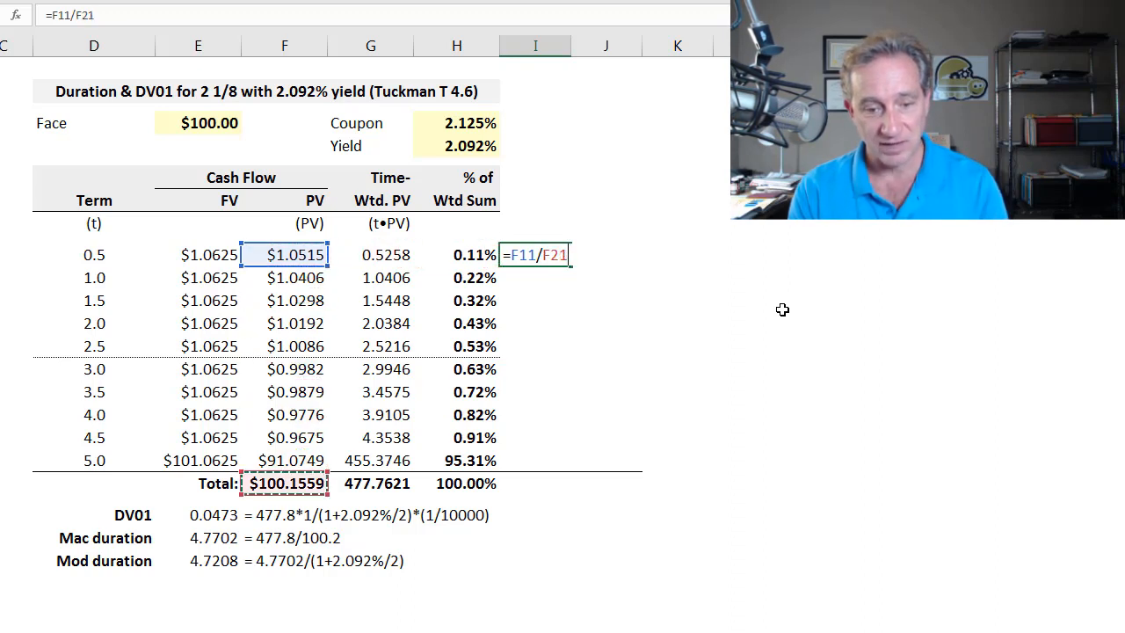
key(F4)
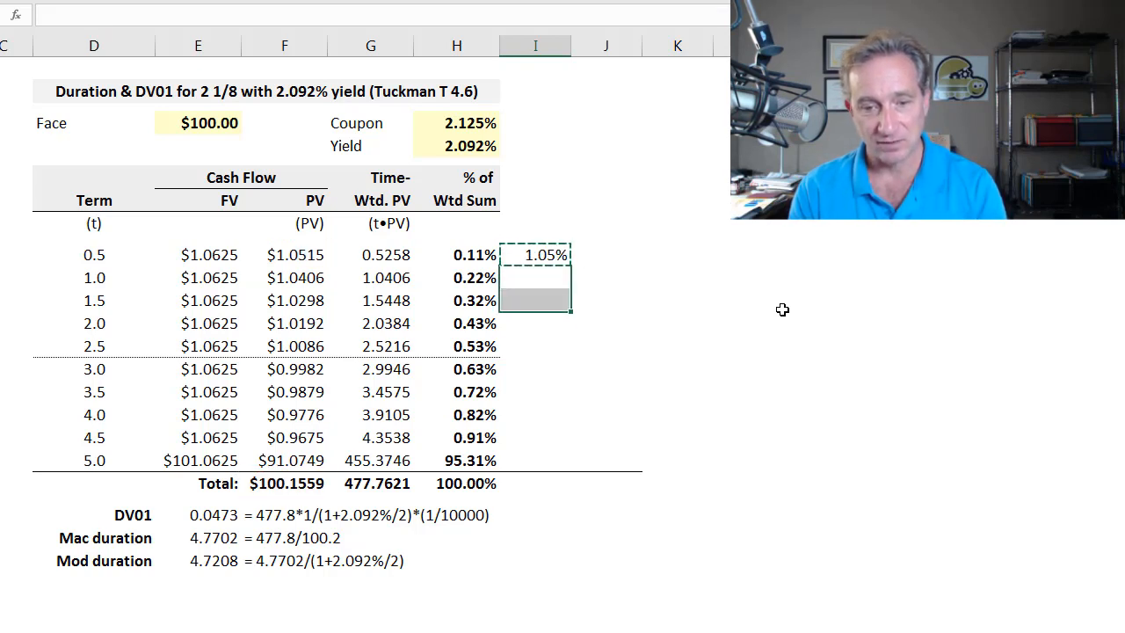
Step: Fill the PV weight formula down to I20, giving shares from 1.05% to 90.93%
drag(545, 255, 545, 460)
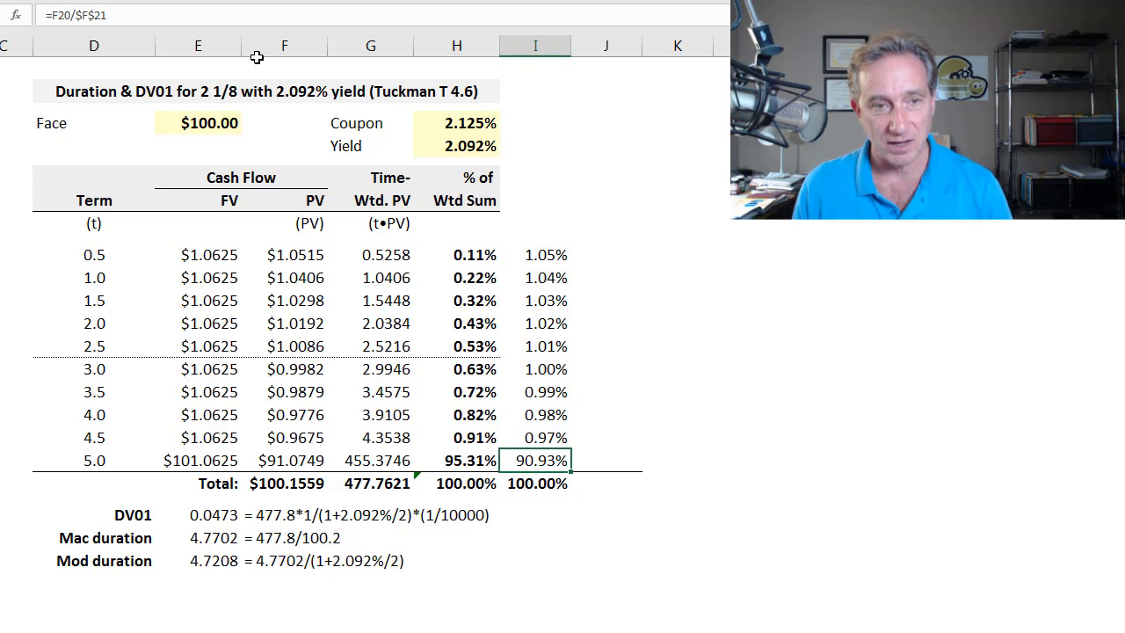
click(535, 255)
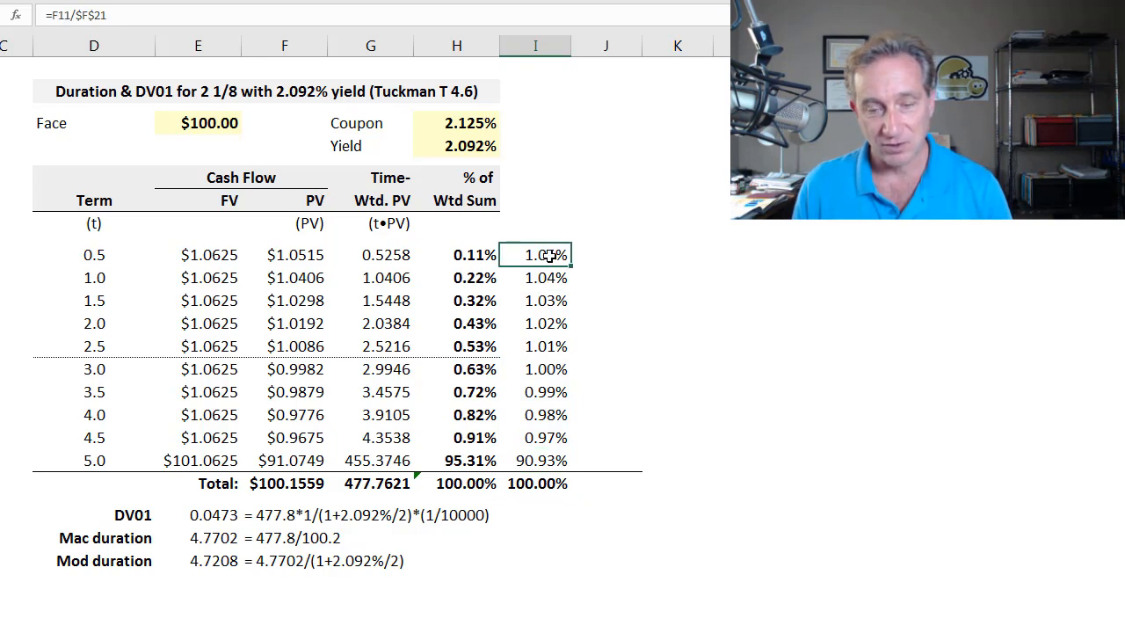
drag(534, 253, 534, 461)
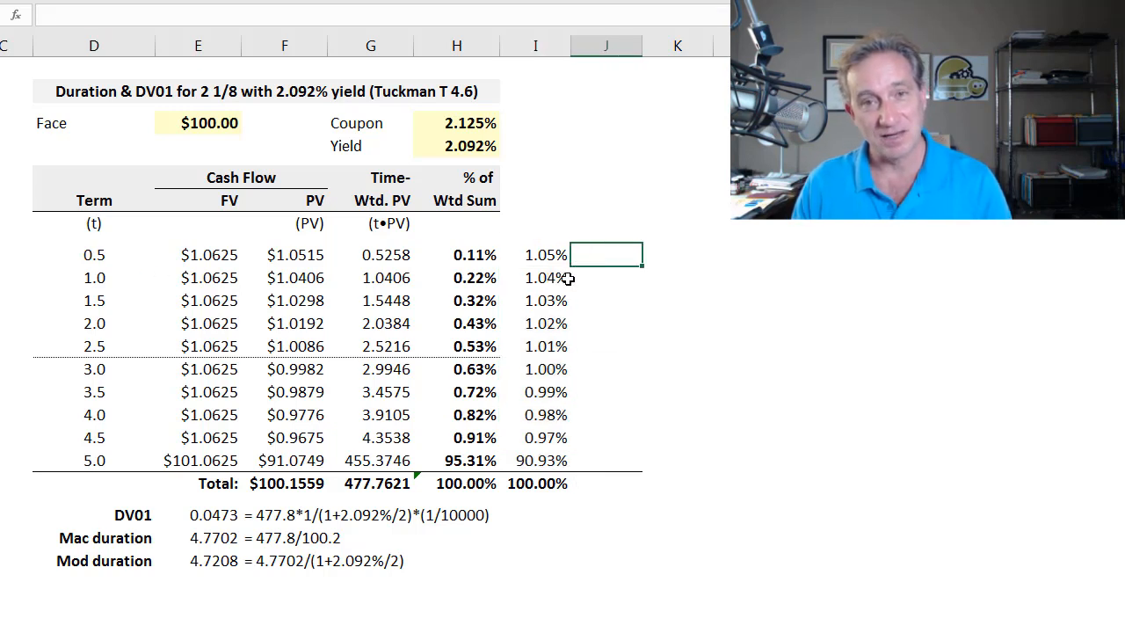
mouse_move(828, 351)
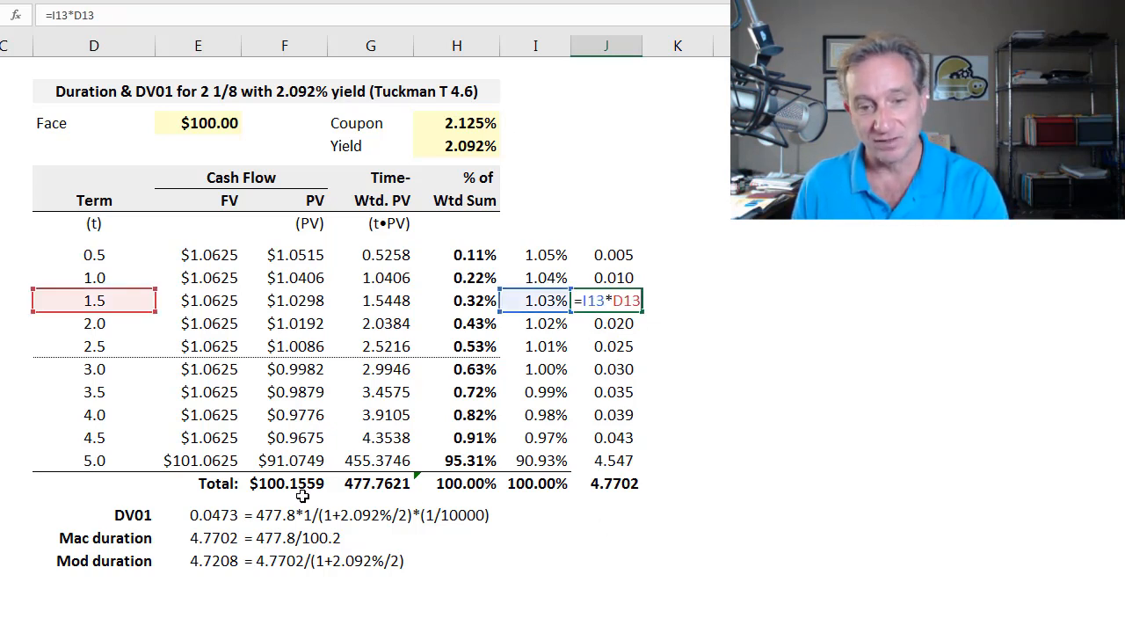
Step: Commit the weighted maturity formula =I11*D11 and review results summing to 4.7702
key(enter)
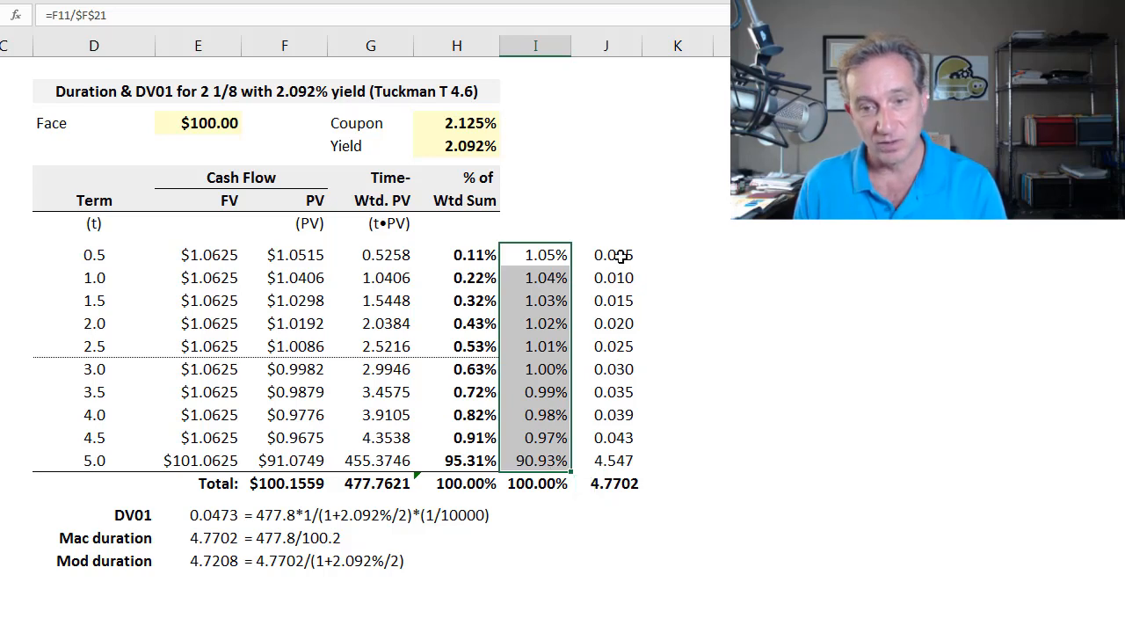
click(605, 255)
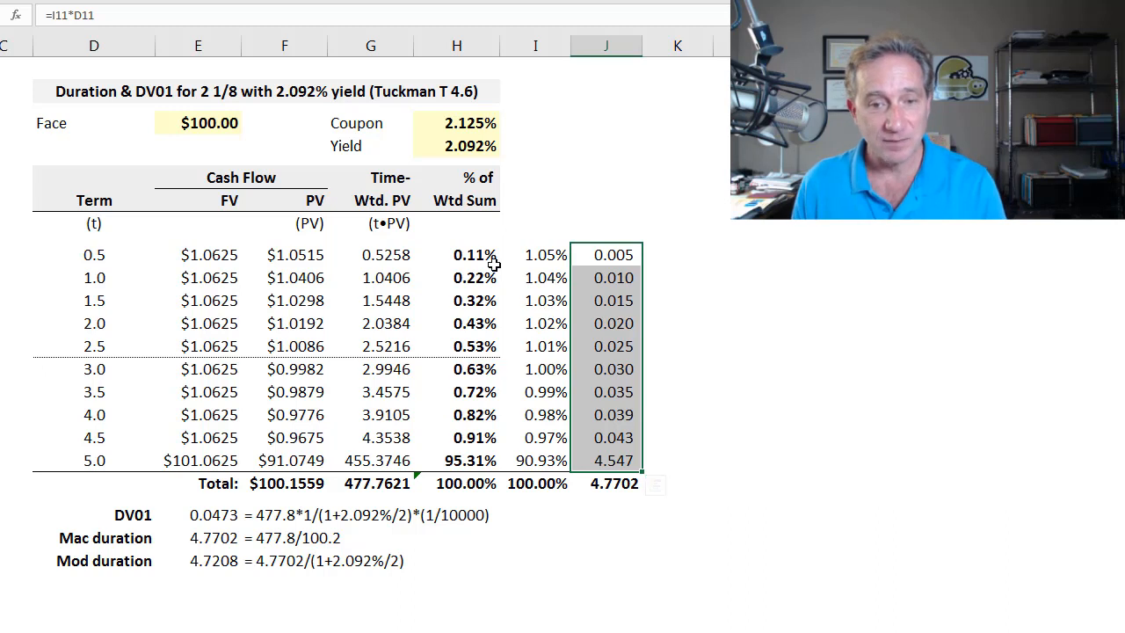
mouse_move(485, 263)
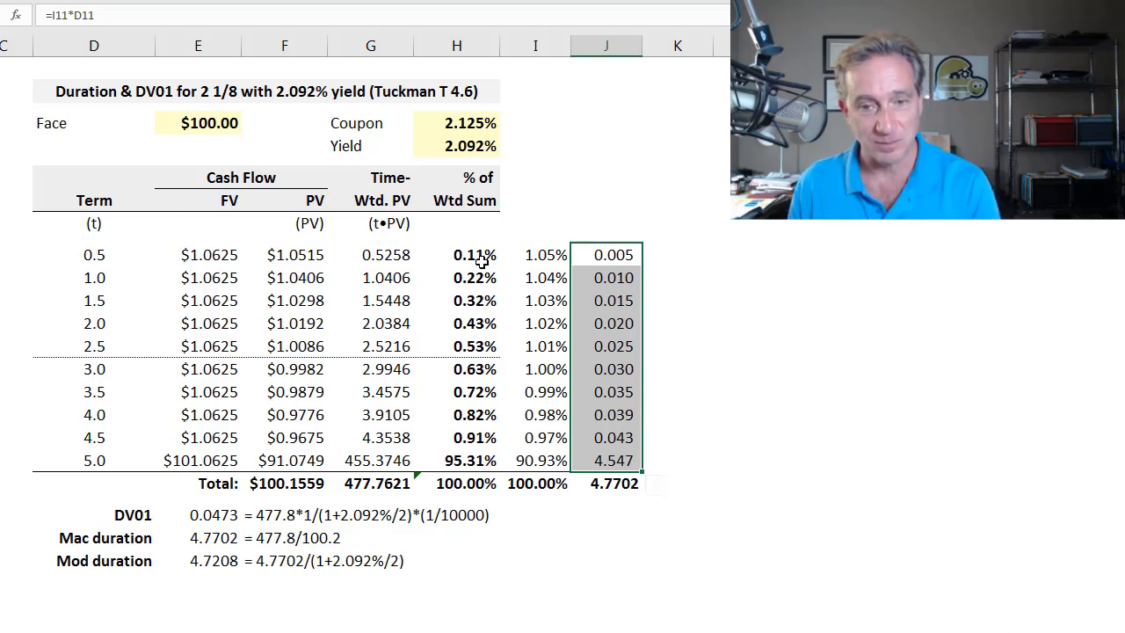
click(457, 255)
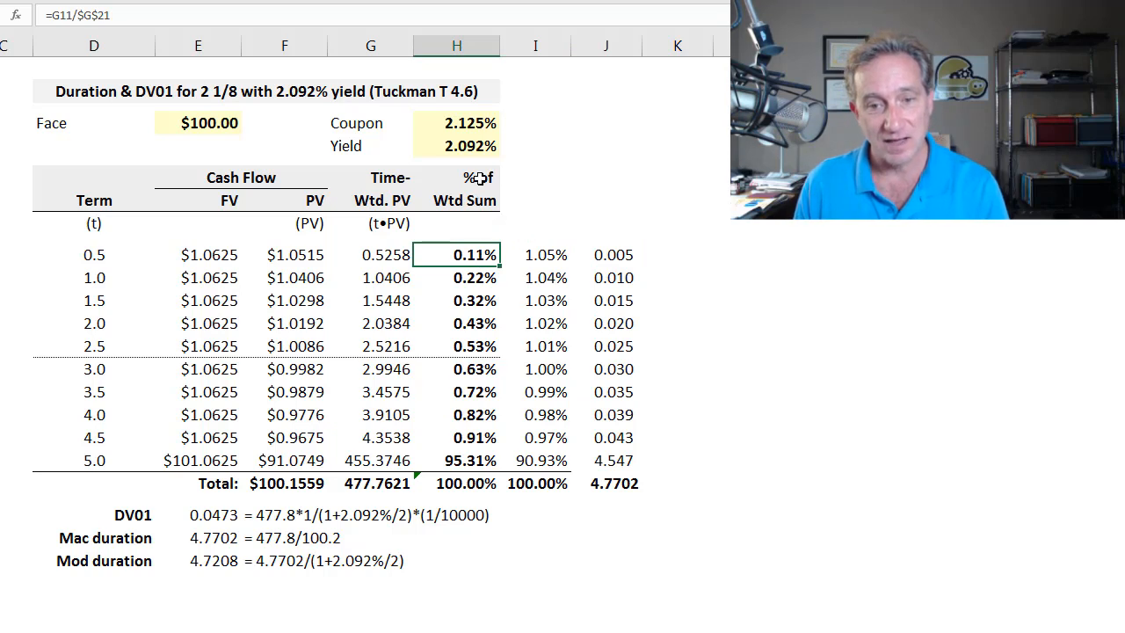
drag(457, 255, 457, 461)
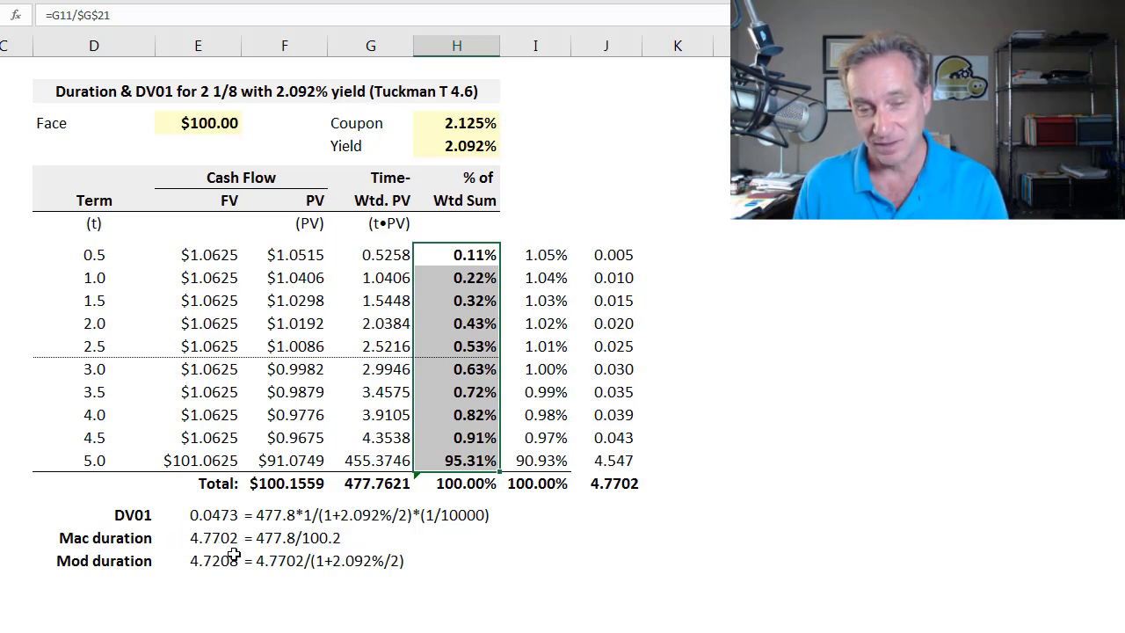
click(457, 253)
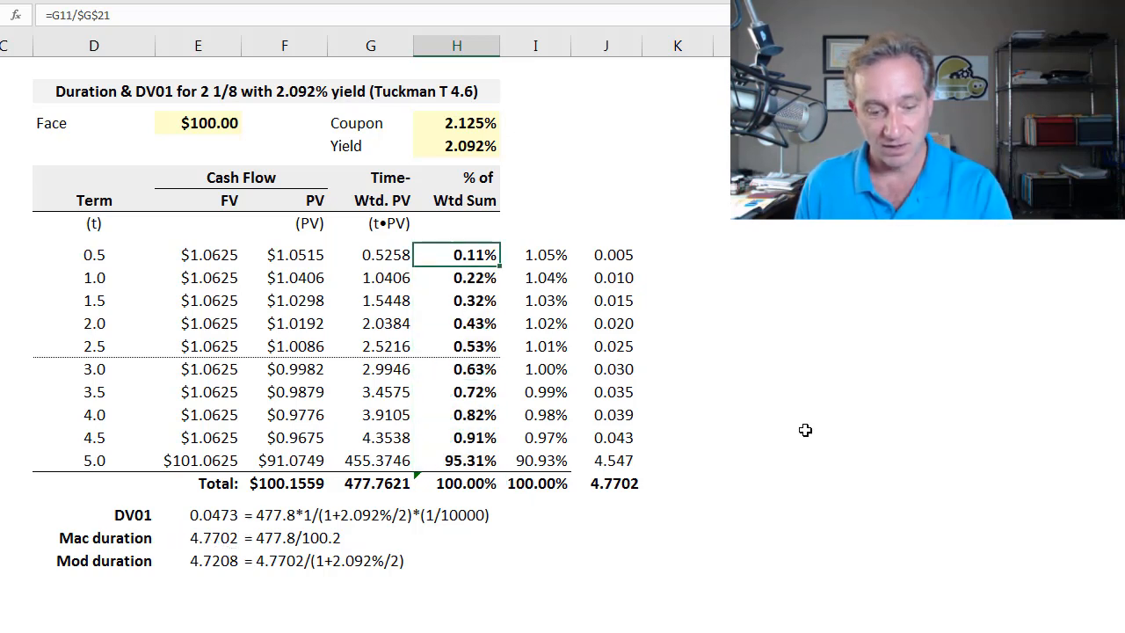
double_click(457, 255)
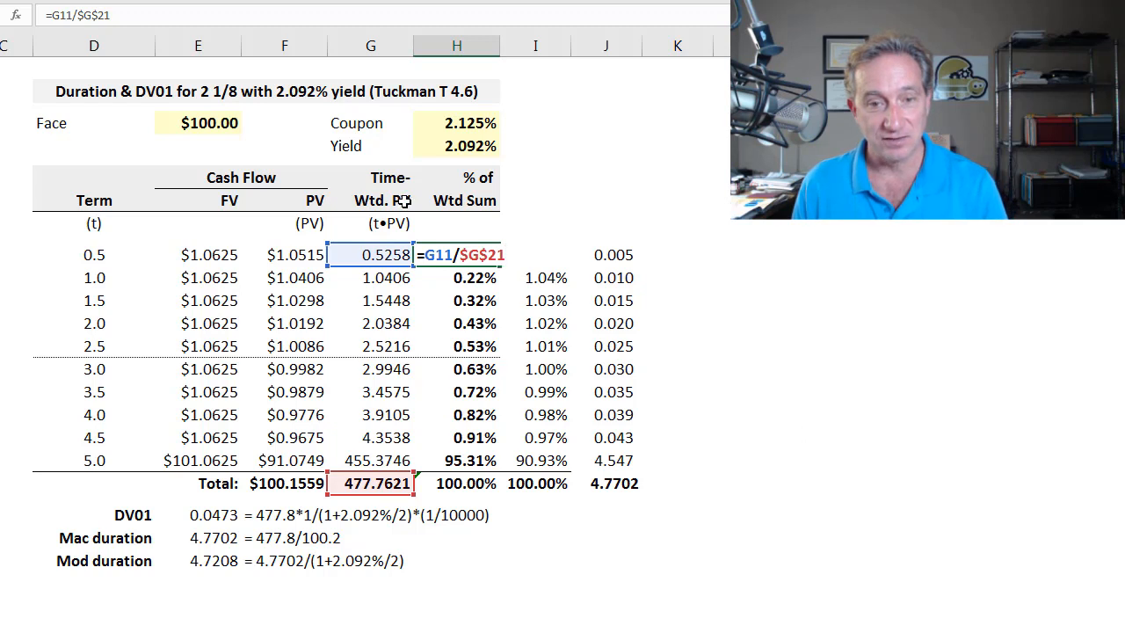
mouse_move(443, 275)
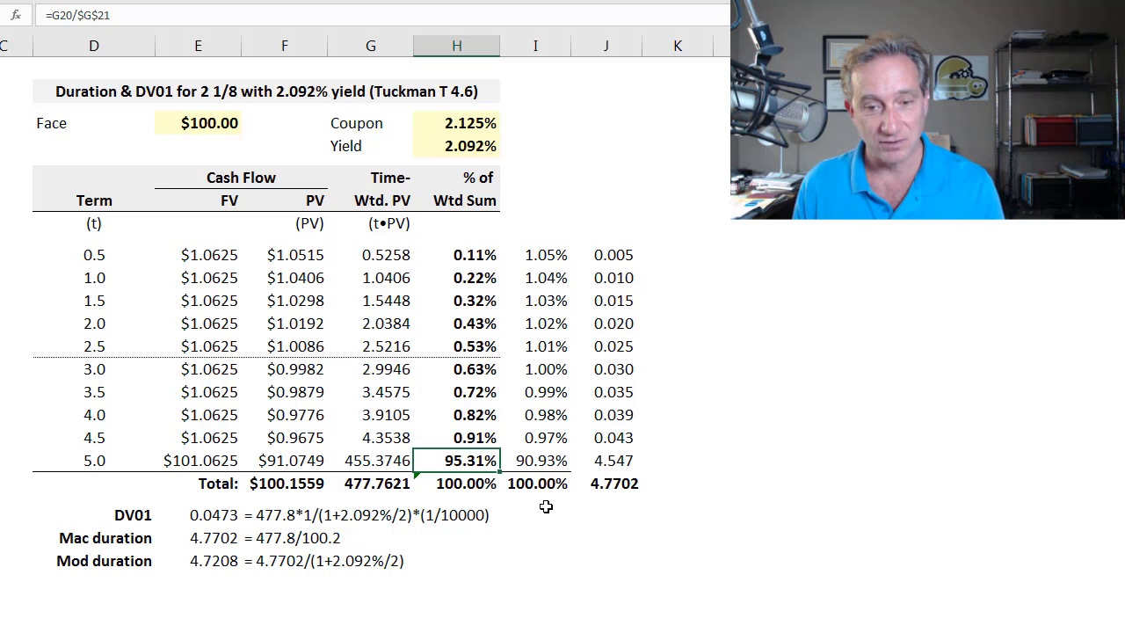
mouse_move(496, 503)
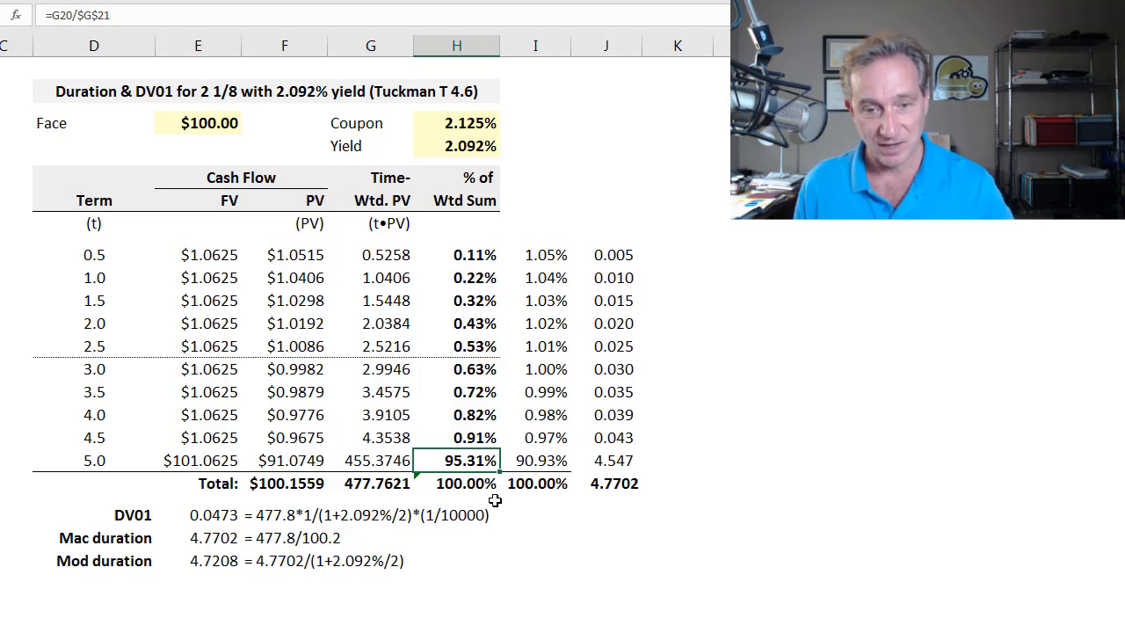
mouse_move(200, 457)
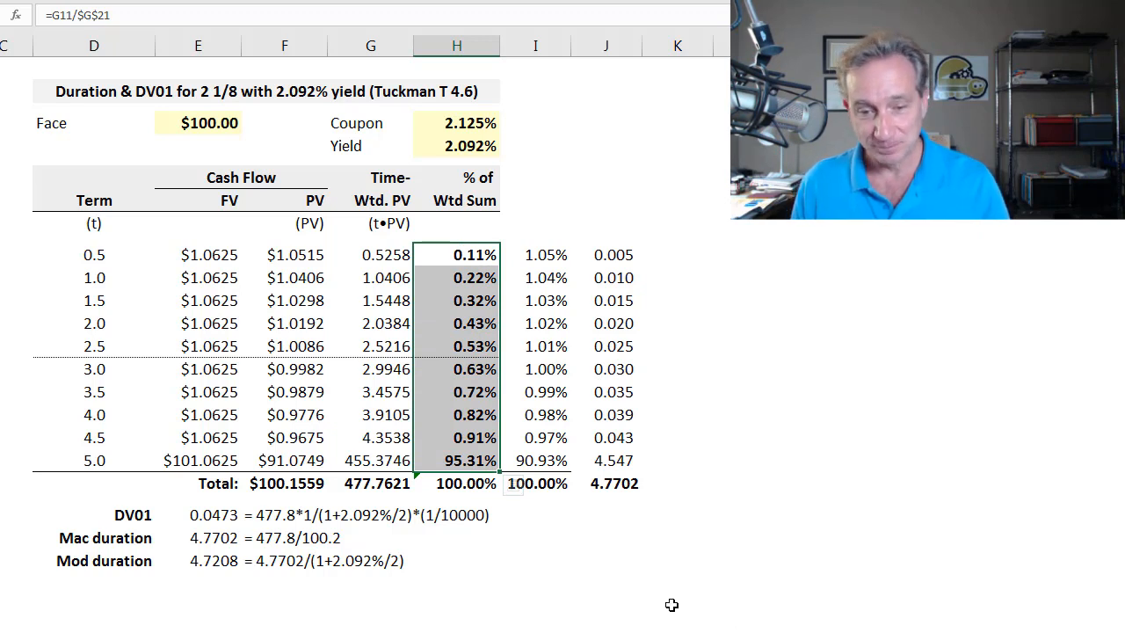
click(677, 605)
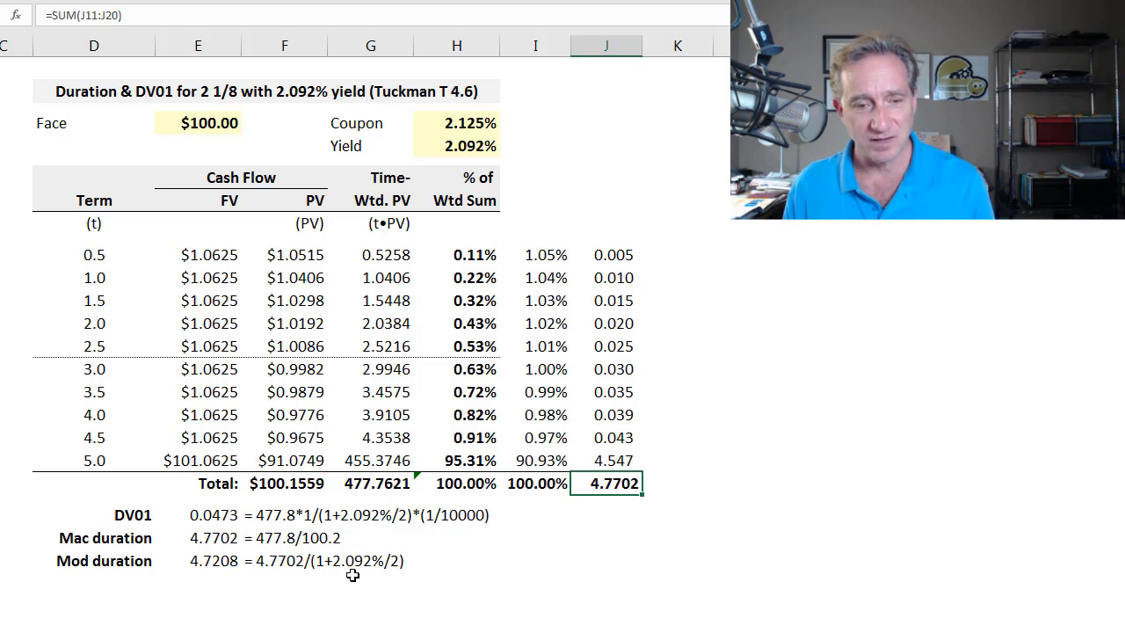
click(197, 538)
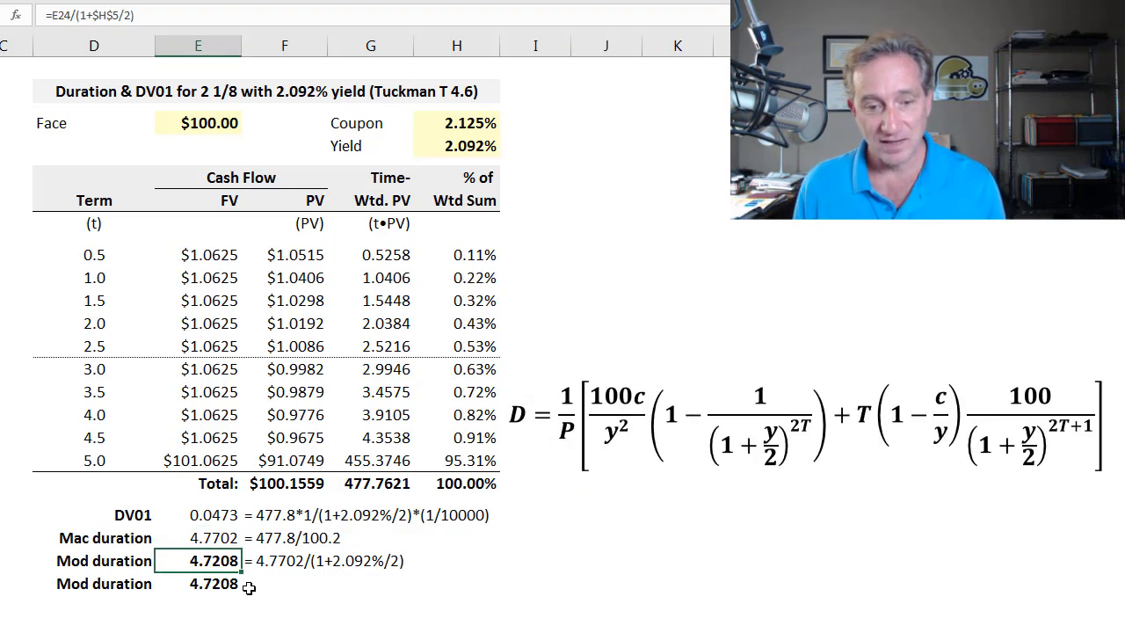
Step: Inspect the closed-form modified duration formula in E26 giving 4.7208
click(211, 584)
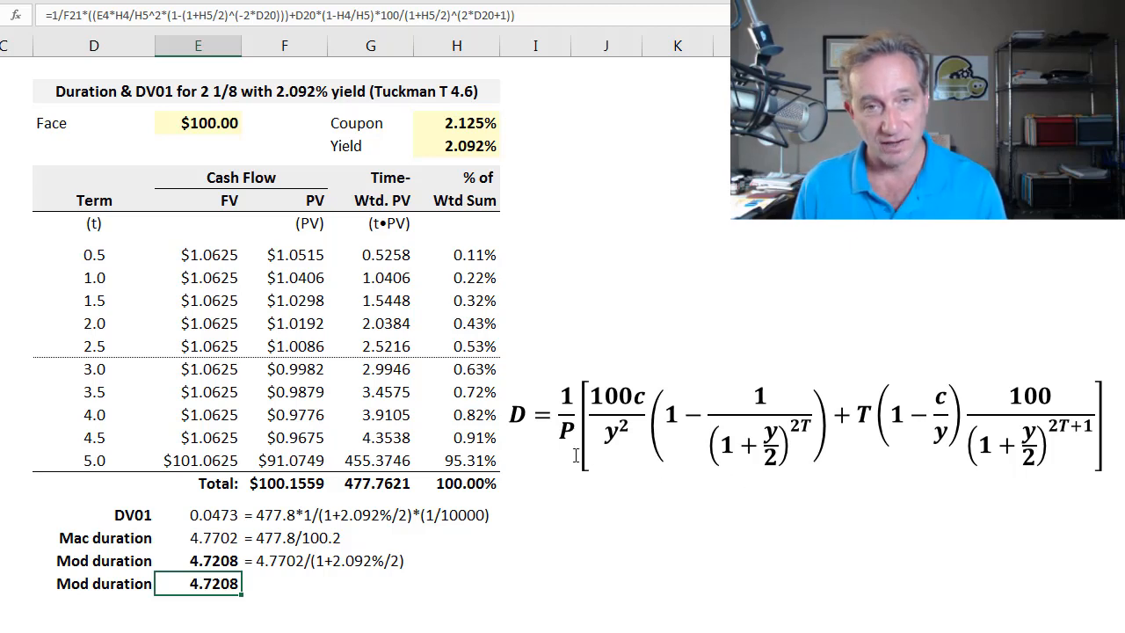
mouse_move(635, 492)
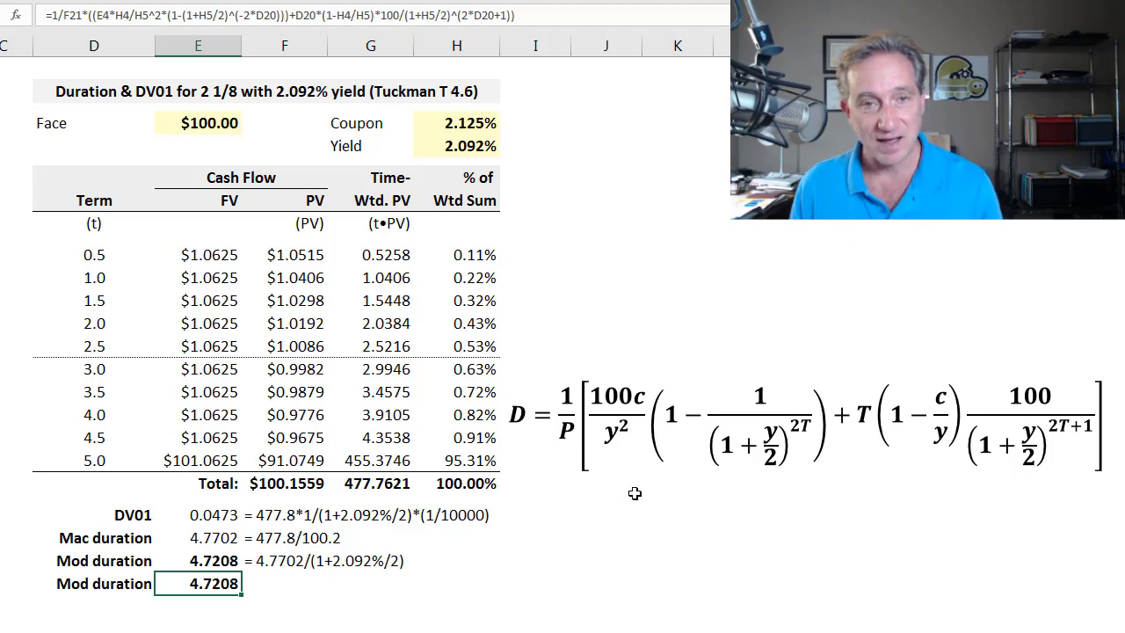
mouse_move(869, 468)
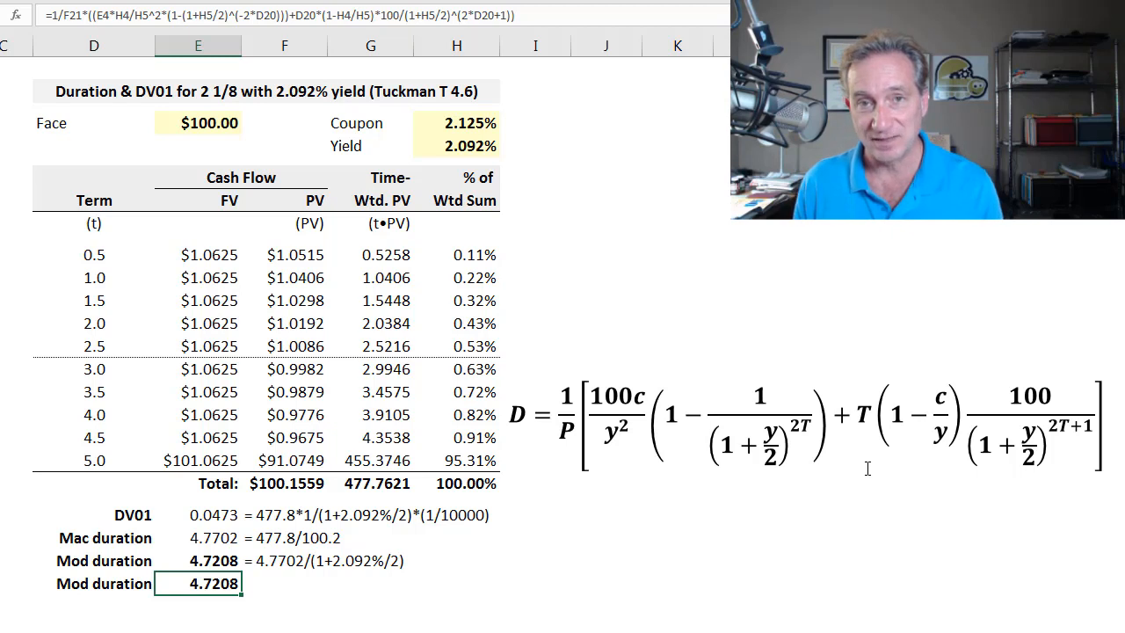
mouse_move(521, 385)
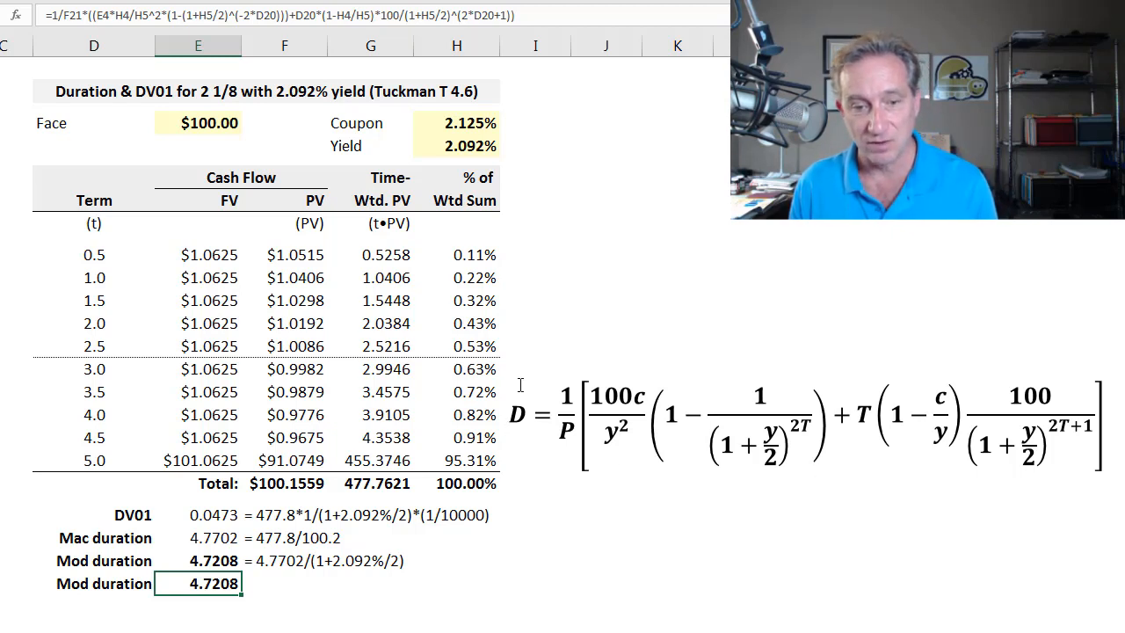
mouse_move(520, 427)
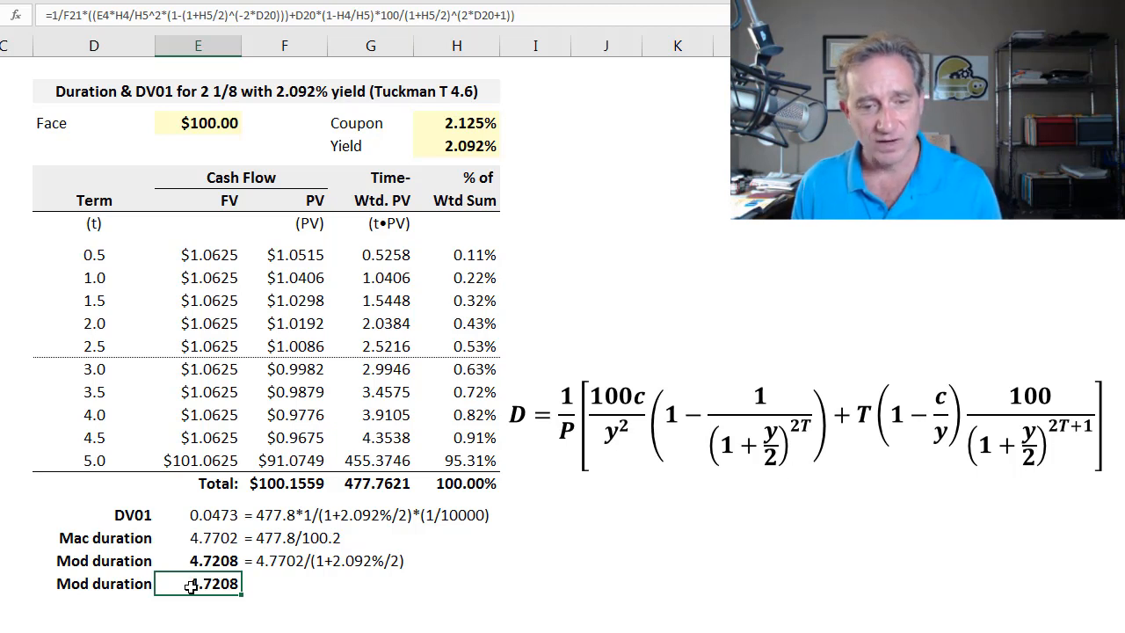
double_click(200, 583)
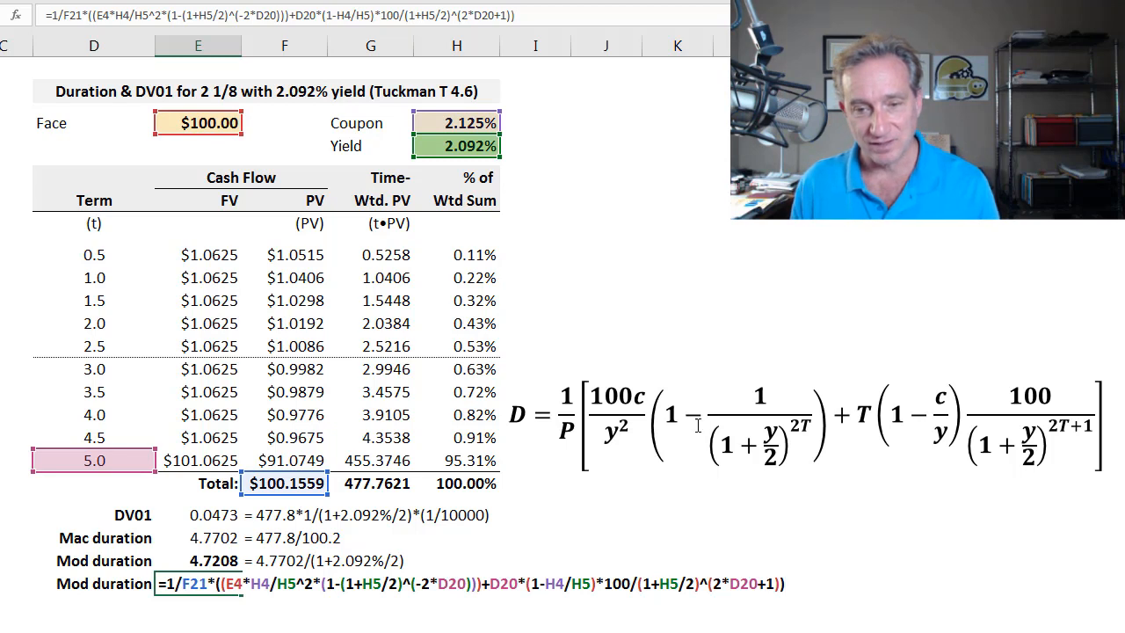
mouse_move(603, 555)
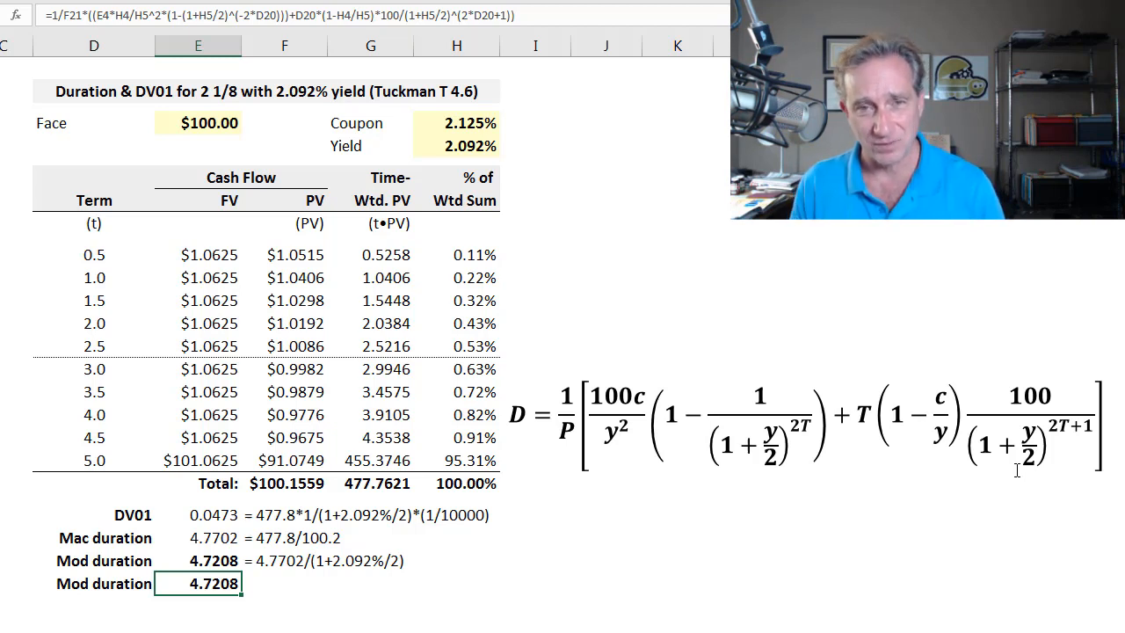
mouse_move(1028, 526)
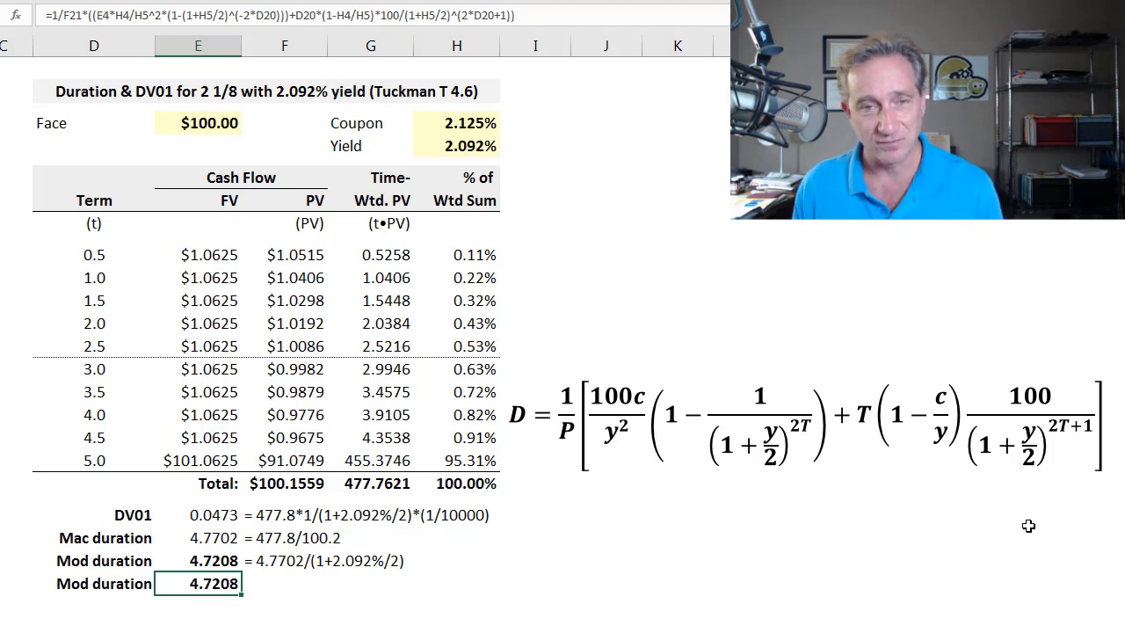